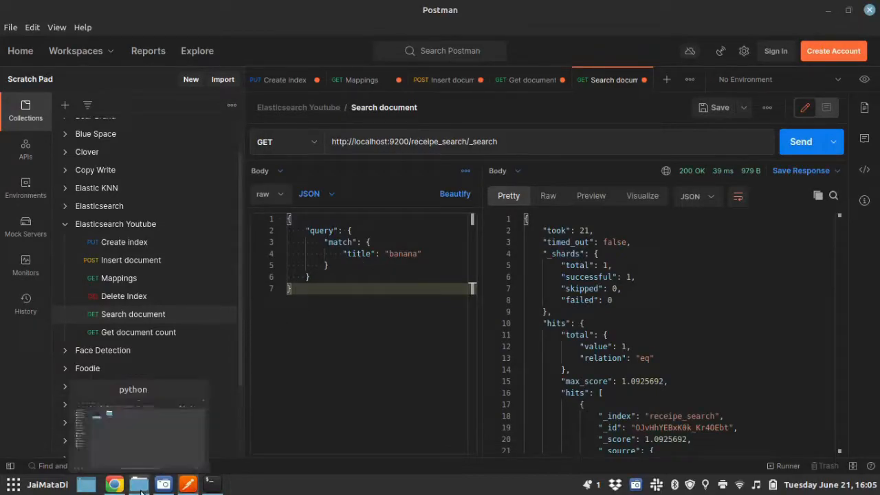
# Step: Switch from Postman to the Nemo window showing project_code's five Python files
pyautogui.click(136, 481)
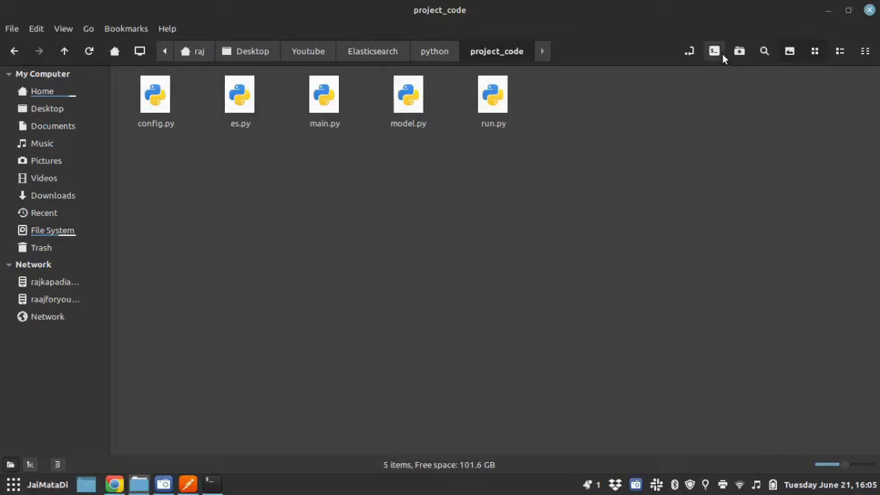
# Step: Launch VS Code on project_code by running 'code .' in a terminal opened from Nemo
pyautogui.click(713, 51)
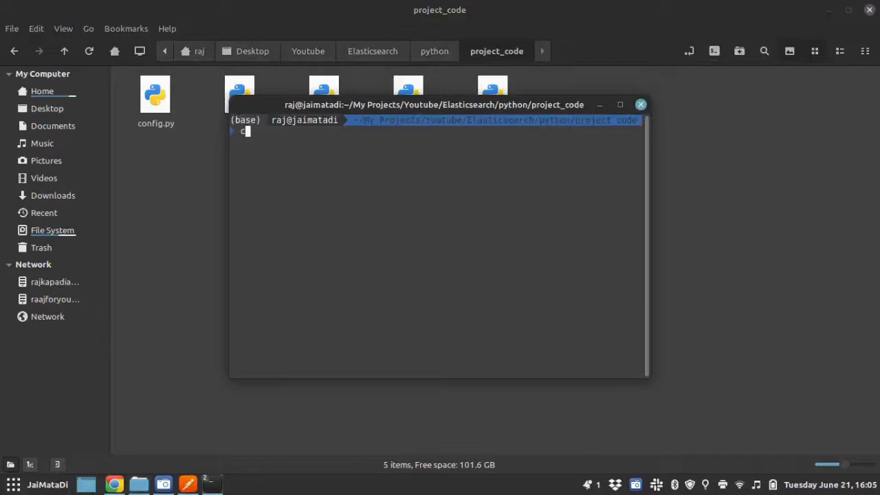
pyautogui.write('ode .')
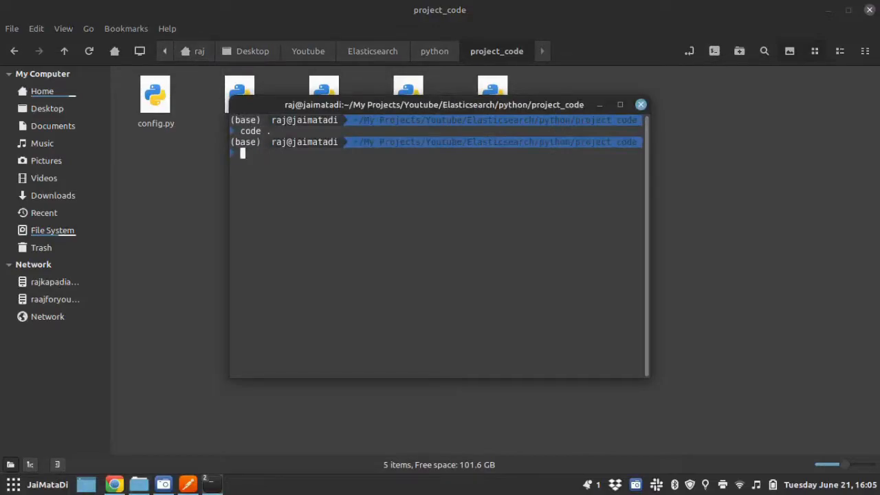
pyautogui.press('Return')
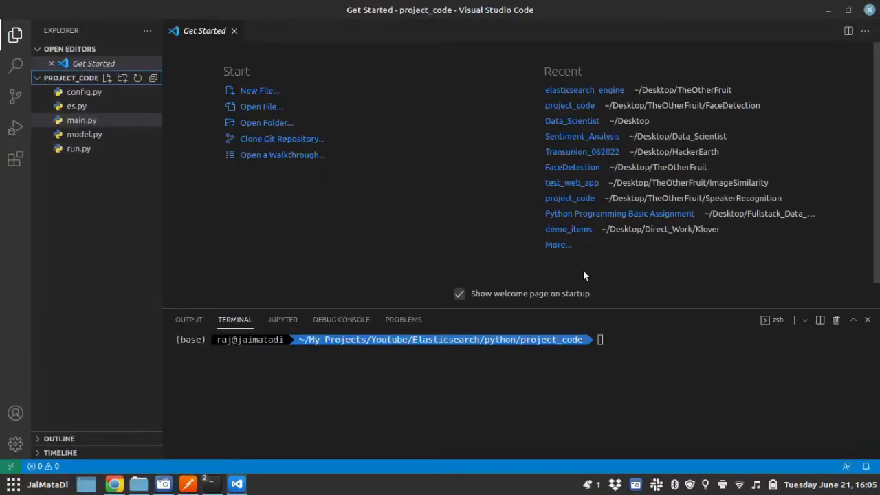
pyautogui.moveTo(573, 281)
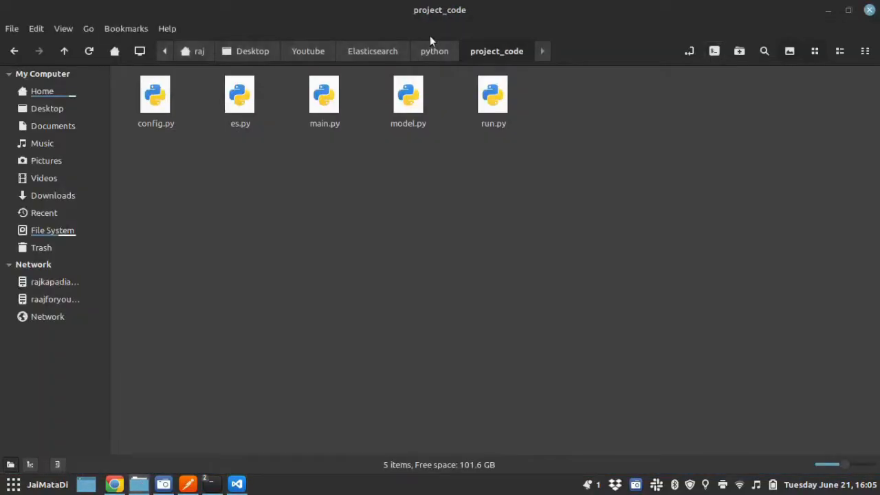
# Step: Run 'python3 -m venv elasticsearch_youtbe' in a terminal opened in the python folder
pyautogui.click(434, 51)
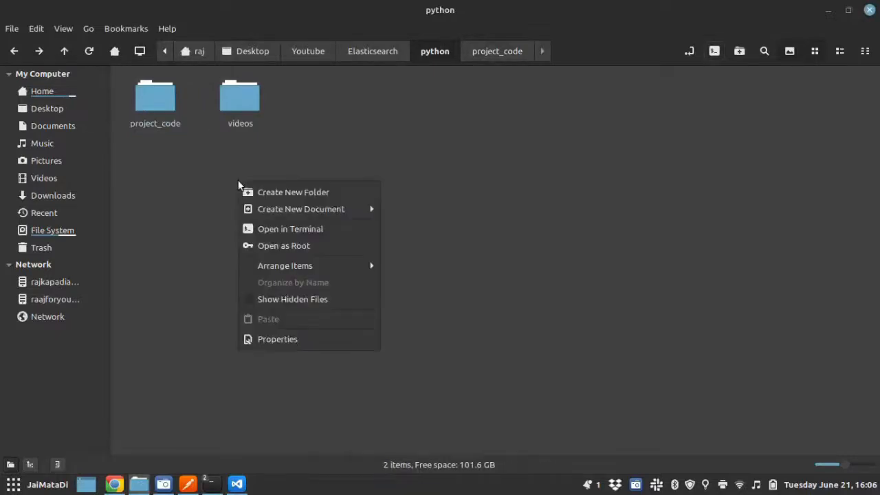
pyautogui.click(290, 228)
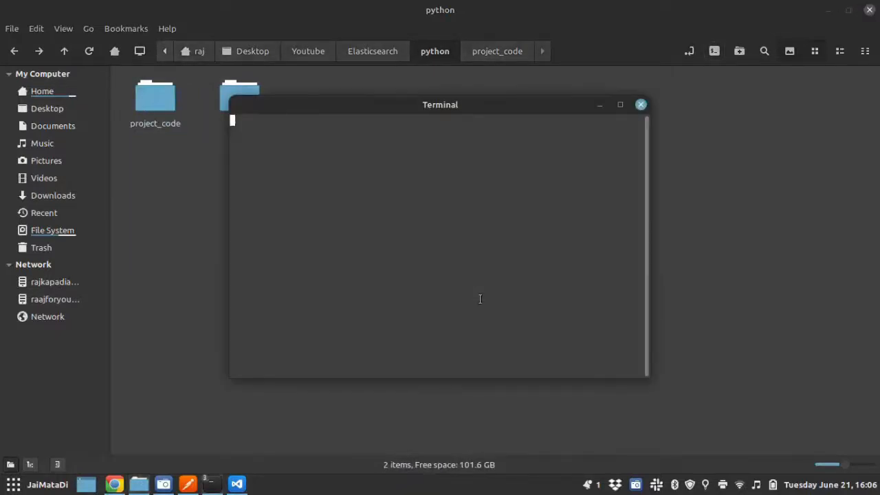
pyautogui.write('python p')
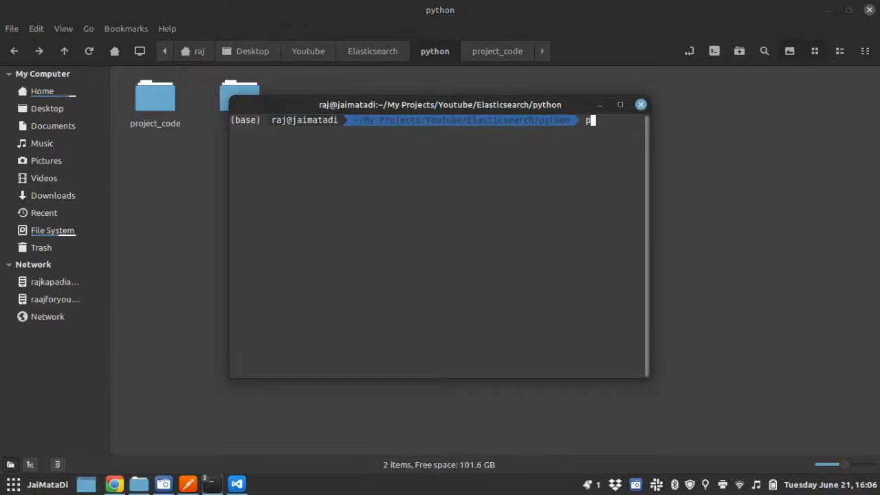
pyautogui.write('ython3 -m')
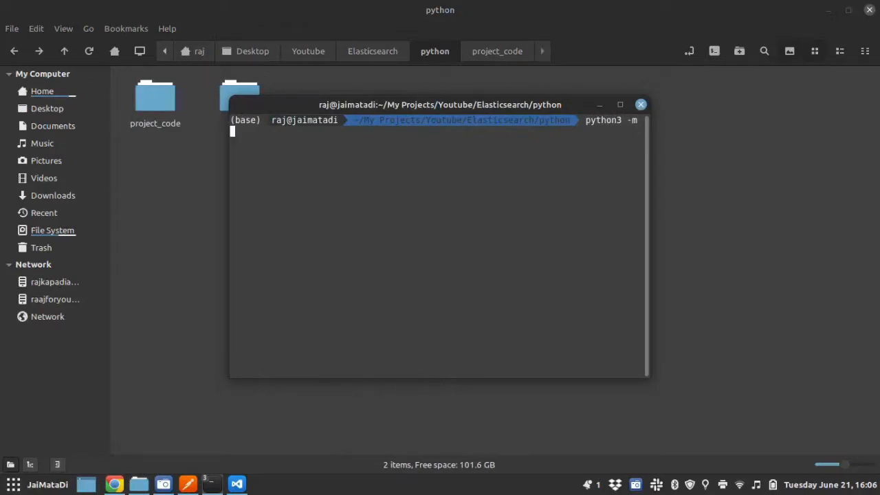
pyautogui.write('venv')
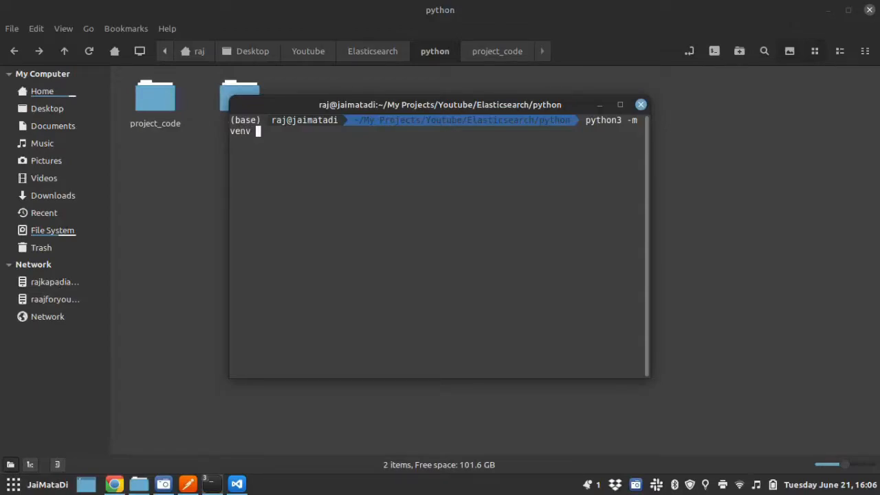
pyautogui.write('elas')
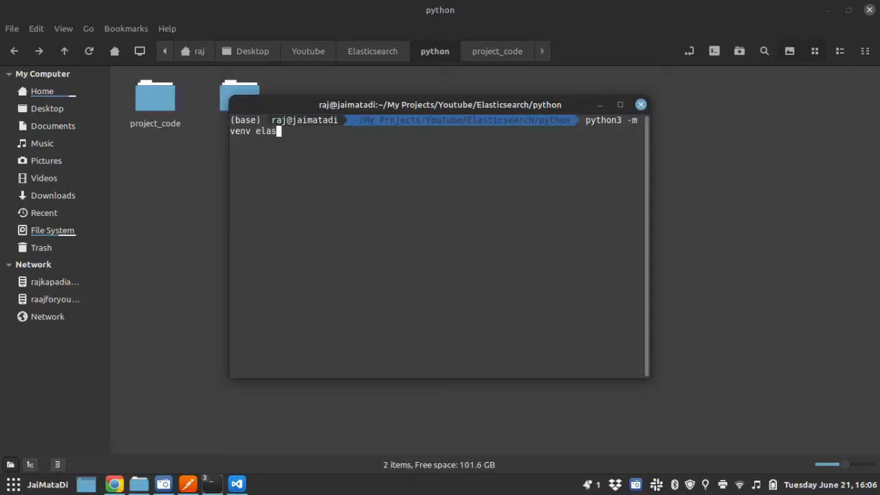
pyautogui.write('ticse')
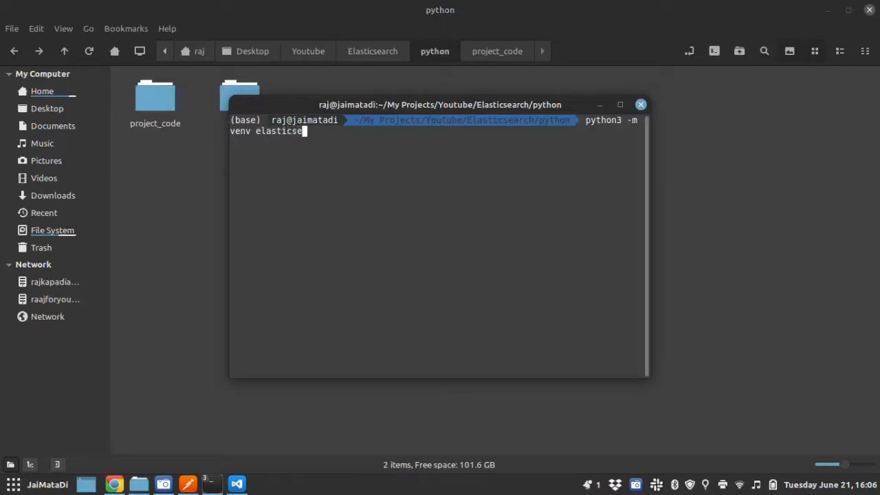
pyautogui.write('arch_')
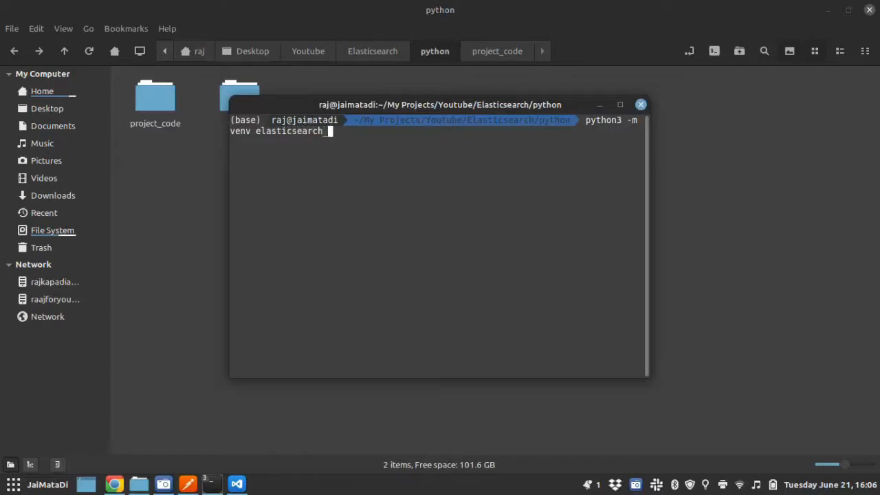
pyautogui.write('_otub')
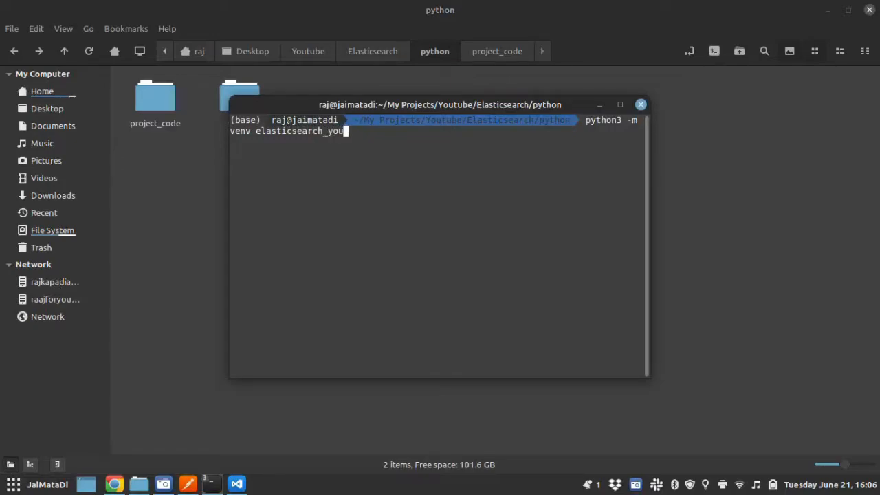
pyautogui.write('tbe')
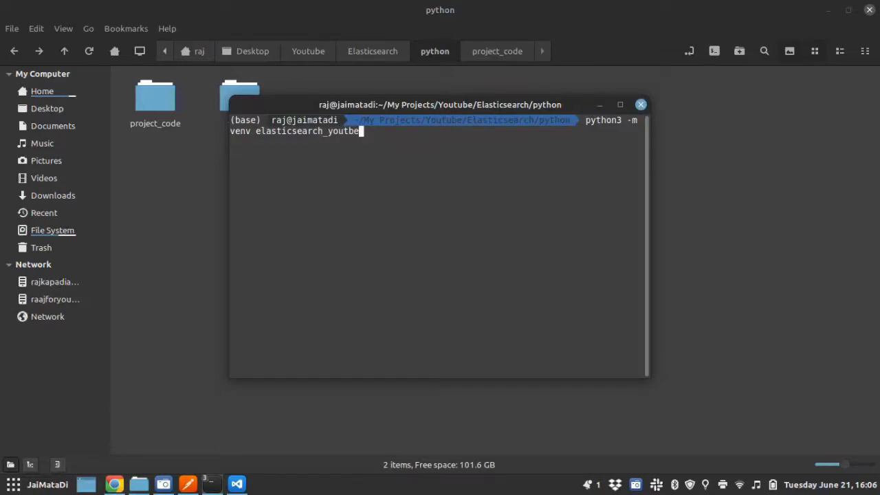
pyautogui.press('Return')
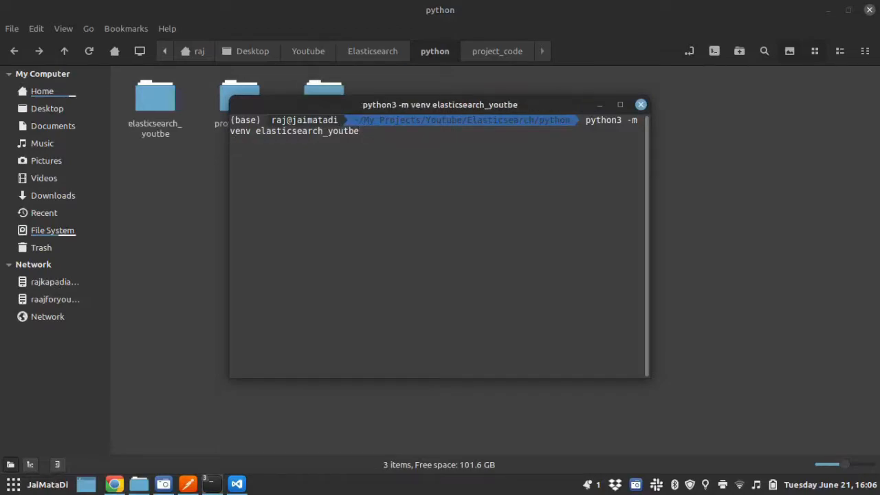
pyautogui.press('Return')
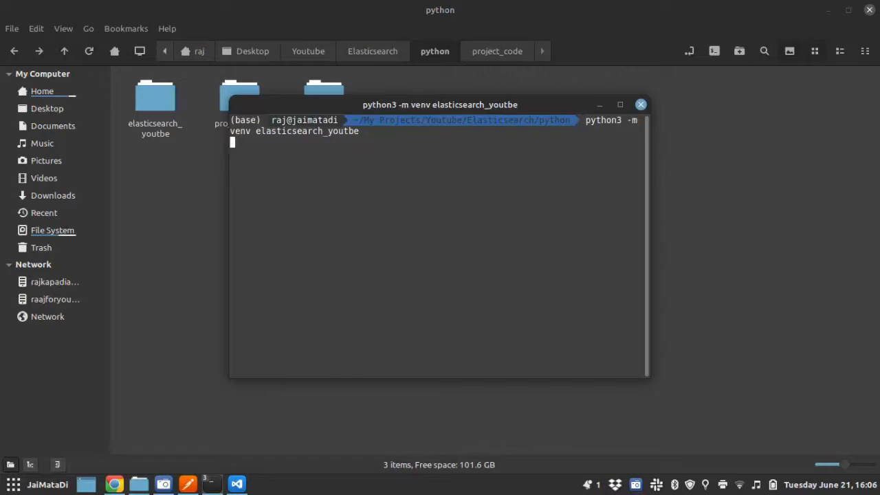
pyautogui.moveTo(600, 329)
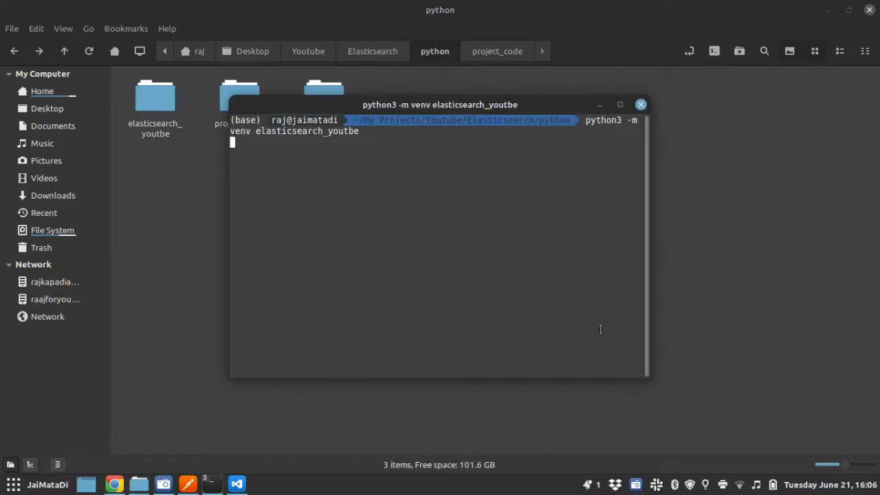
pyautogui.press('Return')
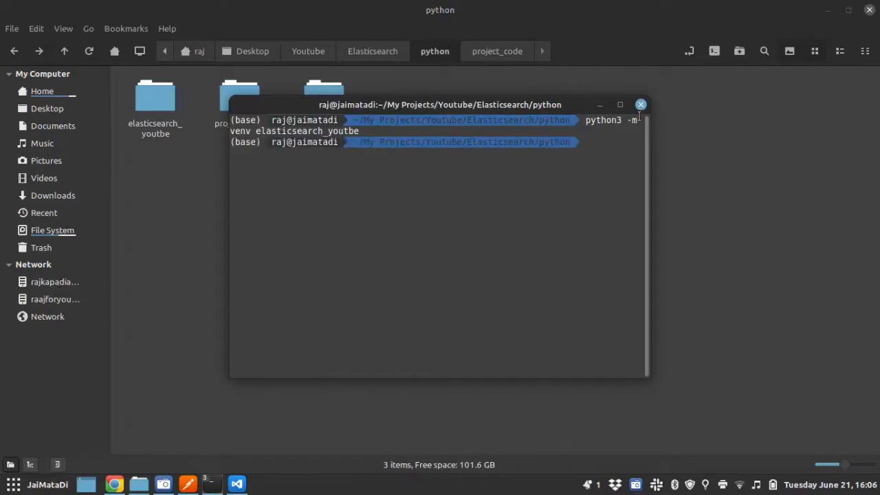
# Step: In VS Code's terminal, move up to the python folder with cd .. and check for the environment
pyautogui.click(639, 105)
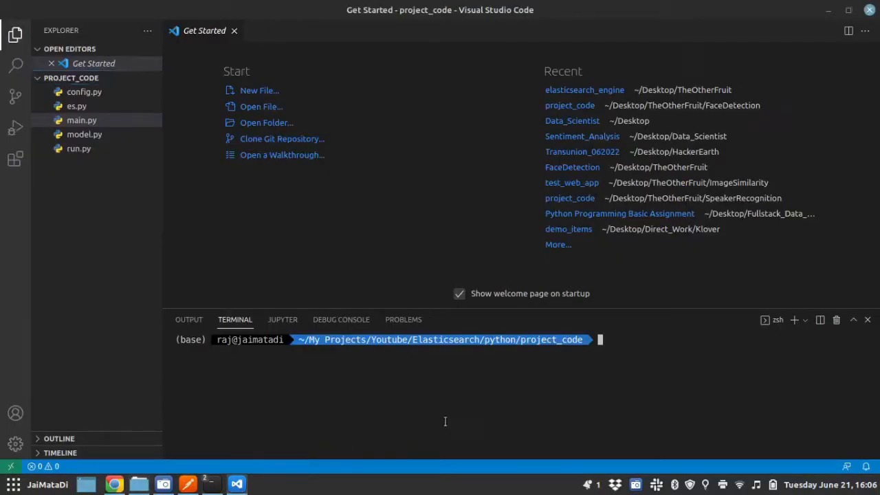
pyautogui.write('cd ..')
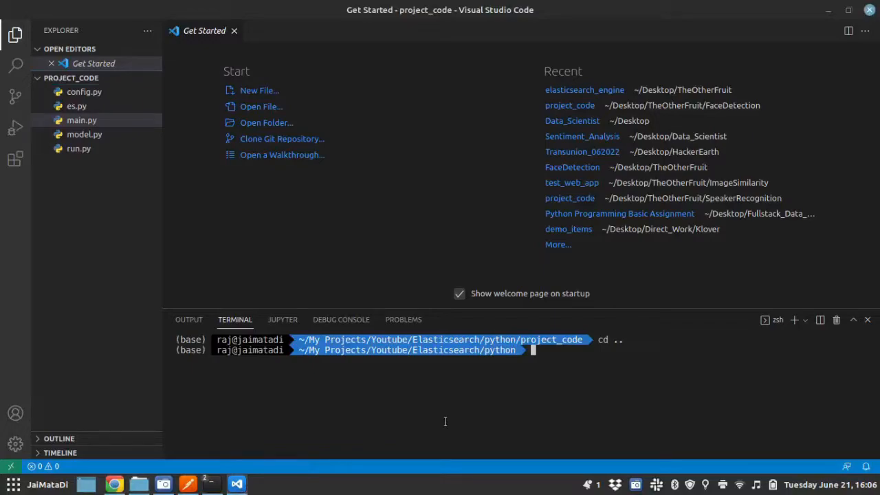
pyautogui.write('source')
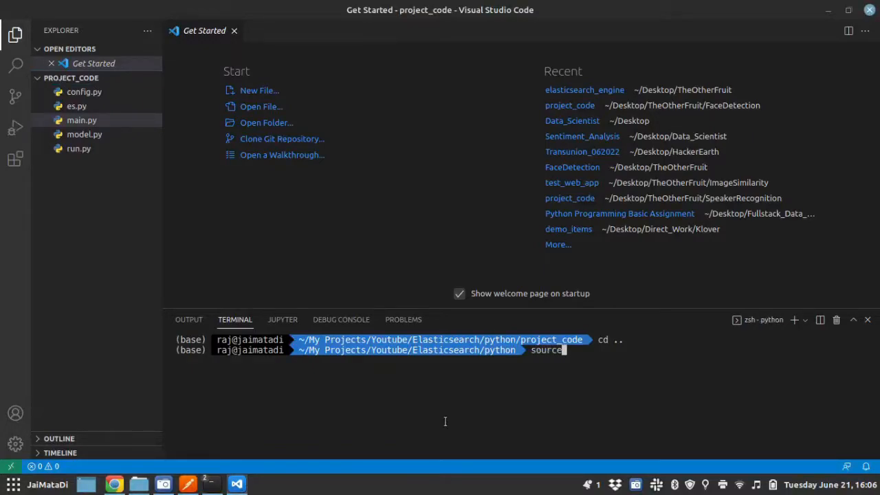
pyautogui.write('ve')
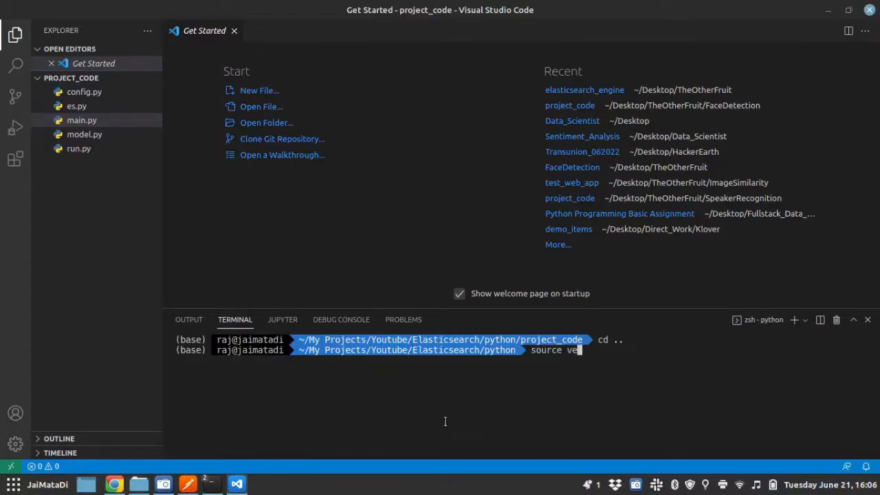
pyautogui.write('nv')
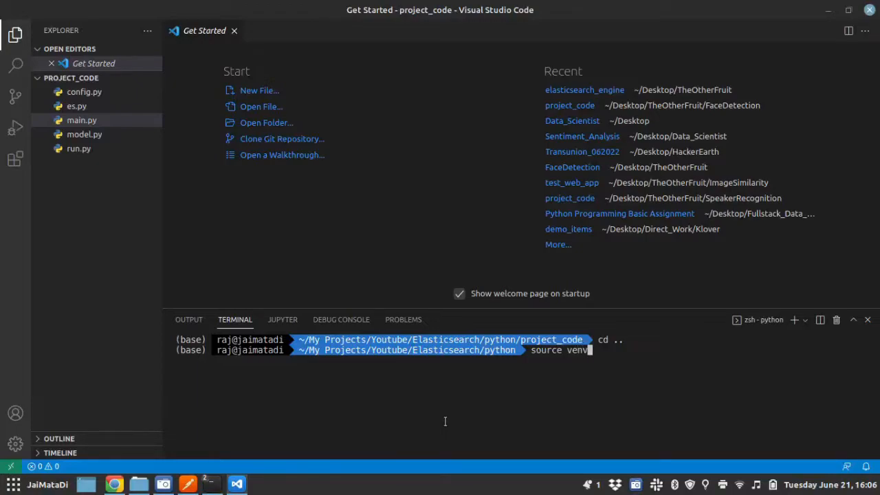
pyautogui.write('/')
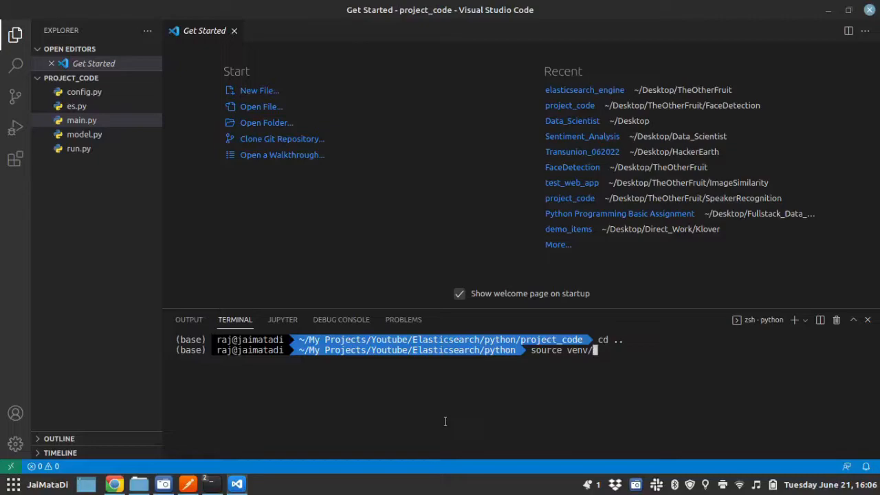
pyautogui.press('Backspace')
pyautogui.write('l')
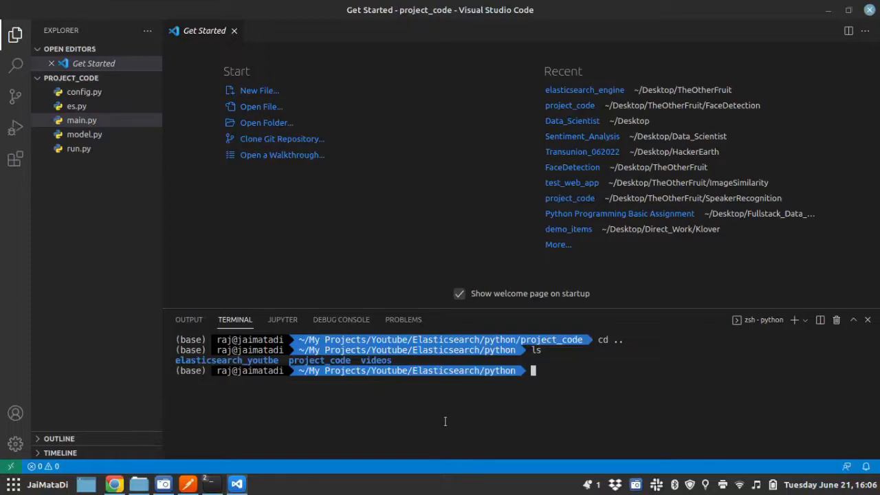
# Step: Run 'source elasticsearch_youtbe/bin/activate' to activate the environment
pyautogui.write('sc')
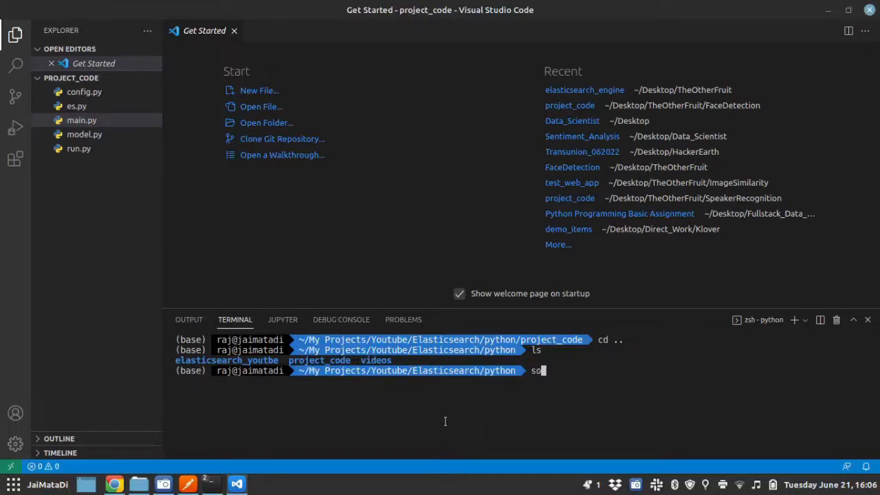
pyautogui.write('ource el')
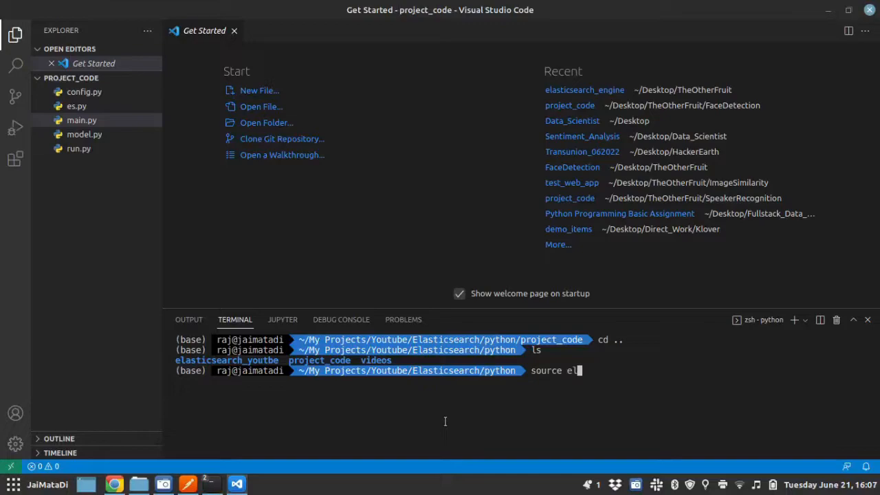
pyautogui.press('Tab')
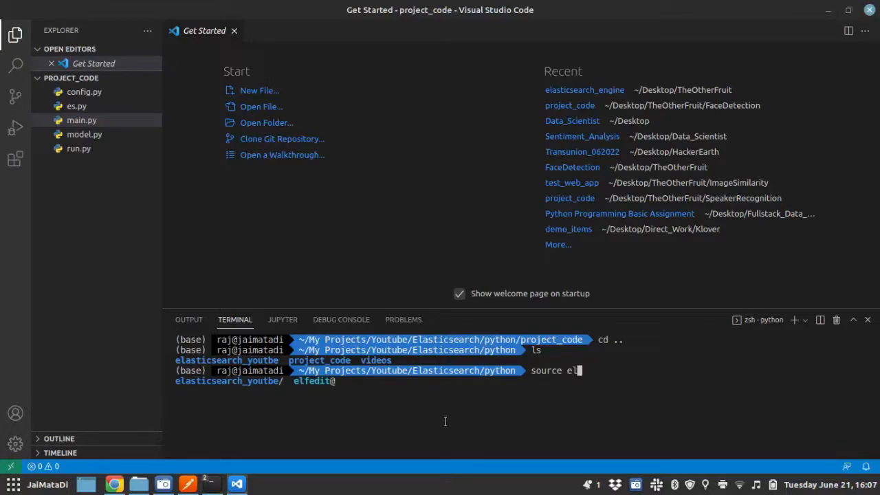
pyautogui.press('Tab')
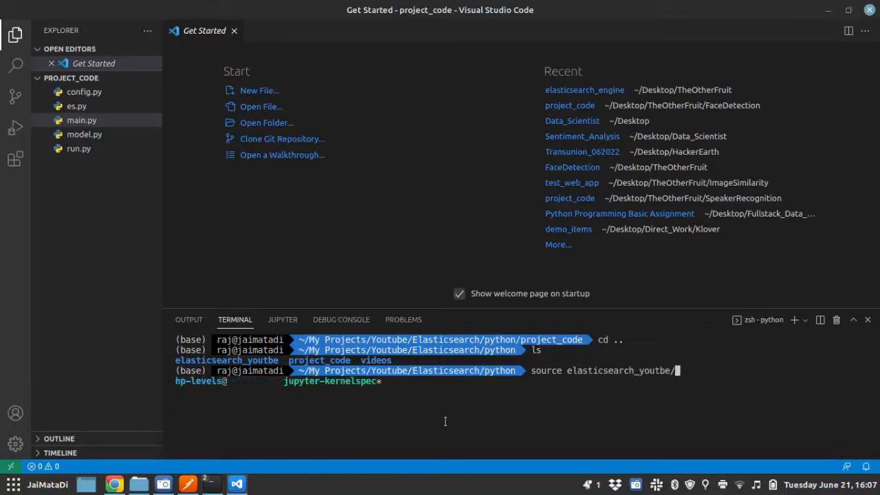
pyautogui.write('bin')
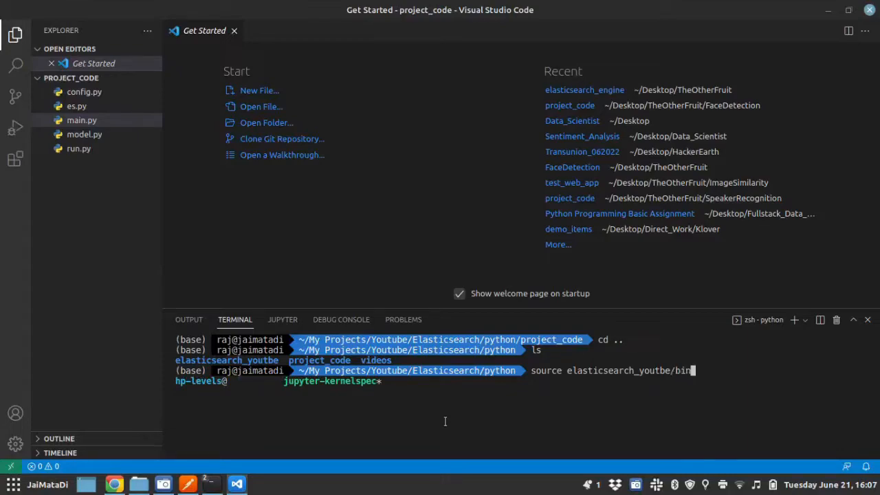
pyautogui.write('activate')
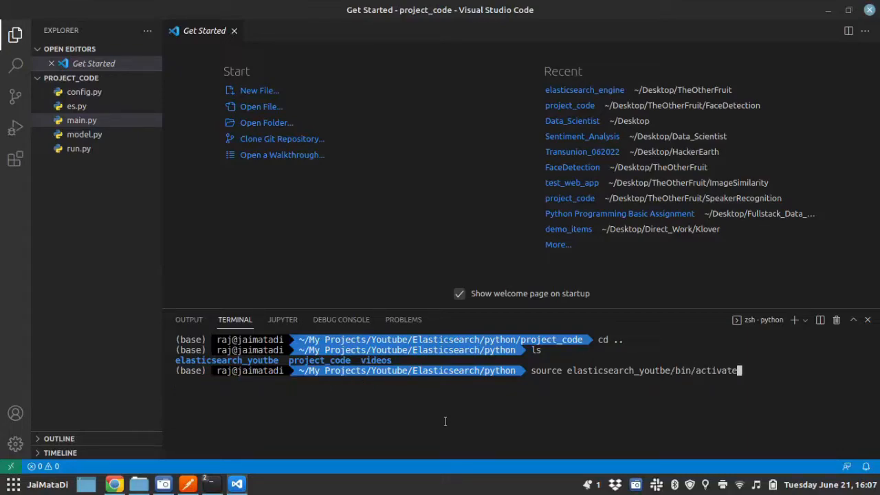
pyautogui.press('Enter')
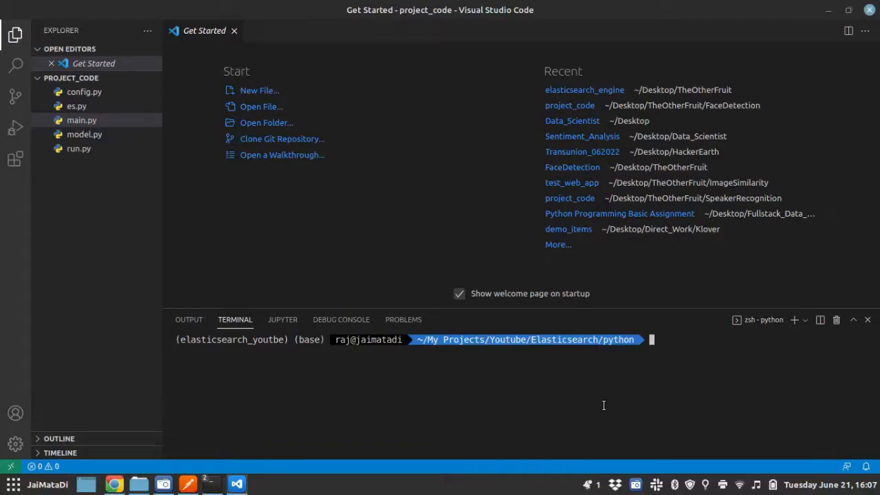
# Step: Type 'pip install Flask elasticsearch' with a 7.x version, trying 7.1 then 7.0
pyautogui.write('pip inst')
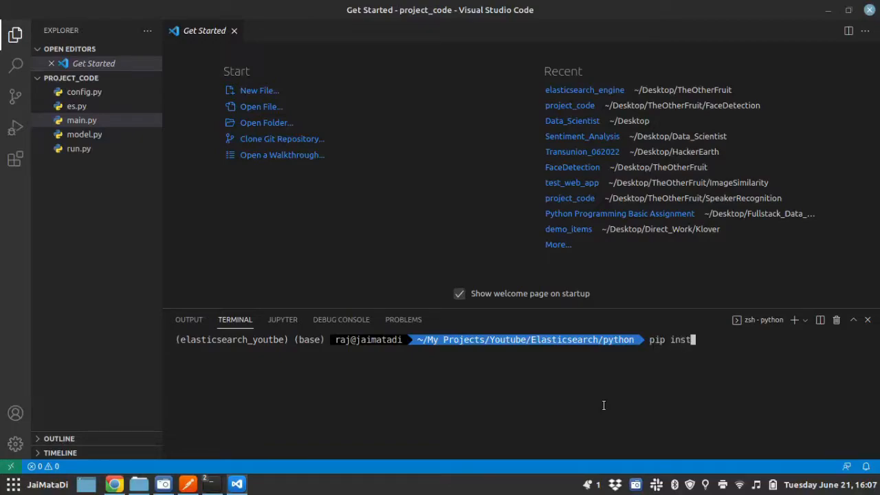
pyautogui.write('all F')
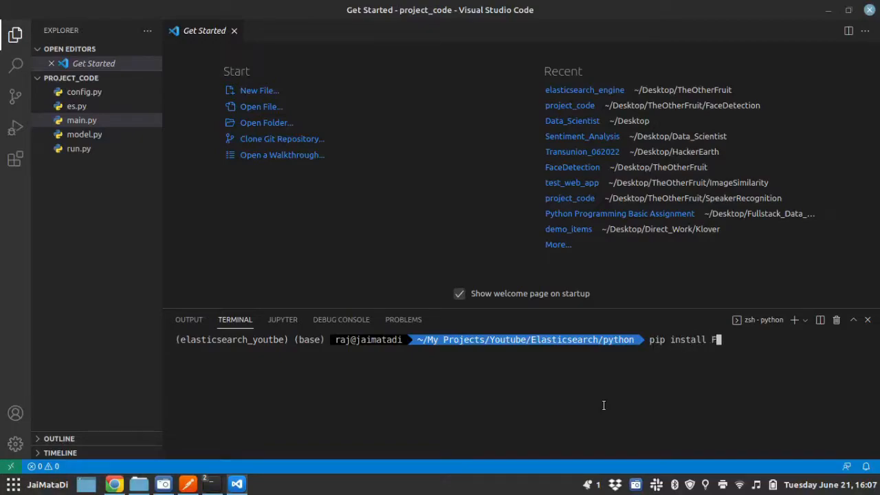
pyautogui.write('lask')
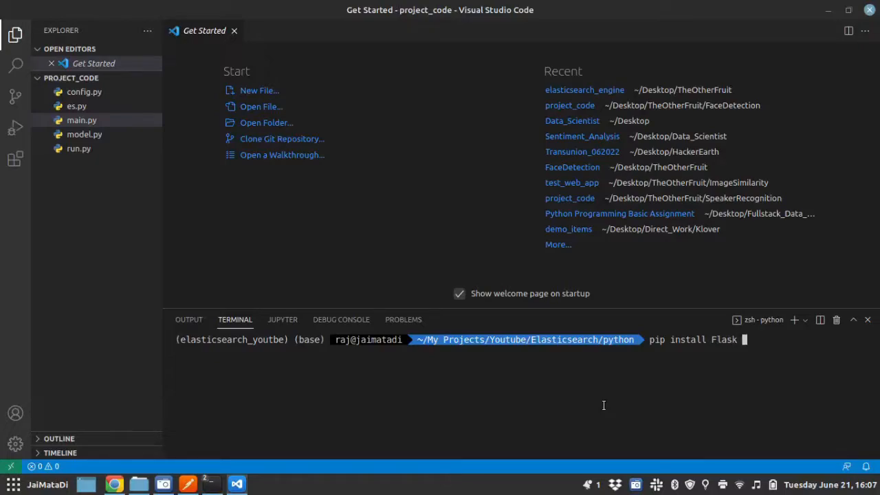
pyautogui.write('elasticsearch==')
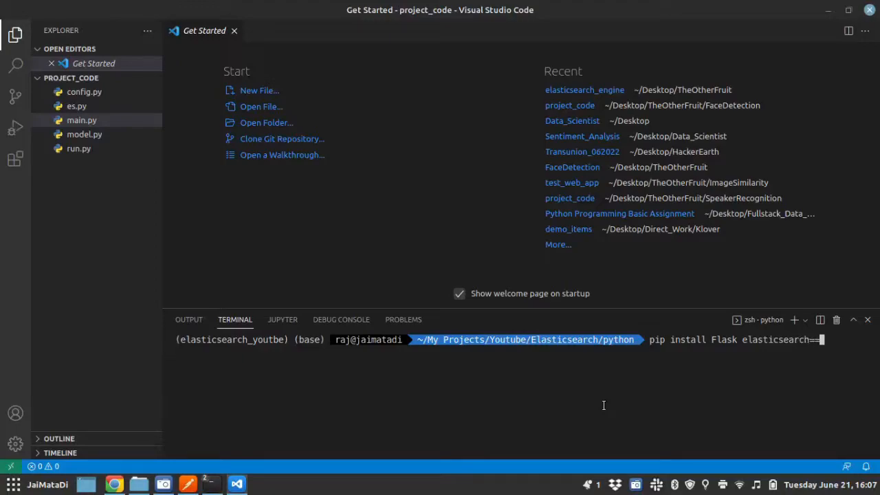
pyautogui.write('7.1')
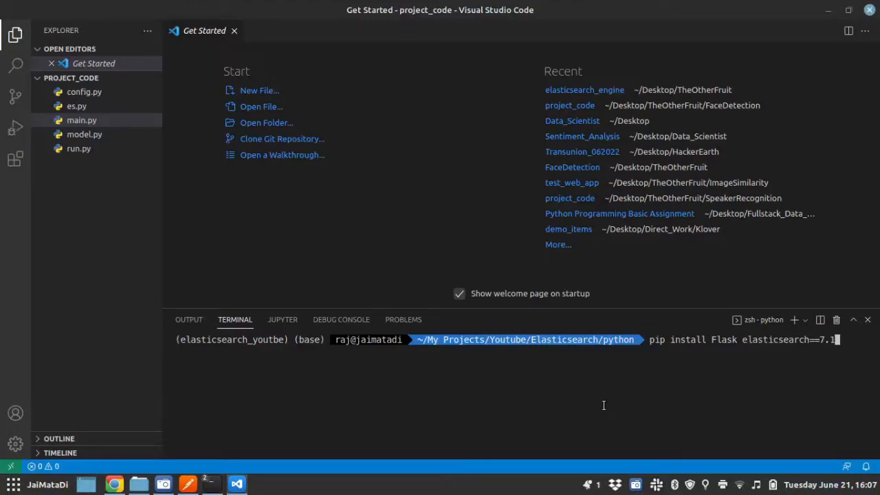
pyautogui.write('7.0')
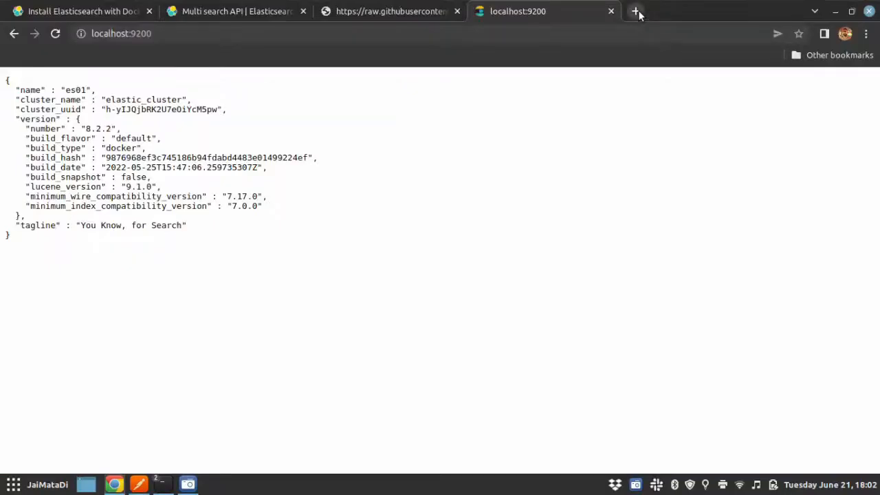
# Step: Search Chrome for 'python elasticsearch client' and scroll through the 7.x docs' example usage
pyautogui.click(633, 11)
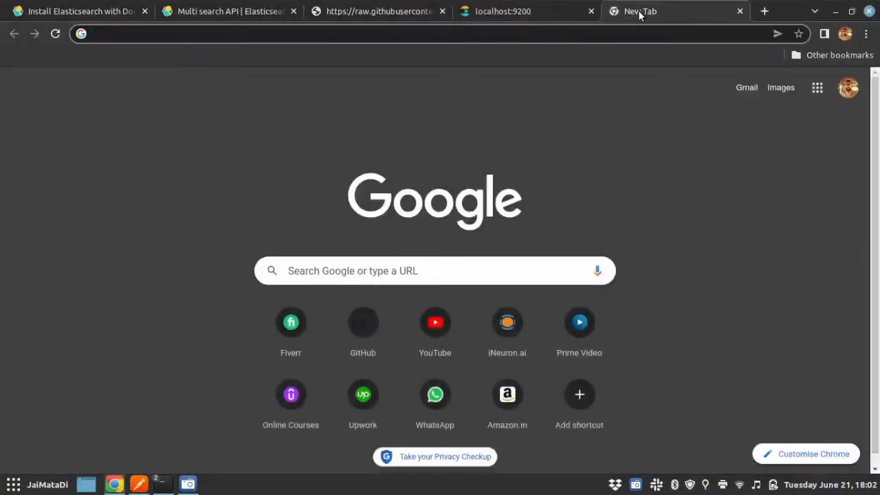
pyautogui.moveTo(640, 12)
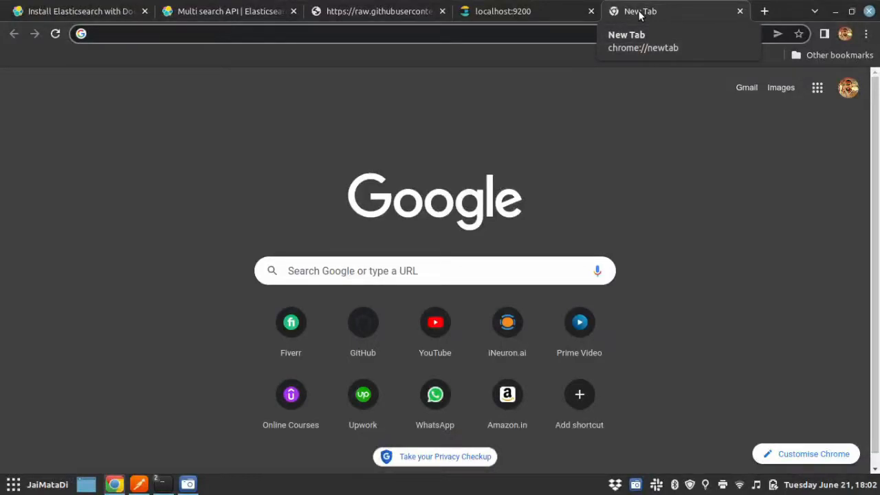
pyautogui.write('pyth')
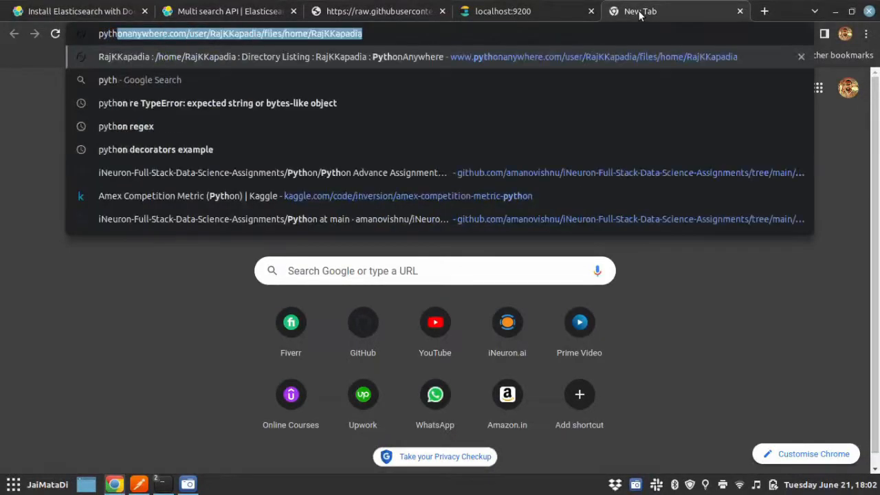
pyautogui.write('python elasticsearch')
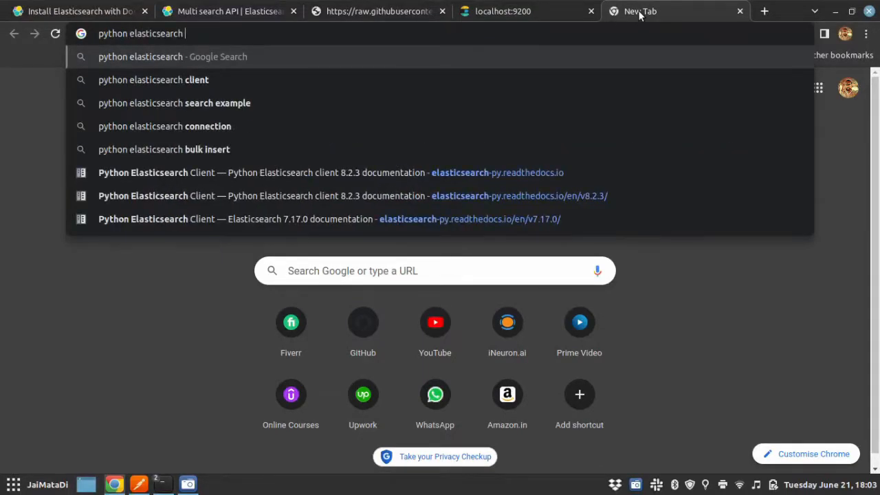
pyautogui.click(153, 80)
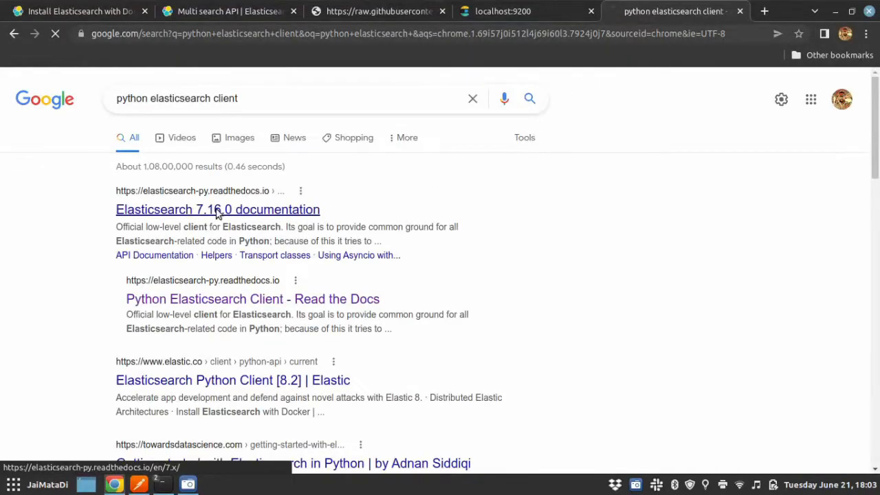
pyautogui.click(217, 208)
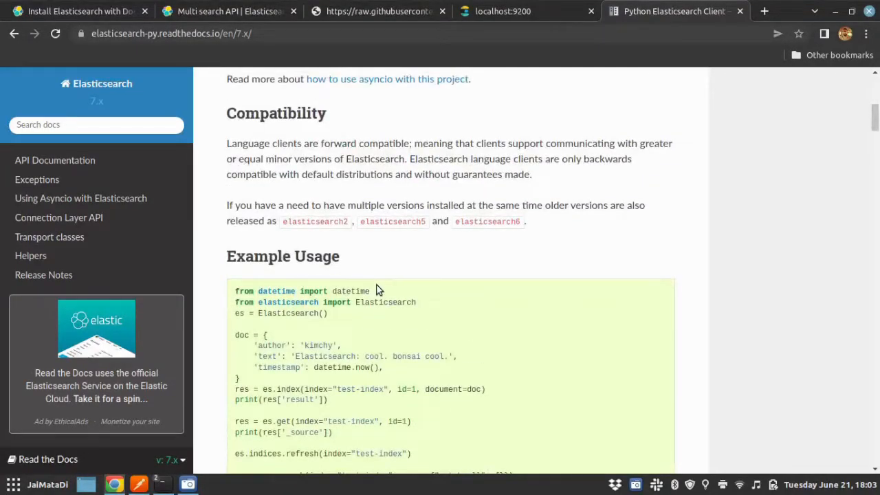
pyautogui.scroll(-3)
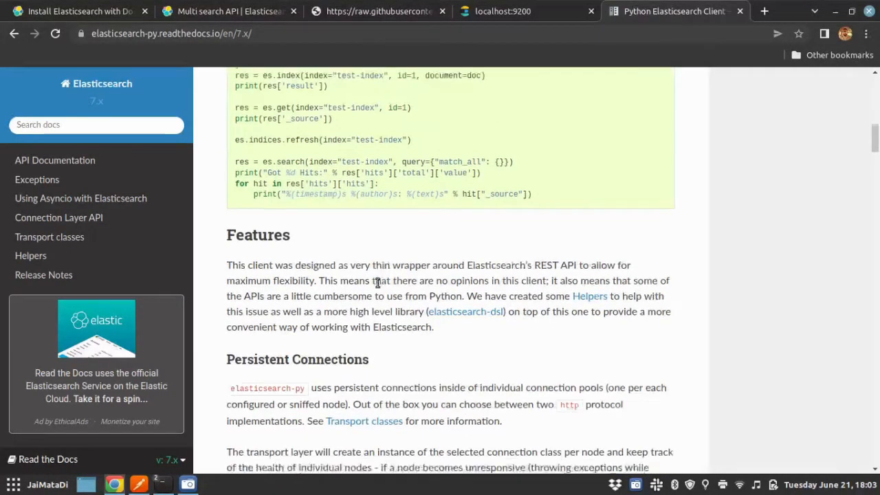
pyautogui.scroll(-3)
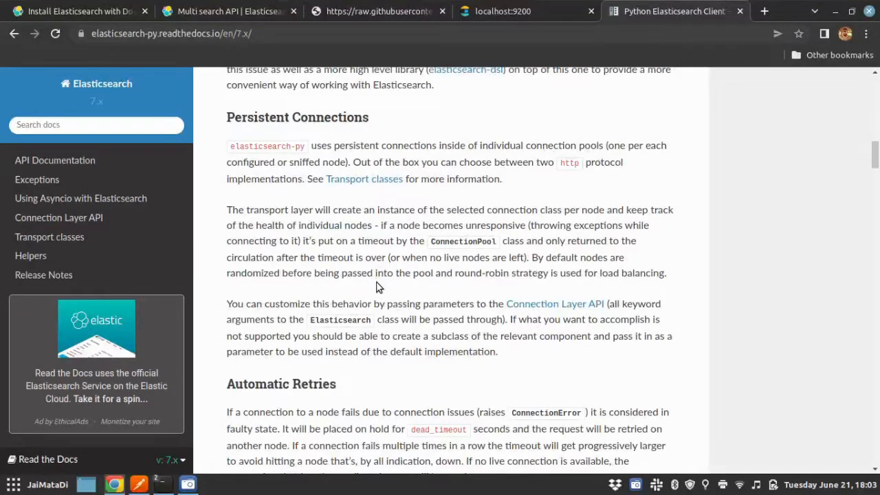
pyautogui.scroll(-3)
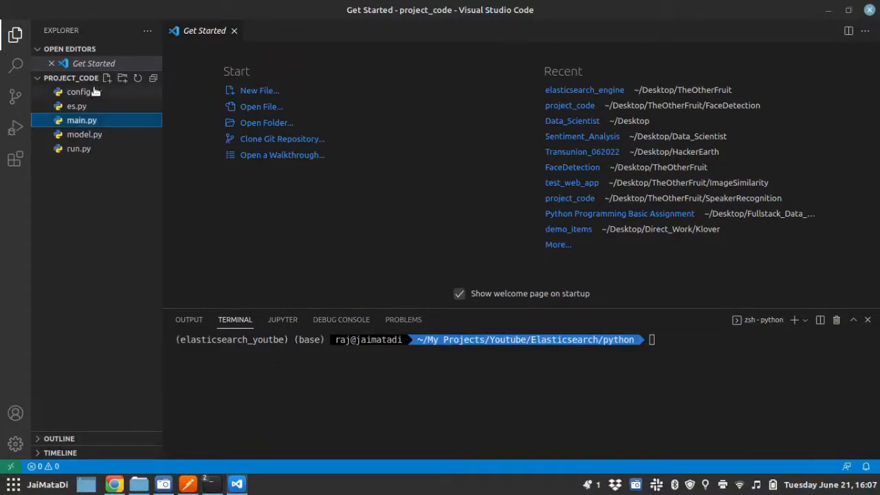
# Step: Replace config.py's placeholder index name with 'receipe_search', keeping host localhost:9200, then close it
pyautogui.doubleClick(78, 92)
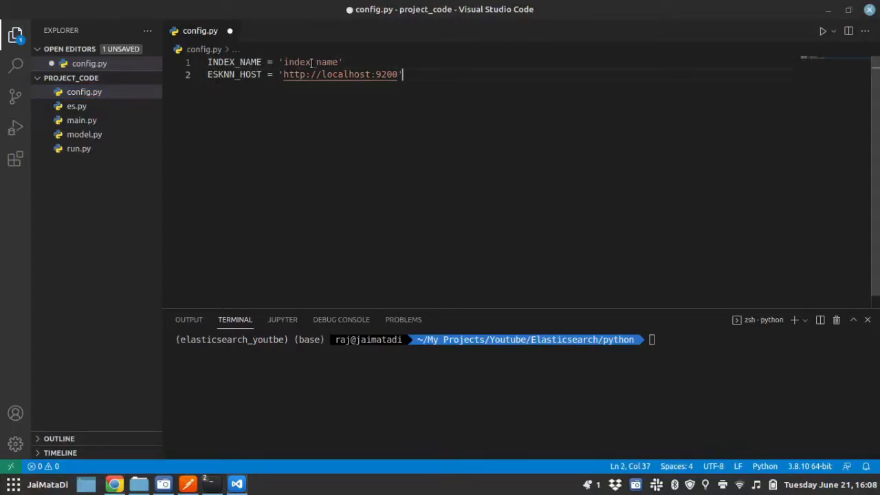
pyautogui.moveTo(331, 125)
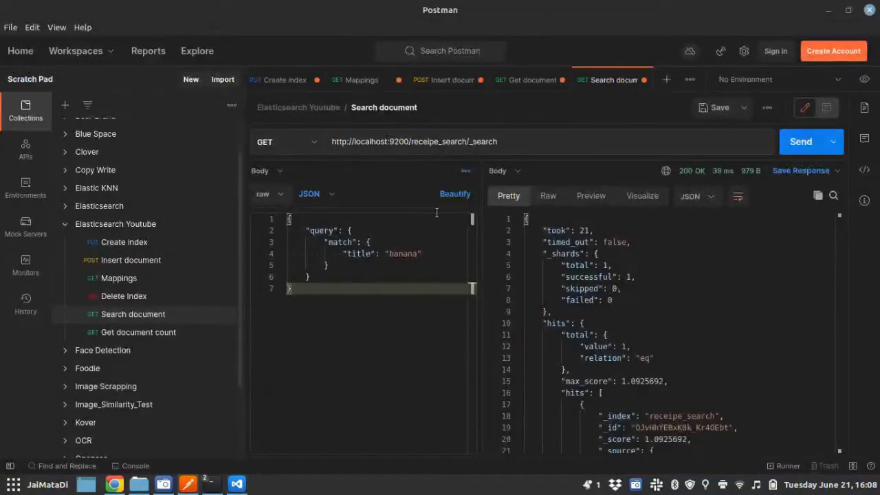
pyautogui.doubleClick(438, 141)
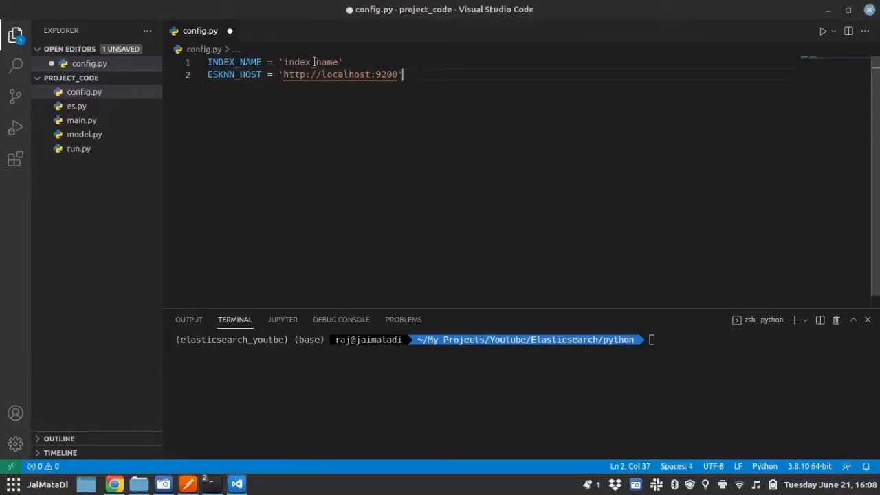
pyautogui.write('receipe_search')
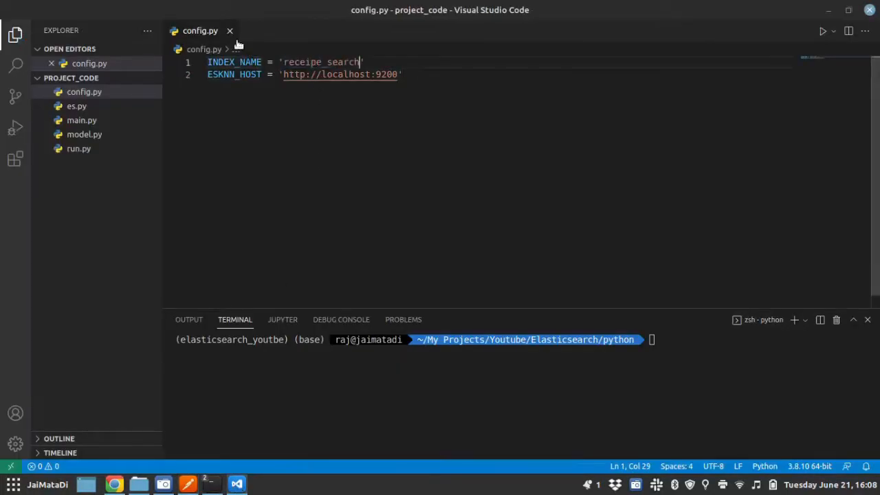
pyautogui.click(230, 31)
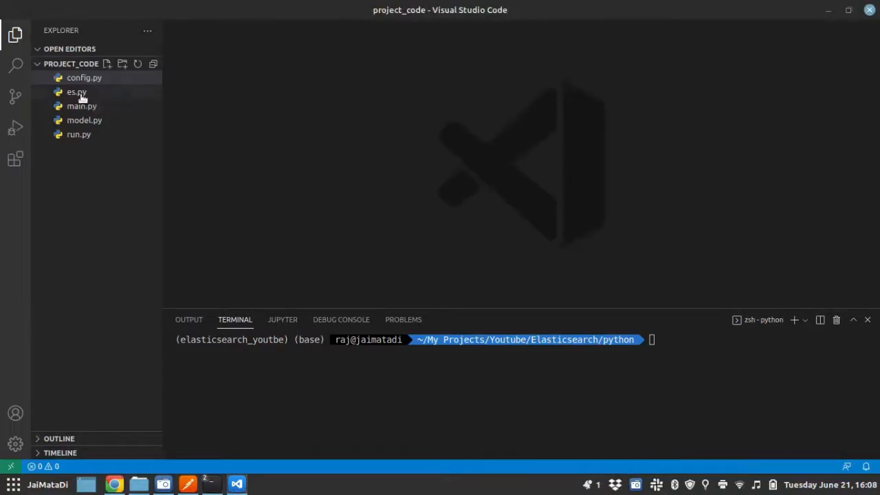
# Step: Open es.py and switch its interpreter to elasticsearch_youtbe's Python 3.8.3
pyautogui.doubleClick(76, 91)
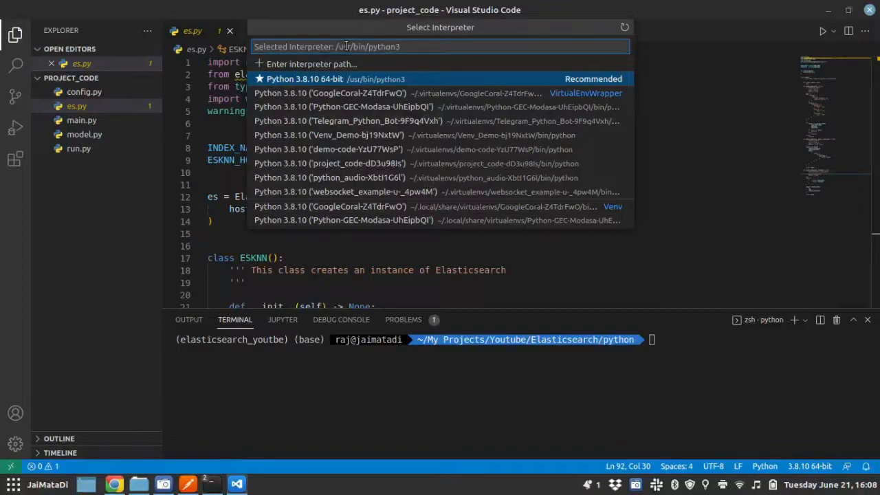
pyautogui.write('ela')
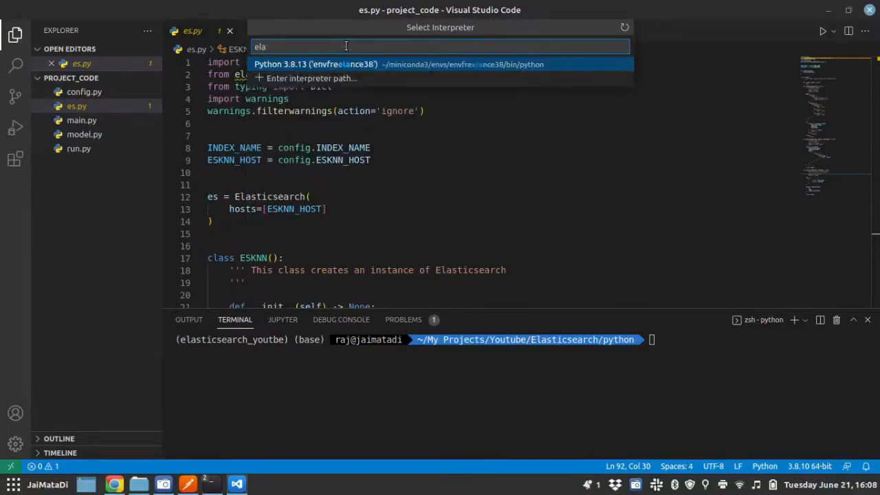
pyautogui.moveTo(626, 26)
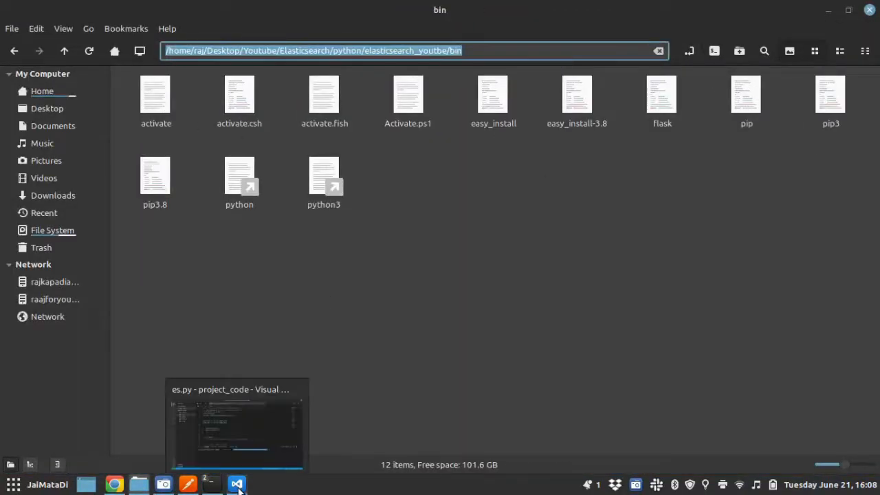
pyautogui.click(236, 482)
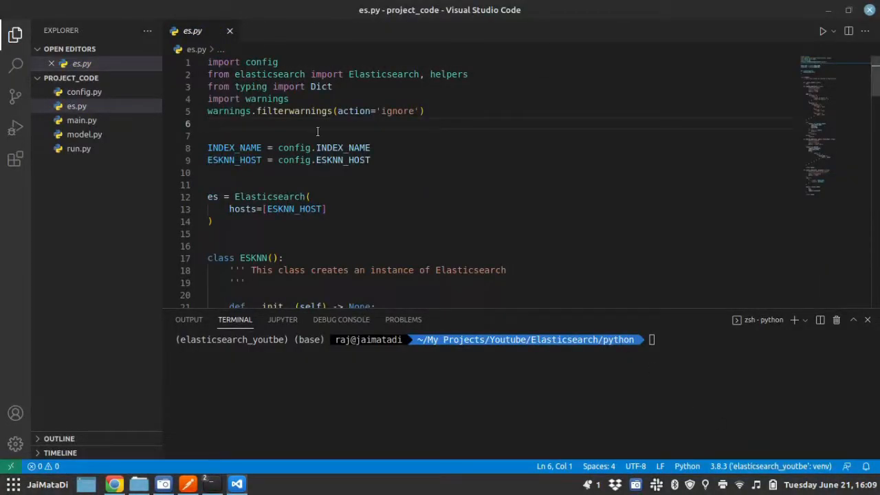
pyautogui.moveTo(407, 152)
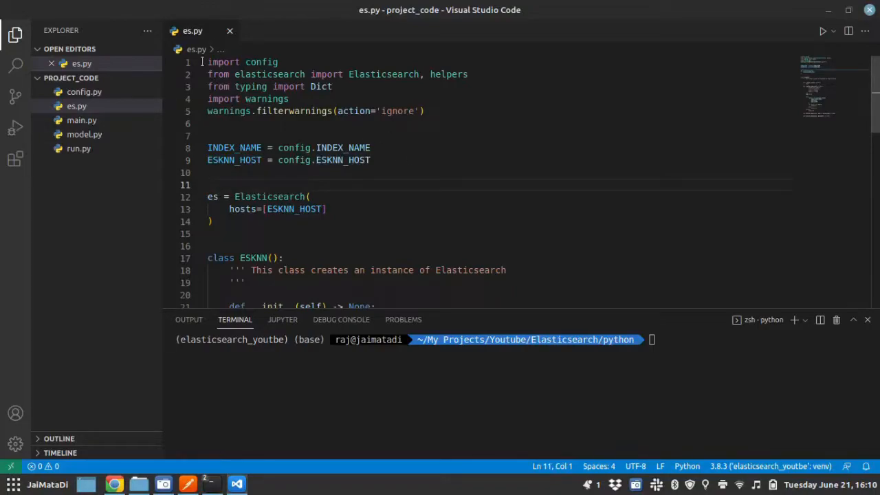
# Step: Change ESKNN's search_index and insert_index names to search_document and insert_document, refolding create_index
pyautogui.scroll(-3)
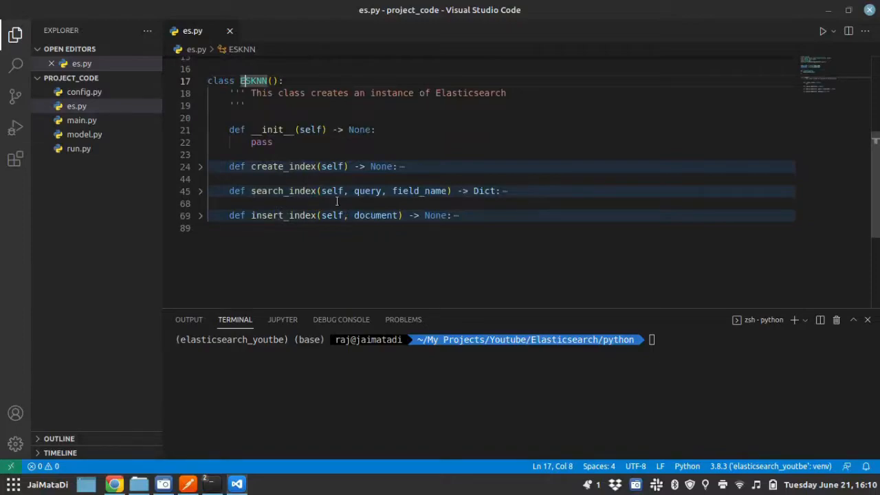
pyautogui.moveTo(328, 215)
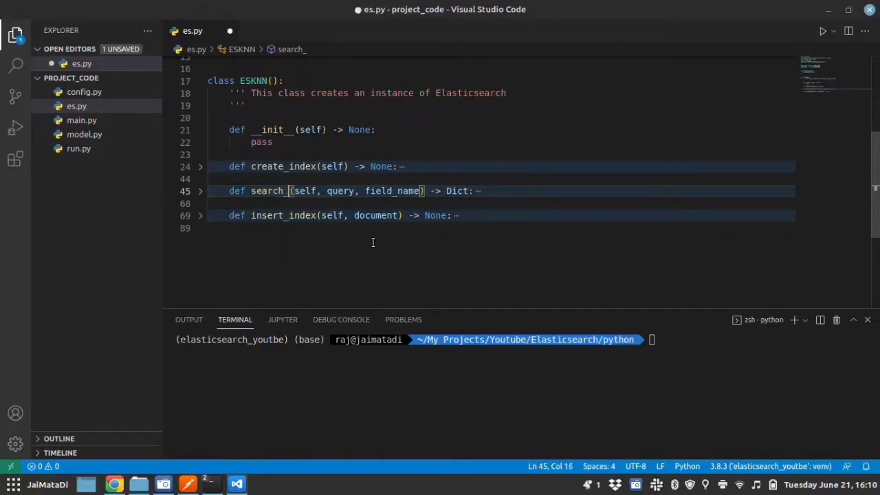
pyautogui.write('document')
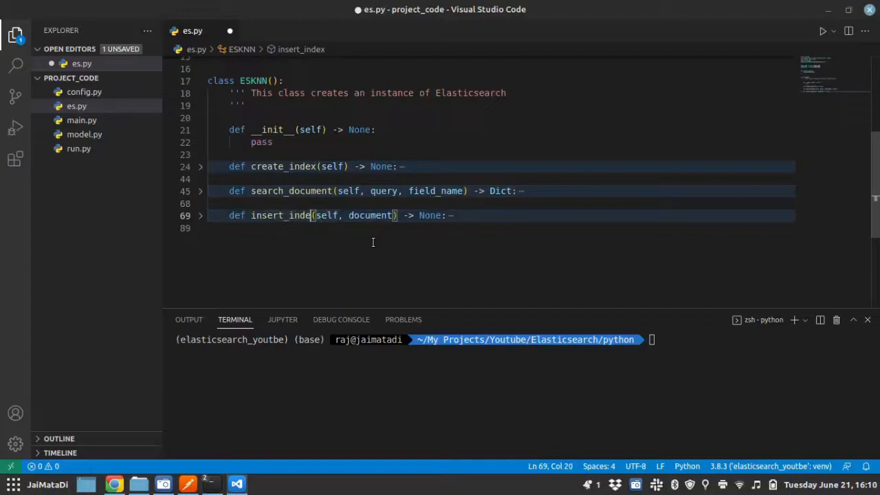
pyautogui.write('document')
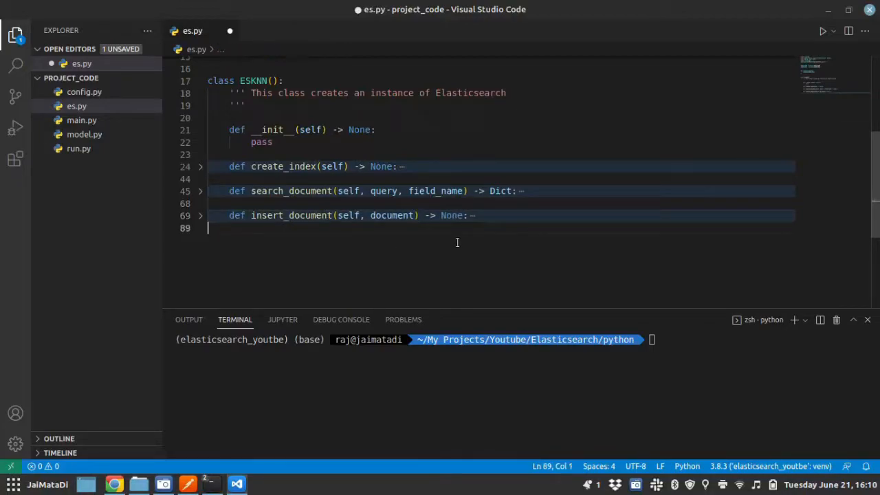
pyautogui.click(200, 166)
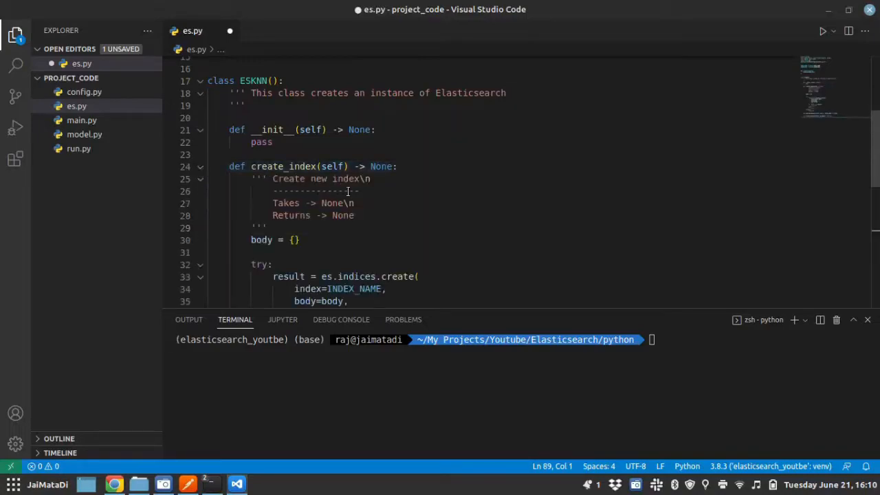
pyautogui.scroll(-3)
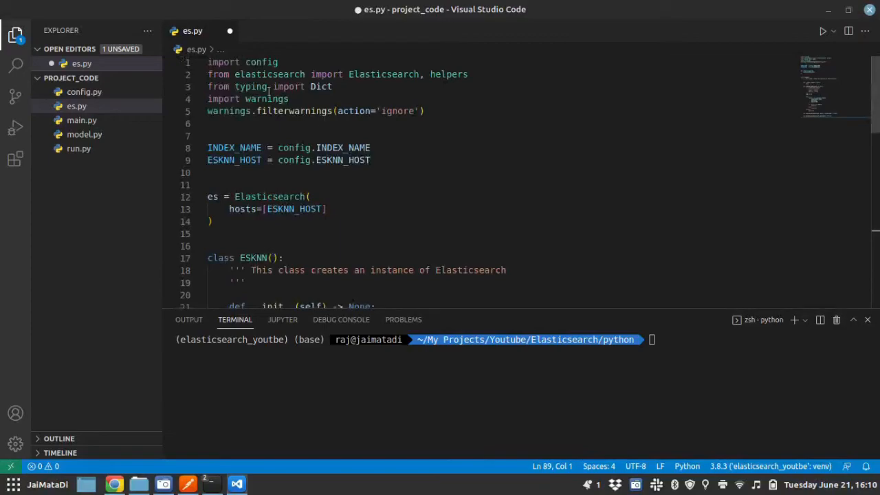
pyautogui.scroll(-3)
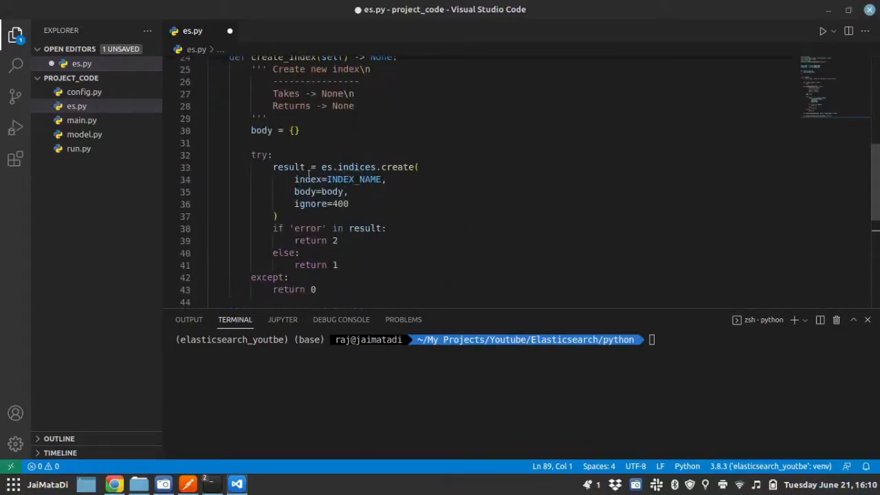
pyautogui.moveTo(320, 204)
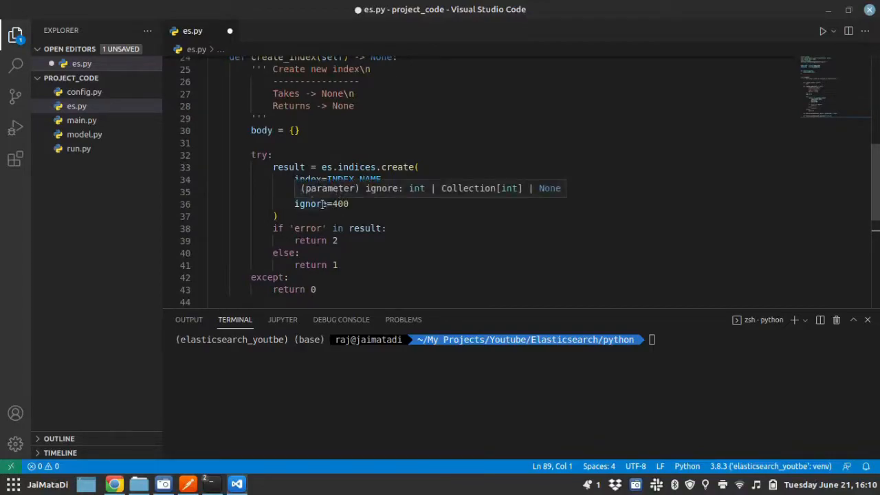
pyautogui.click(386, 239)
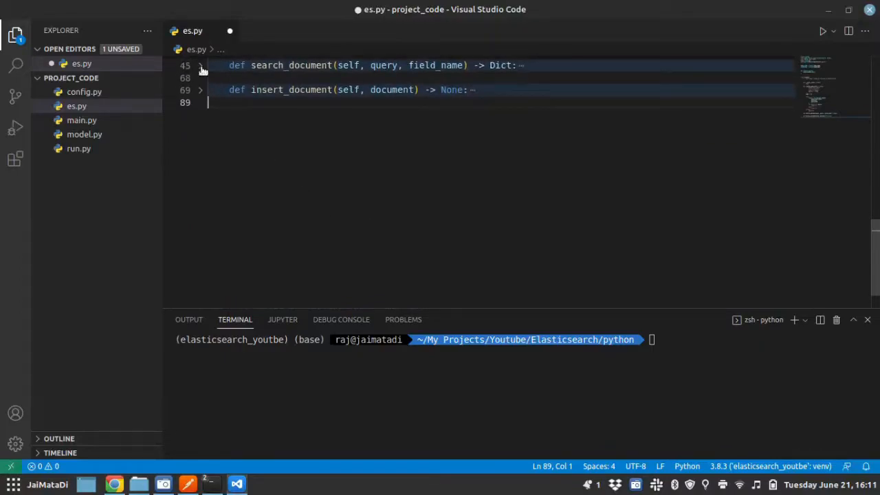
# Step: Unfold and review search_document's match query and insert_document's helpers.bulk insert
pyautogui.click(200, 65)
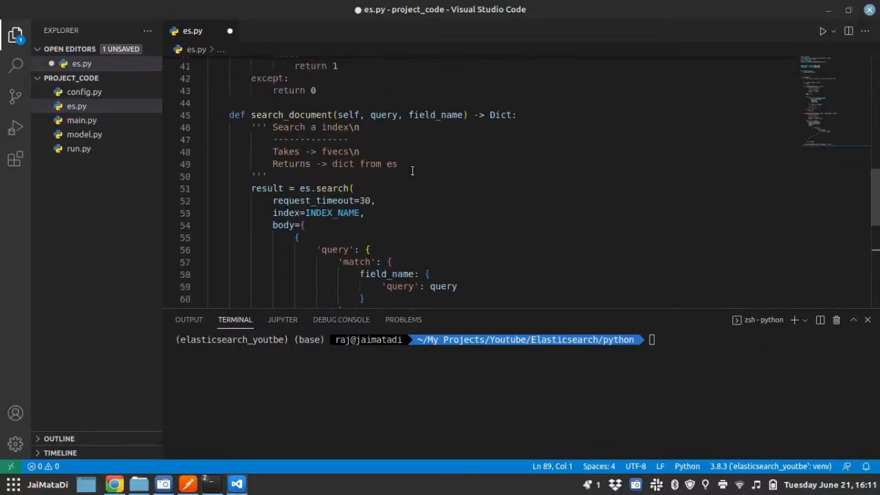
pyautogui.moveTo(384, 114)
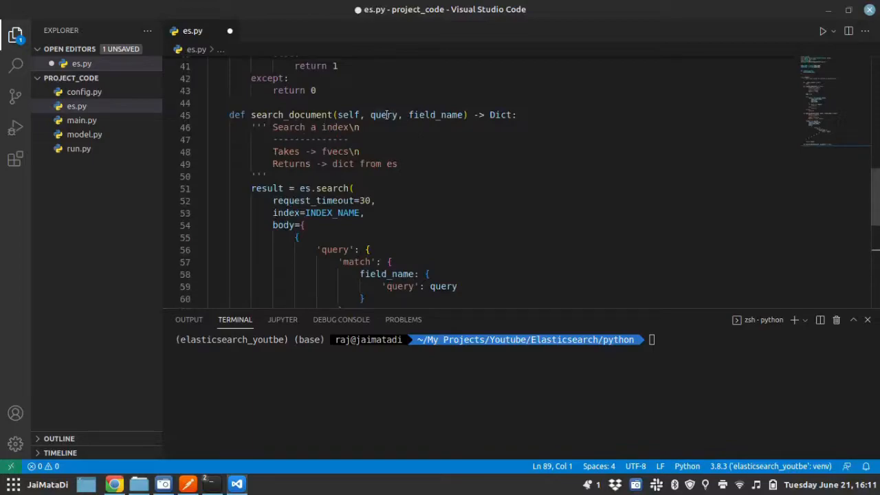
pyautogui.moveTo(485, 128)
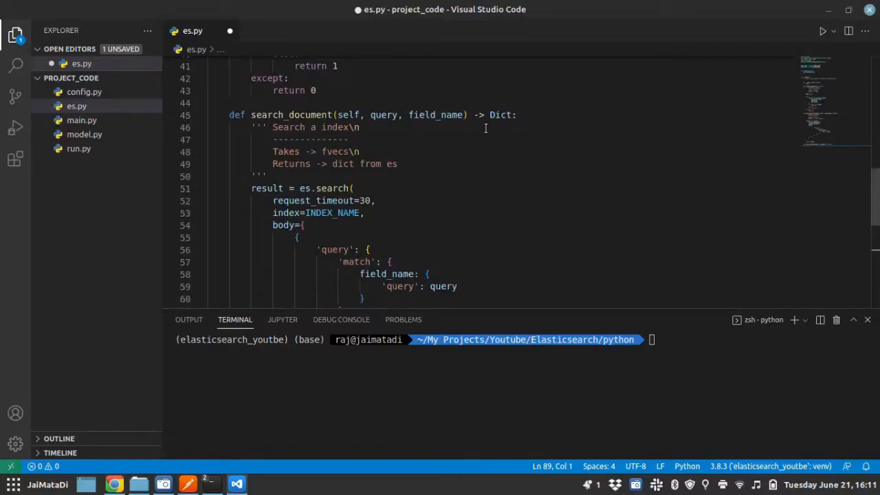
pyautogui.scroll(-3)
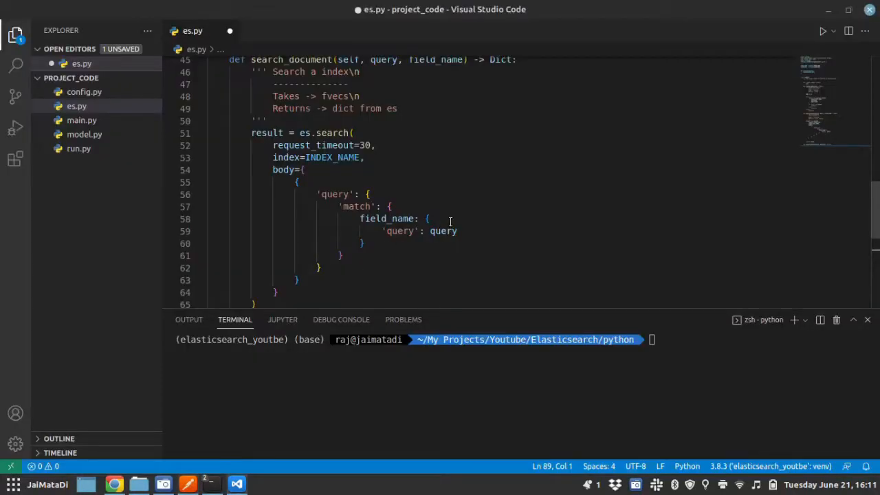
pyautogui.scroll(-3)
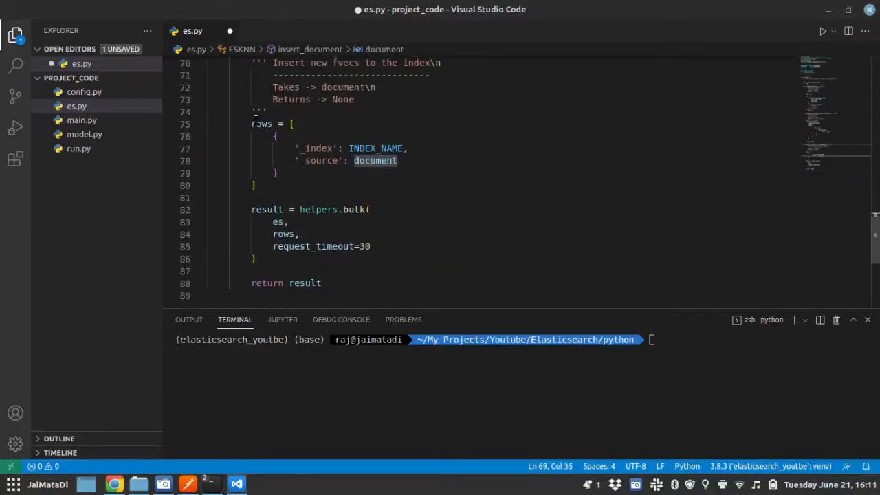
pyautogui.moveTo(376, 149)
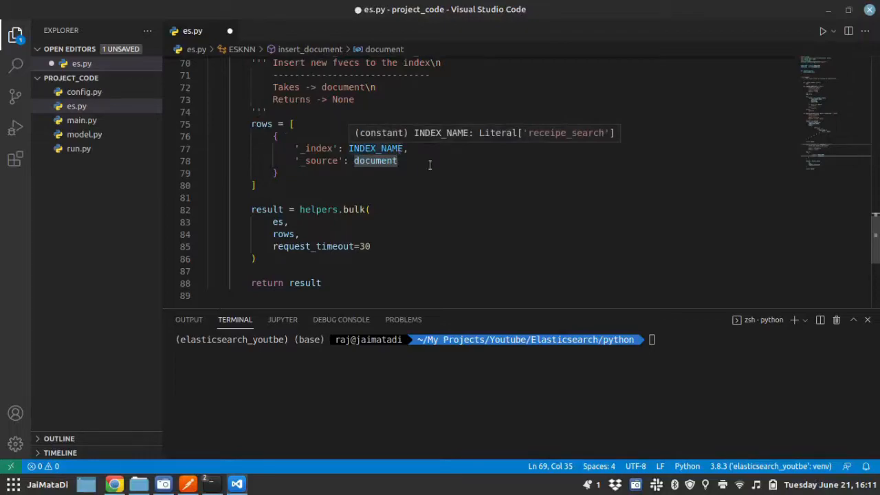
pyautogui.moveTo(436, 164)
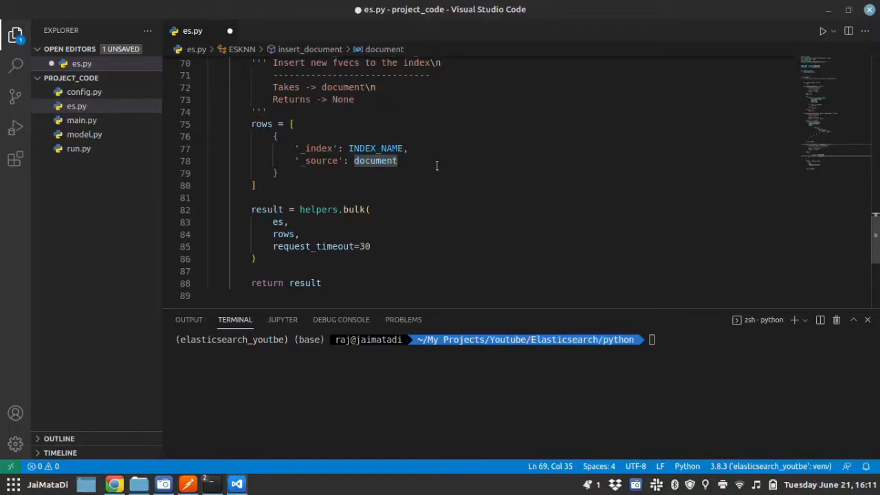
pyautogui.moveTo(324, 209)
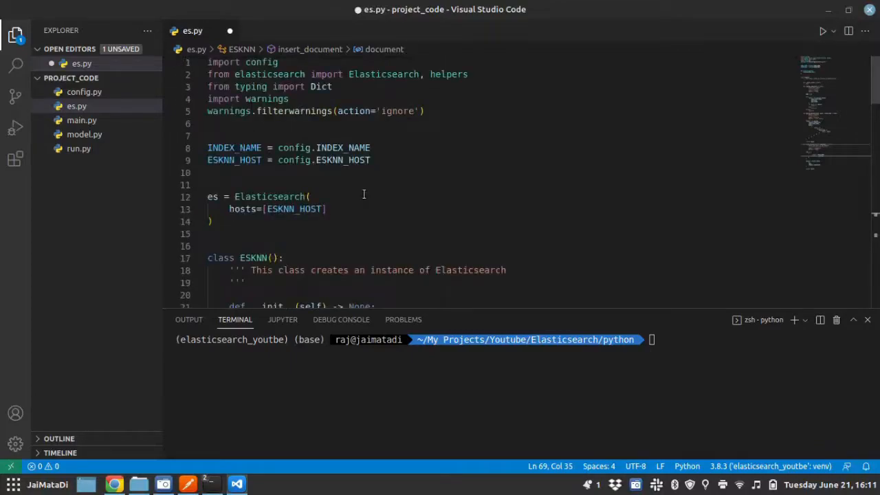
pyautogui.scroll(-3)
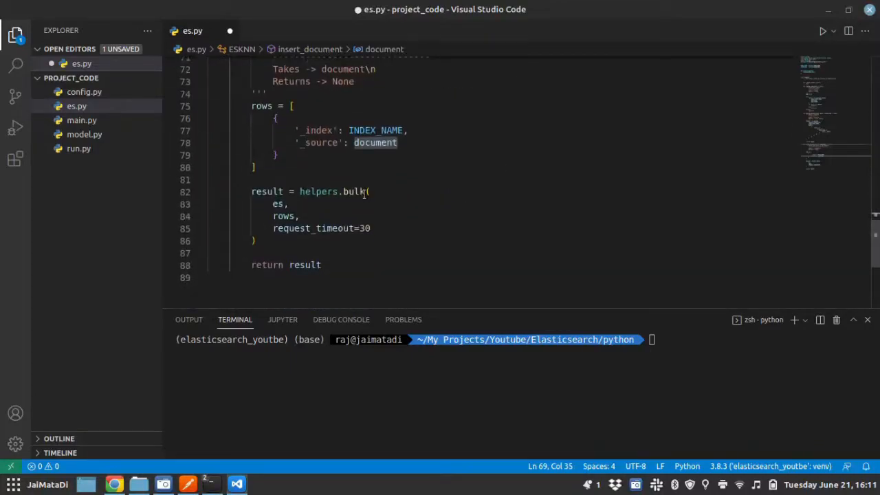
pyautogui.scroll(-3)
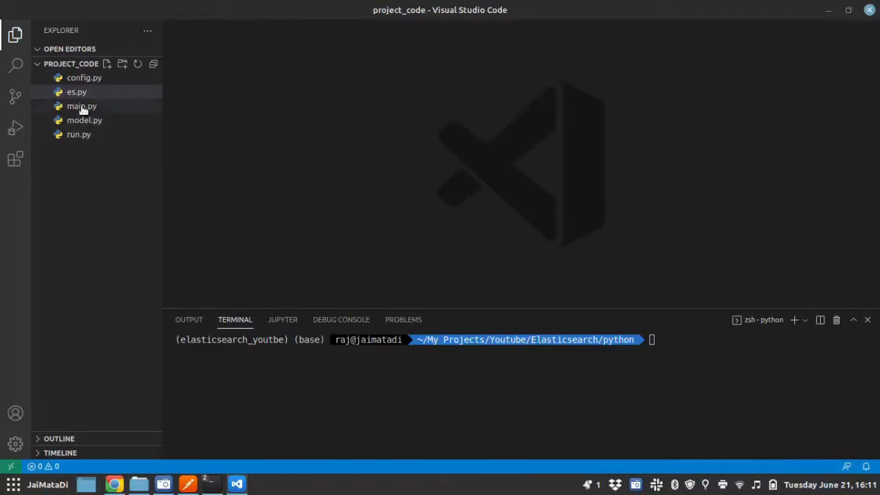
# Step: Open main.py for editing and move model.py from project_code to the trash
pyautogui.doubleClick(81, 106)
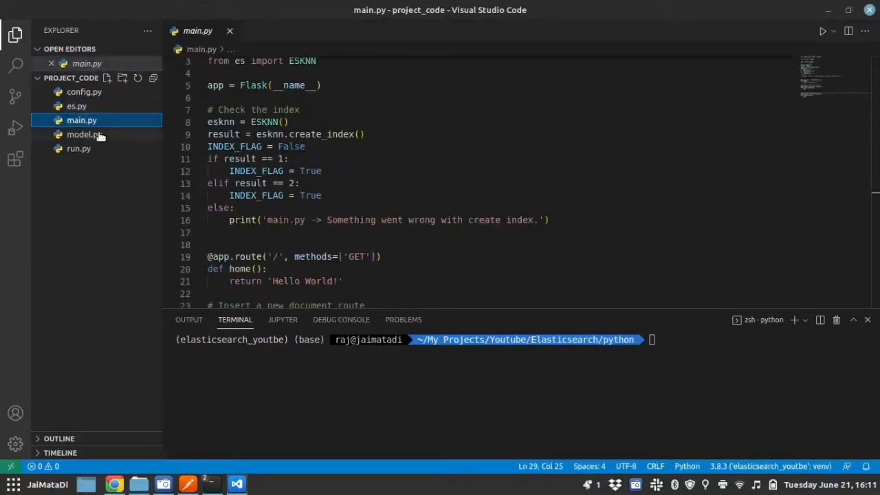
pyautogui.rightClick(83, 134)
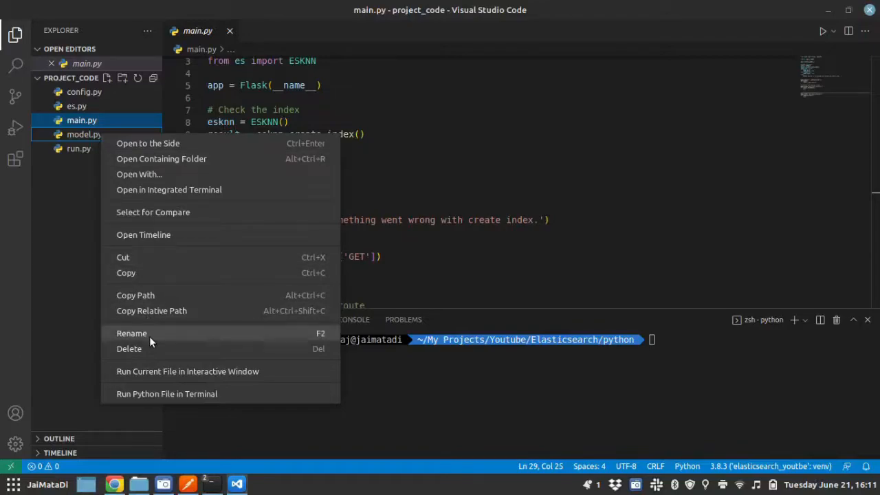
pyautogui.click(129, 348)
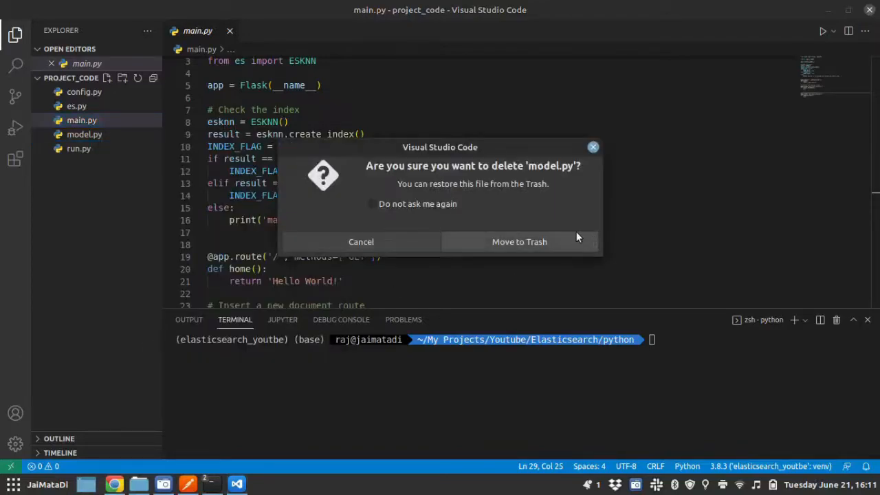
pyautogui.click(519, 241)
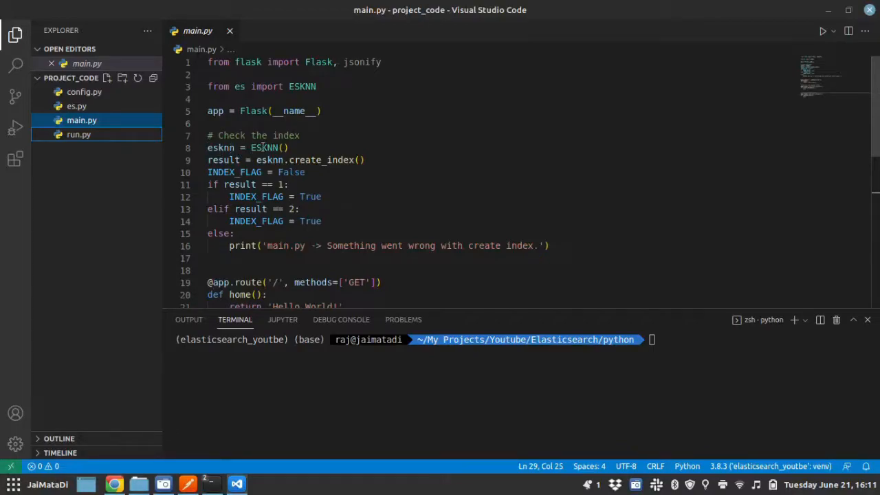
pyautogui.moveTo(268, 147)
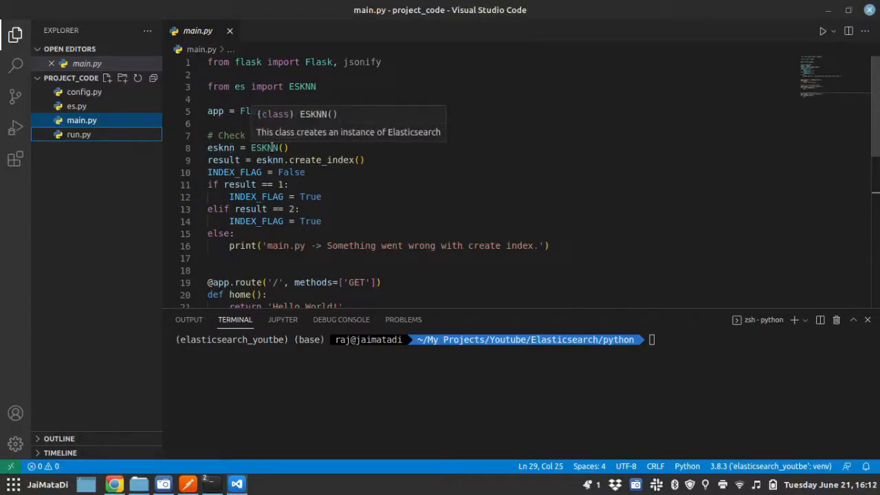
pyautogui.moveTo(221, 147)
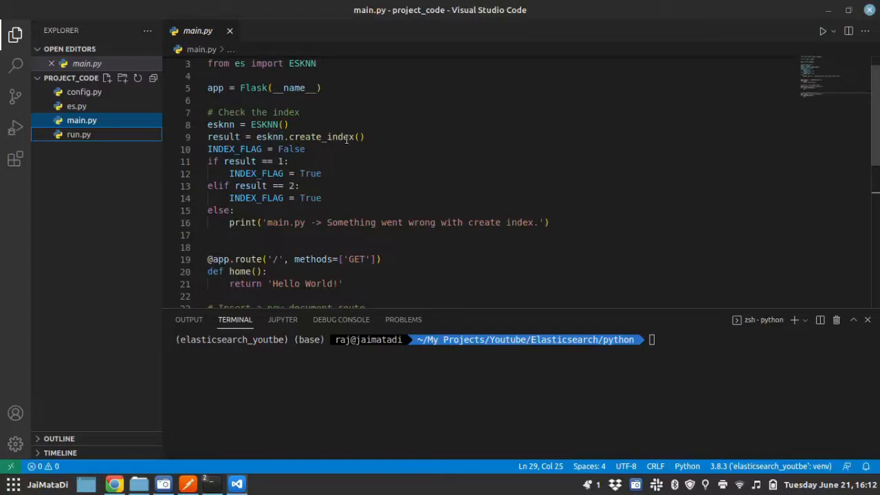
pyautogui.moveTo(412, 184)
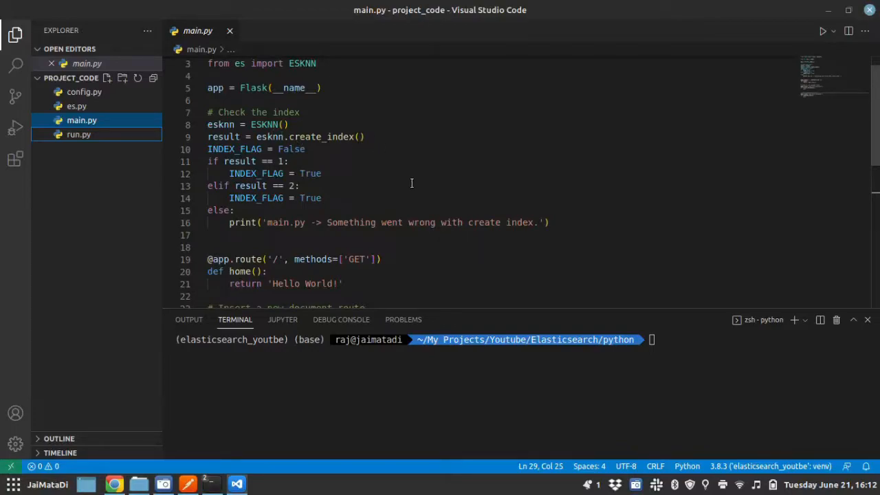
# Step: Name the /api/search_document route's handler function search_document
pyautogui.scroll(-3)
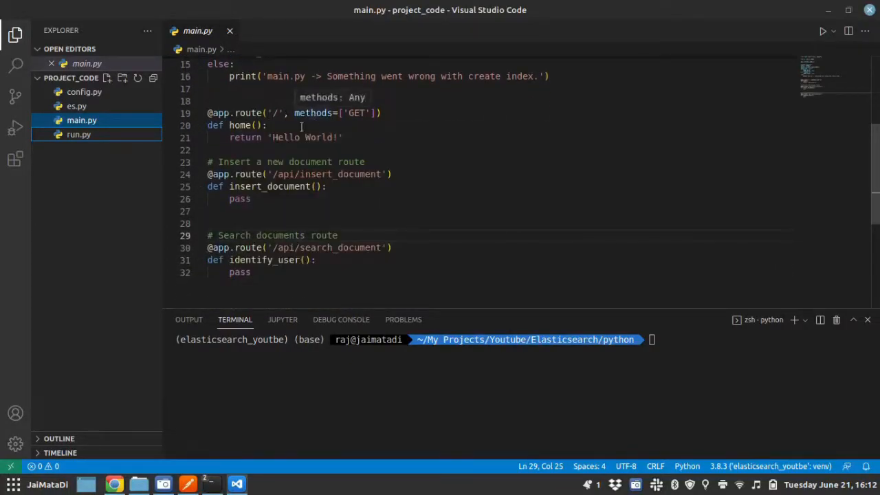
pyautogui.moveTo(287, 224)
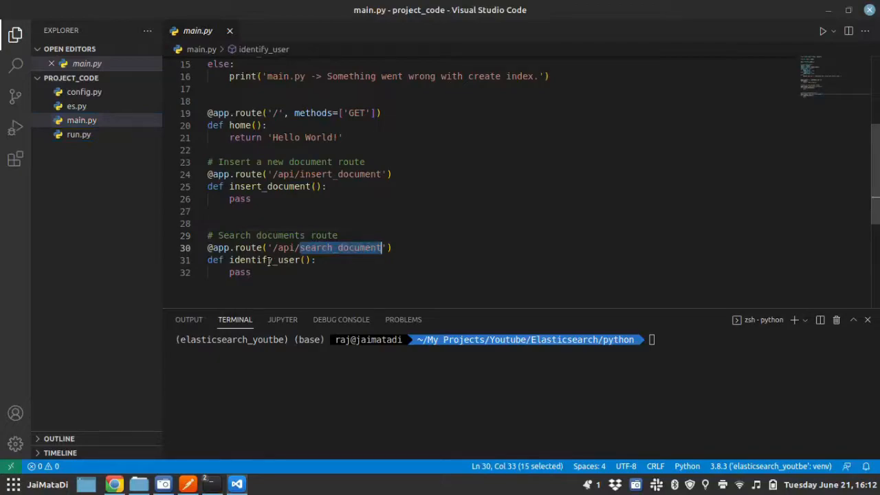
pyautogui.write('search_document')
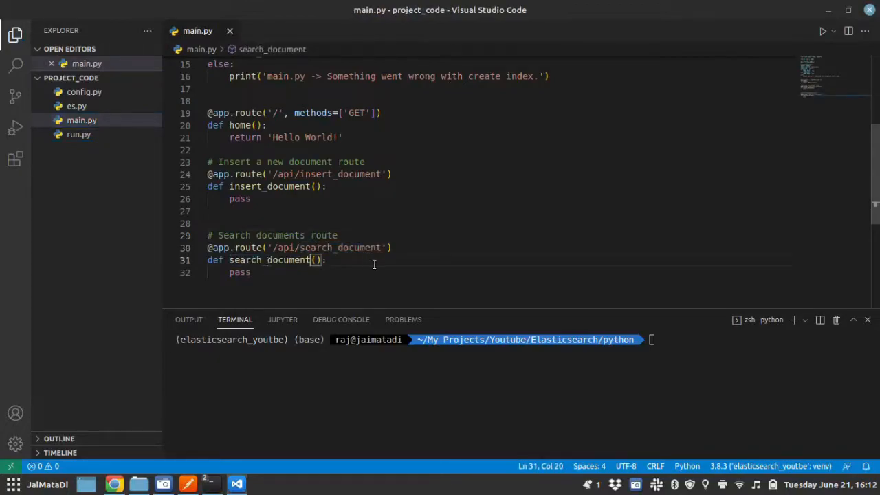
pyautogui.moveTo(342, 209)
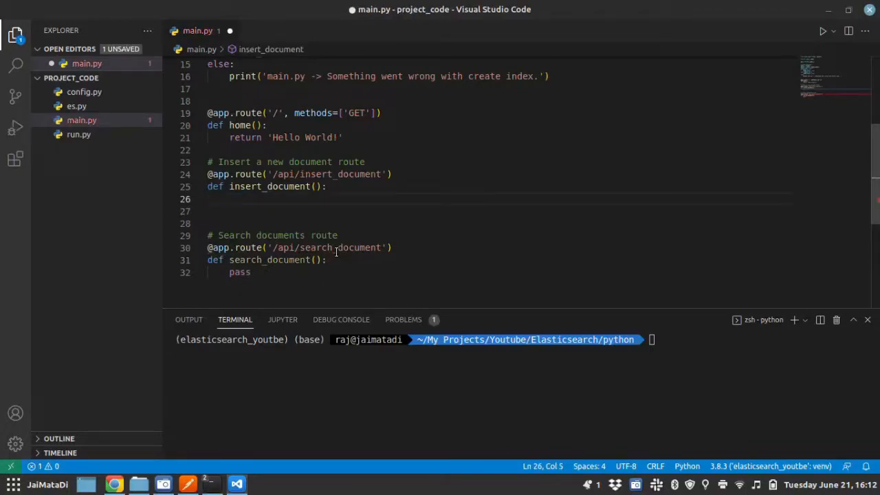
# Step: Make insert_document assign data = flask.request.json and then print(data)
pyautogui.write('data =')
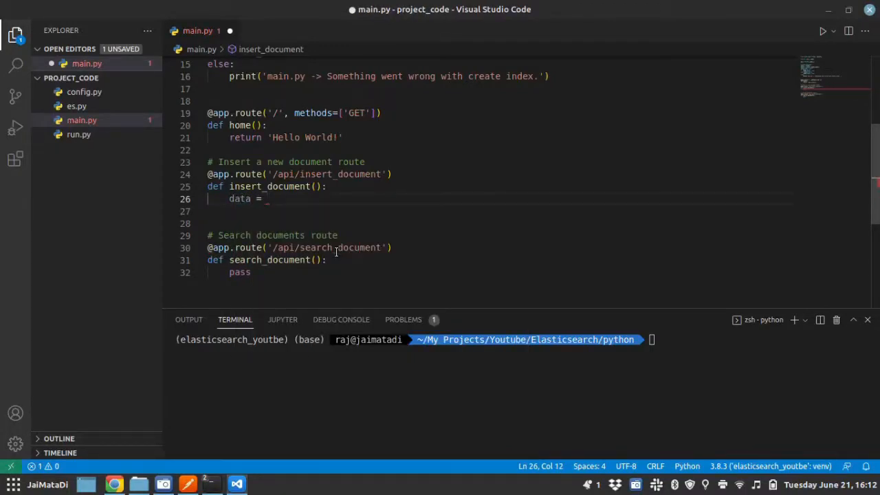
pyautogui.write('flask')
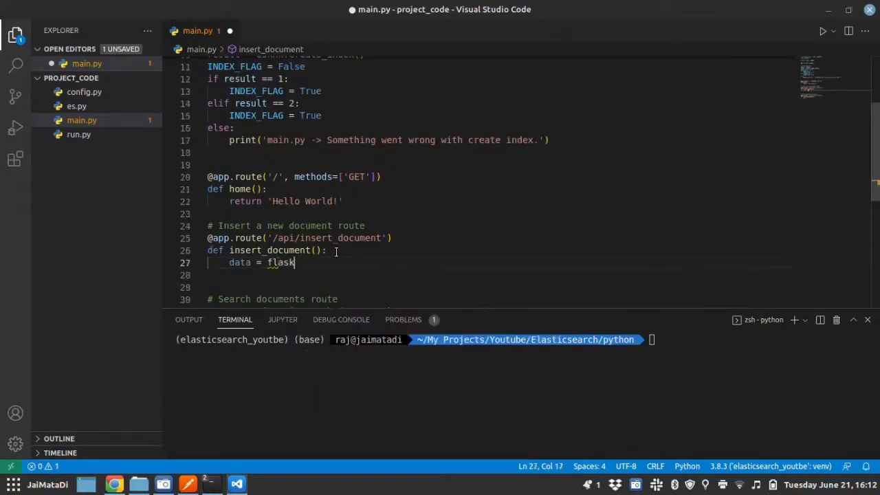
pyautogui.write('.')
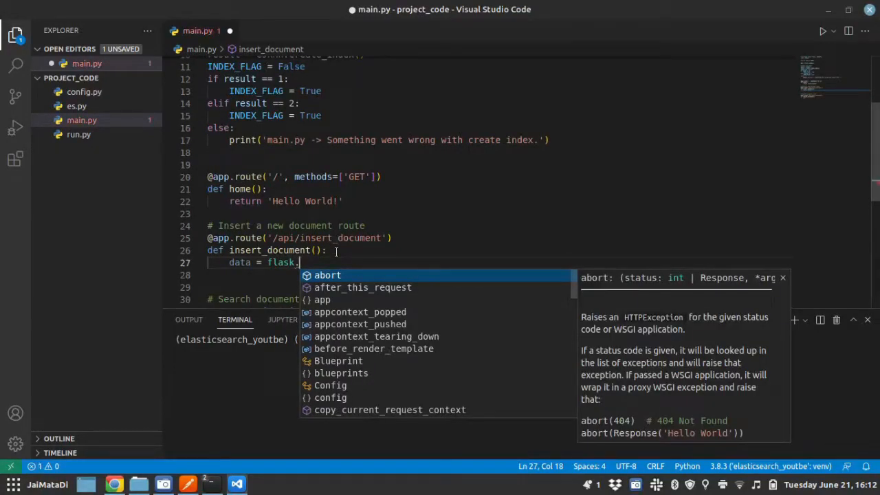
pyautogui.write('request.')
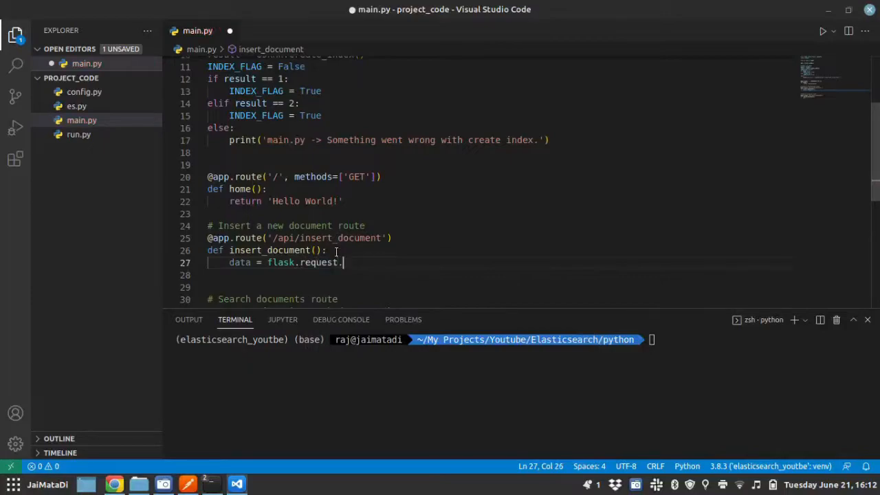
pyautogui.write('json')
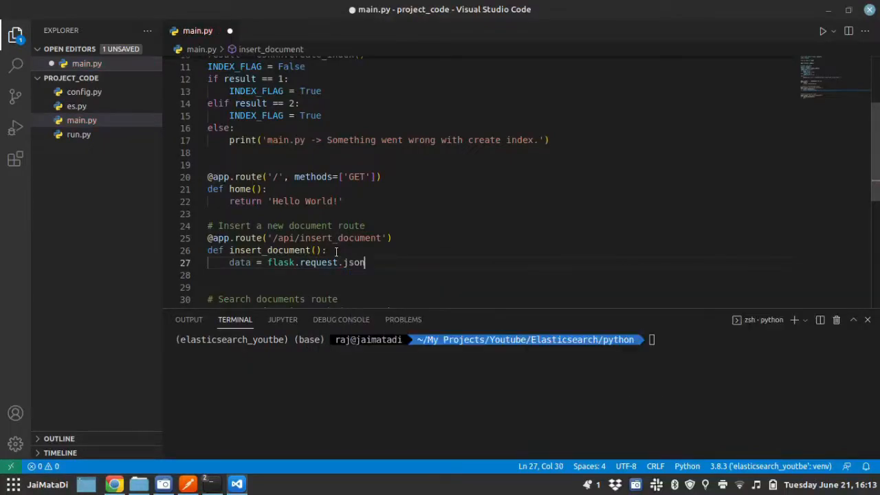
pyautogui.press('Enter')
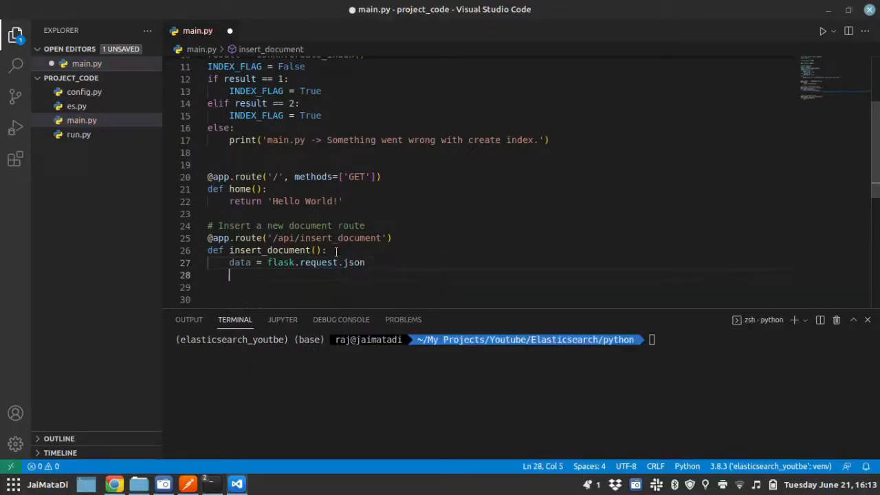
pyautogui.write('print')
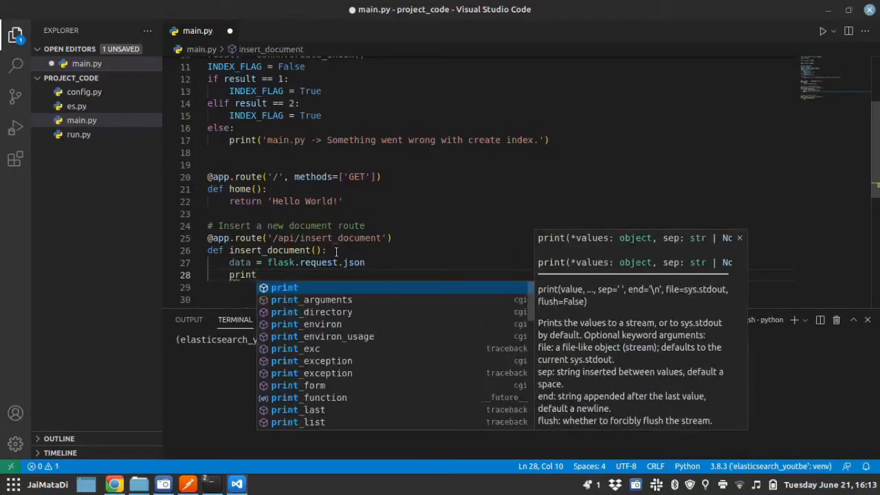
pyautogui.write('(data')
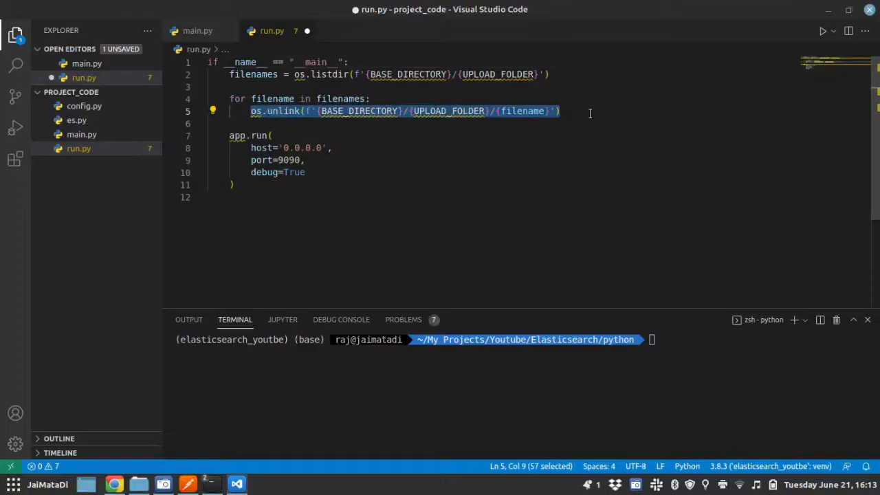
# Step: Remove run.py's cleanup loop, import app from main, and run python run.py from project_code
pyautogui.press('Delete')
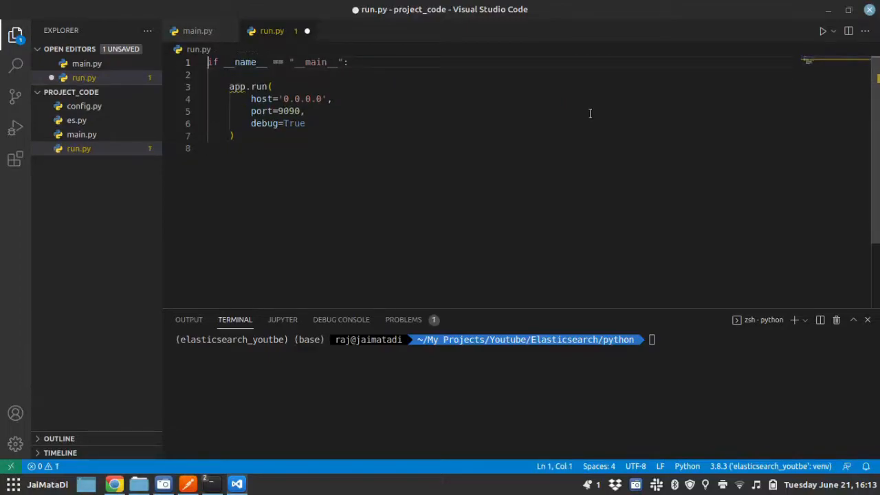
pyautogui.write('from main import app')
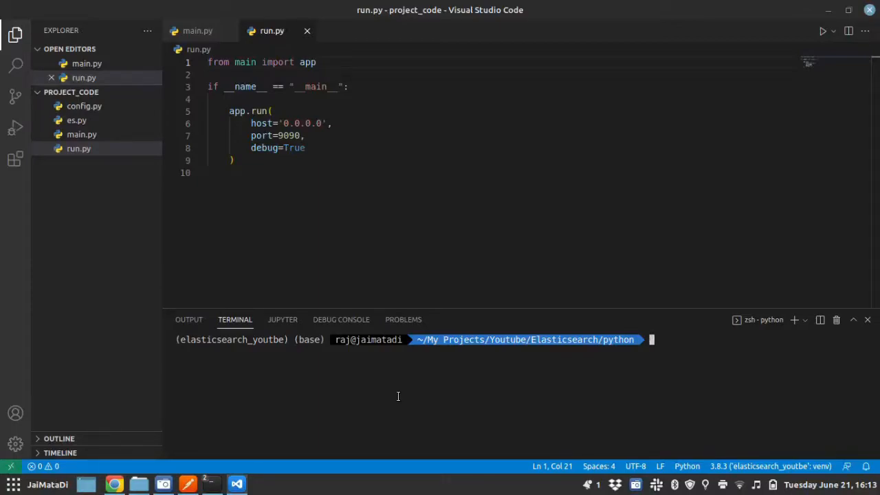
pyautogui.write('cd')
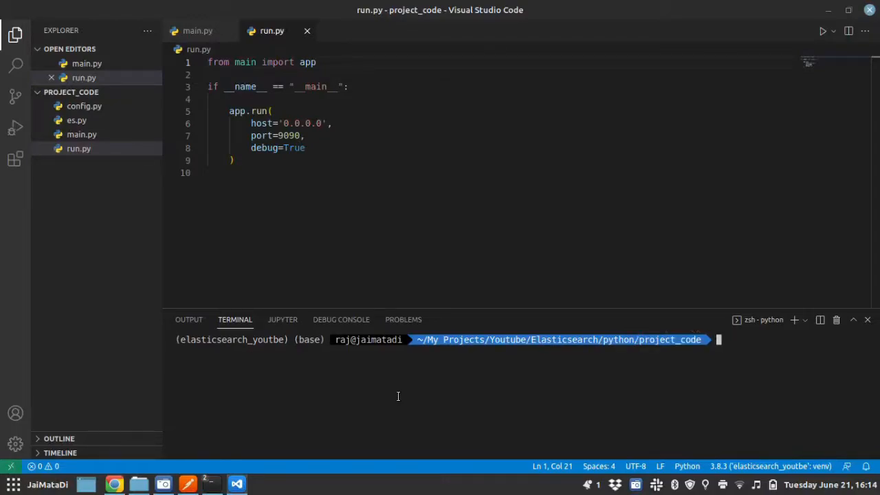
pyautogui.write('python run.py')
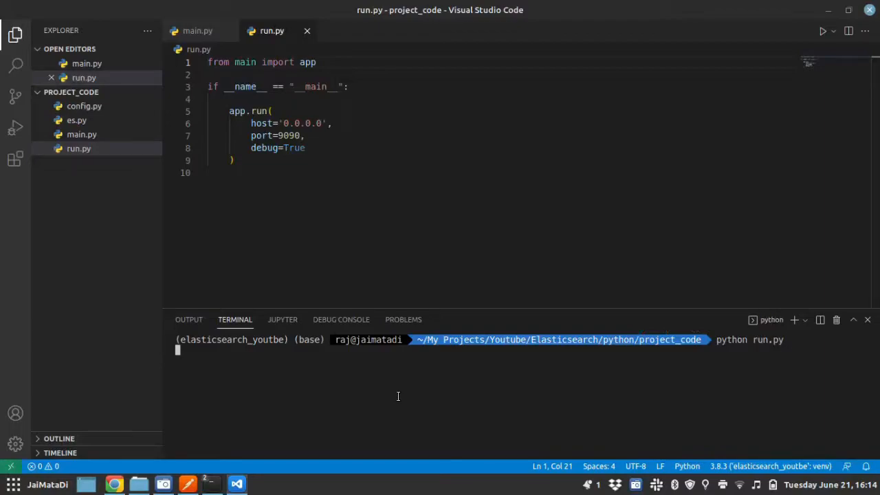
pyautogui.press('Enter')
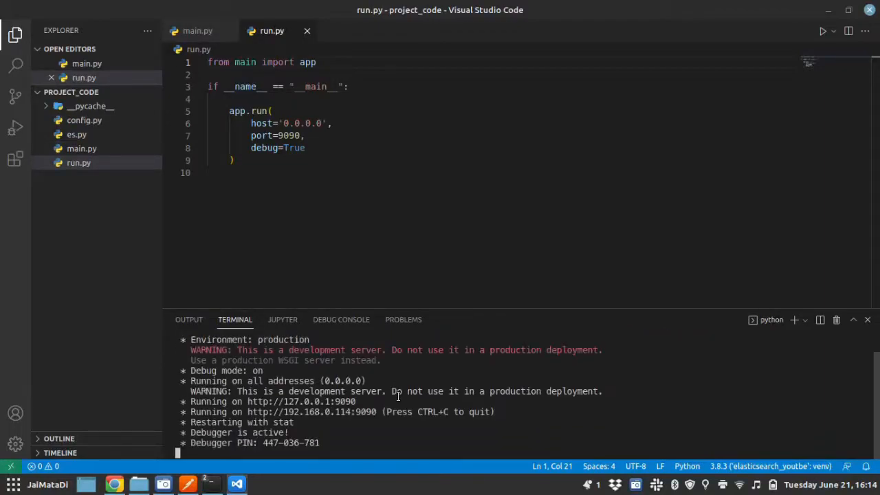
# Step: Add a request to the Elasticsearch Youtube collection and start naming it 'Inser document API'
pyautogui.press('alt+tab')
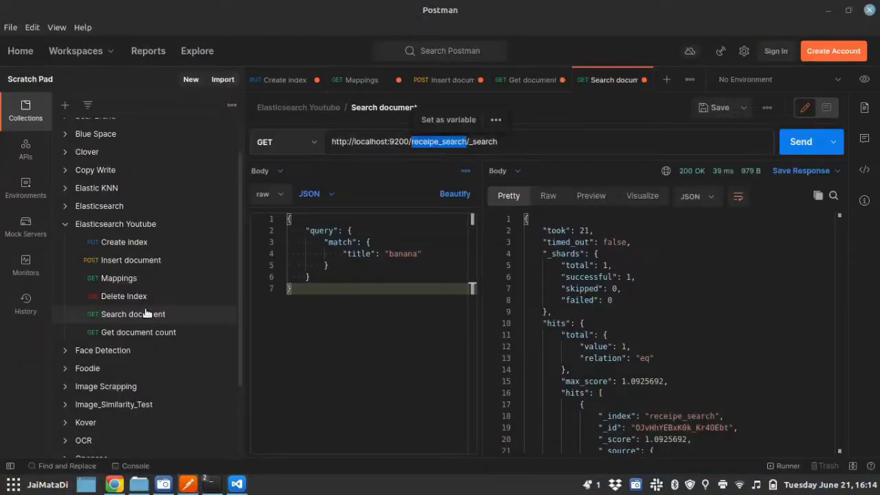
pyautogui.click(222, 224)
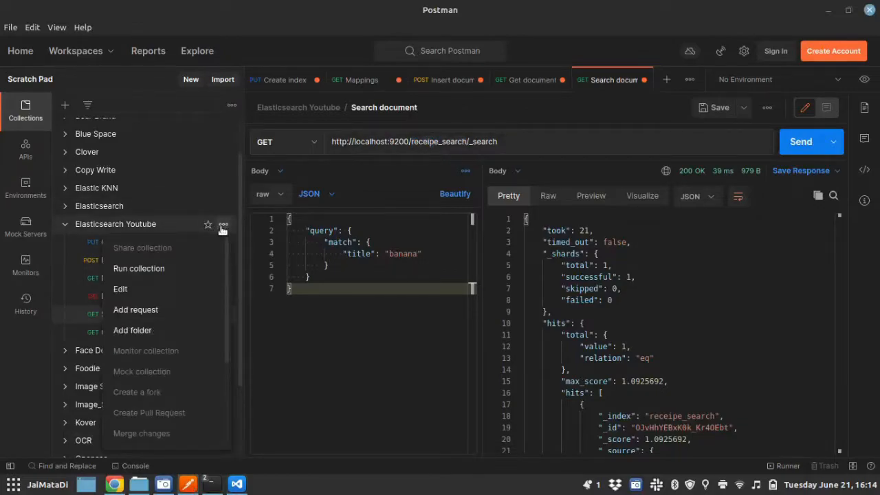
pyautogui.click(378, 113)
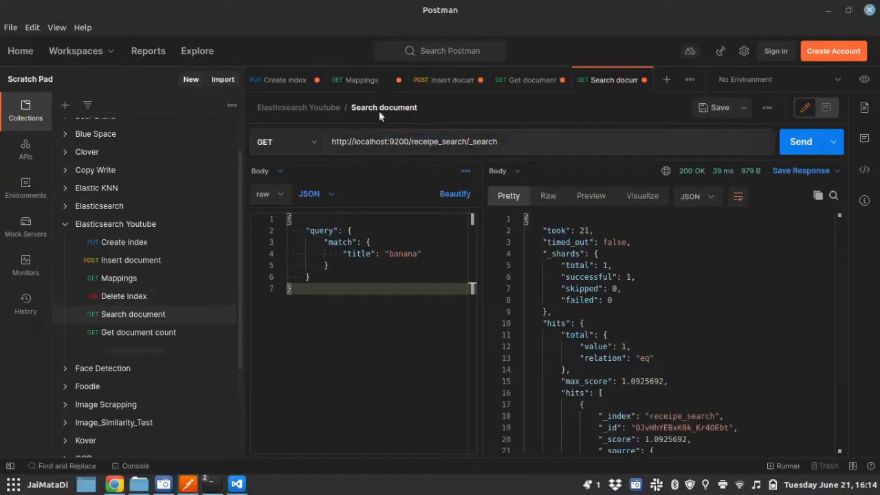
pyautogui.click(664, 79)
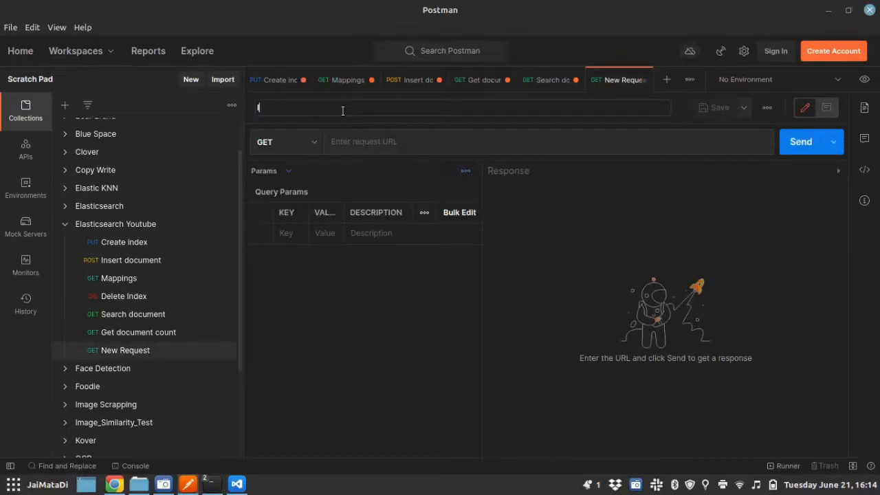
pyautogui.write('Inser do')
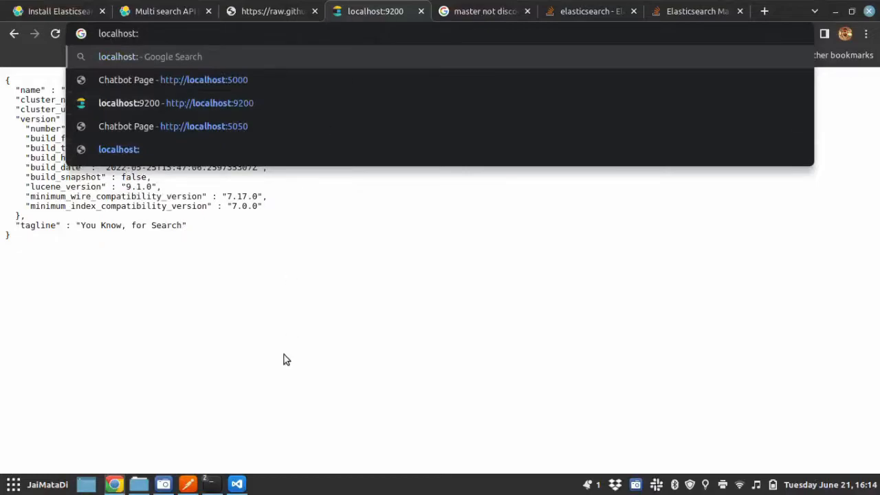
# Step: Load localhost:9090 in Chrome and confirm the GET / 200 log in the terminal
pyautogui.click(237, 483)
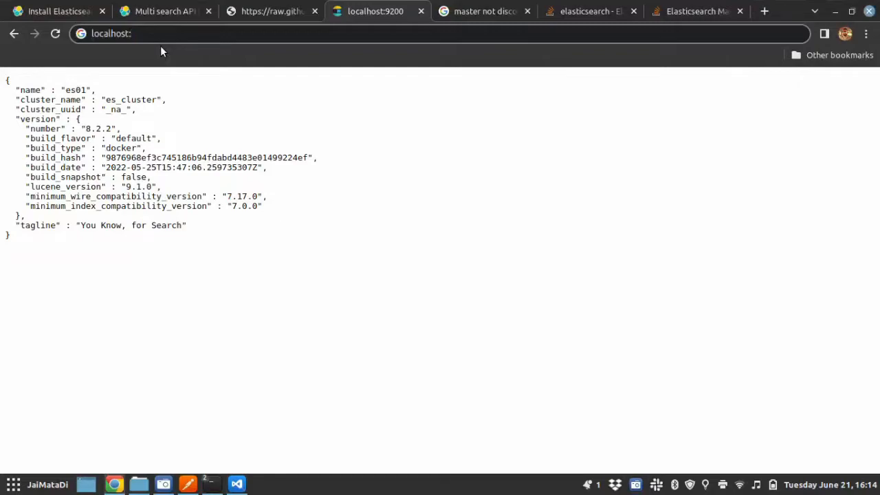
pyautogui.press('alt+tab')
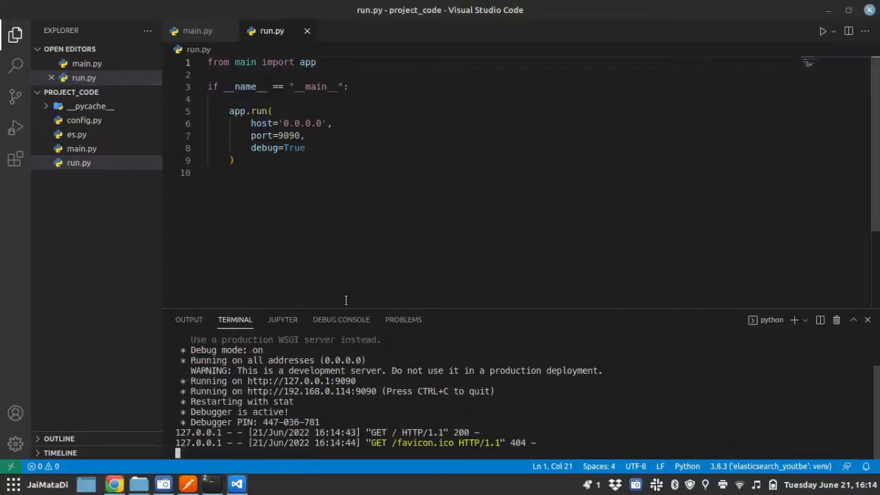
pyautogui.click(199, 30)
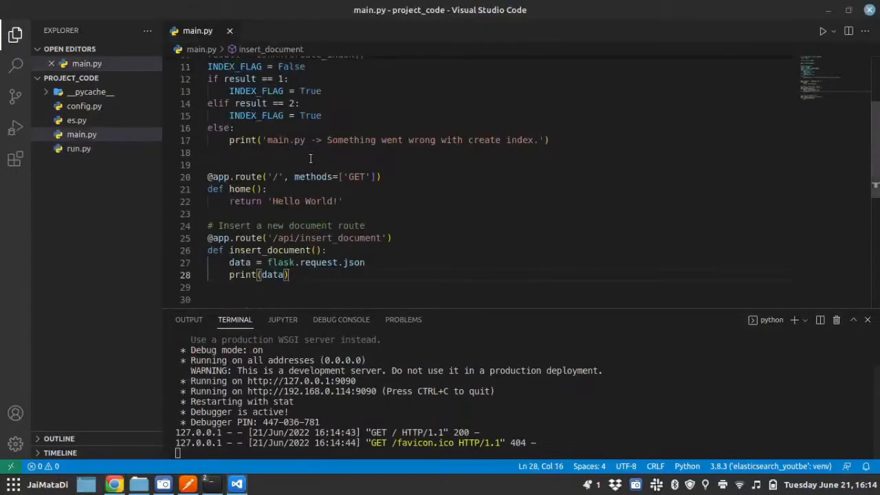
pyautogui.click(364, 200)
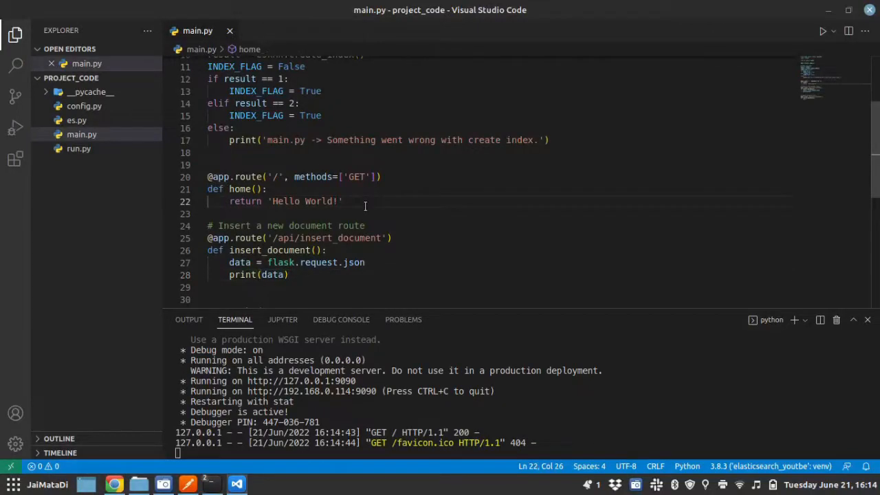
pyautogui.click(193, 482)
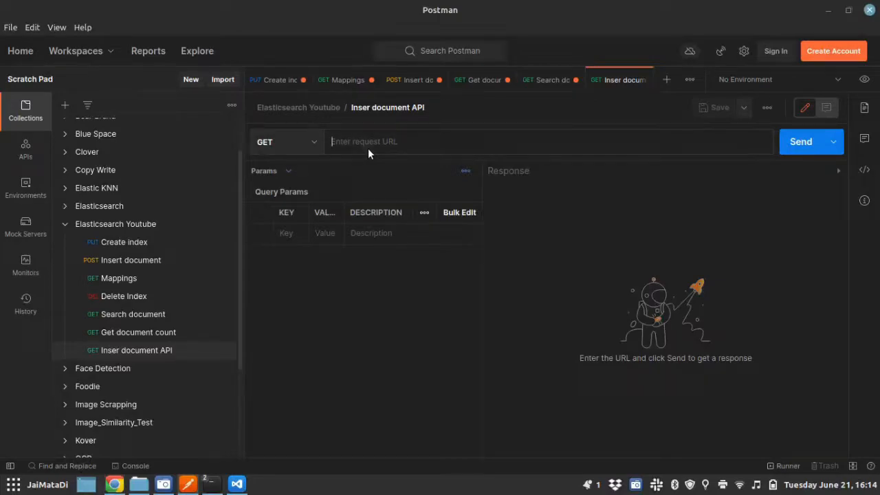
pyautogui.write('localhost:')
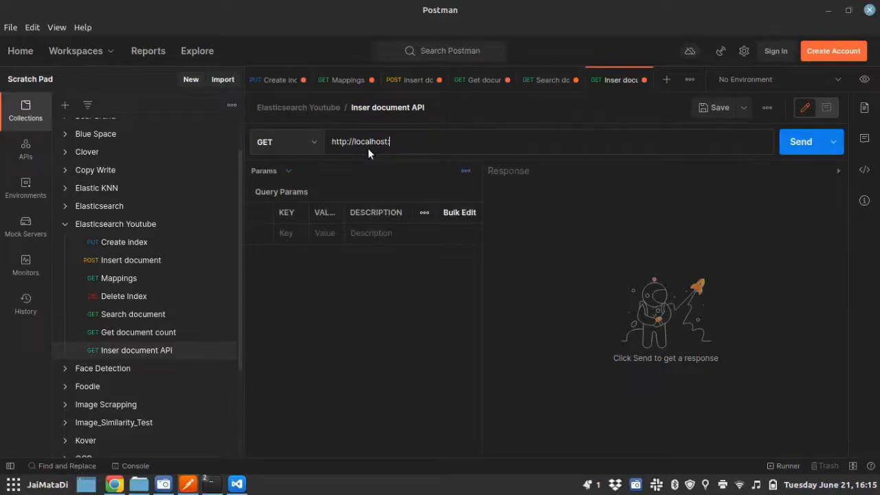
pyautogui.write('9090/')
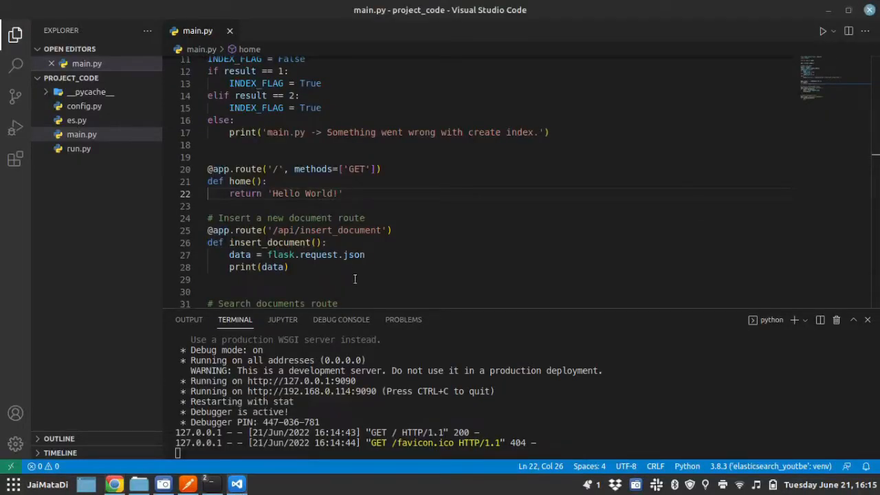
pyautogui.doubleClick(340, 231)
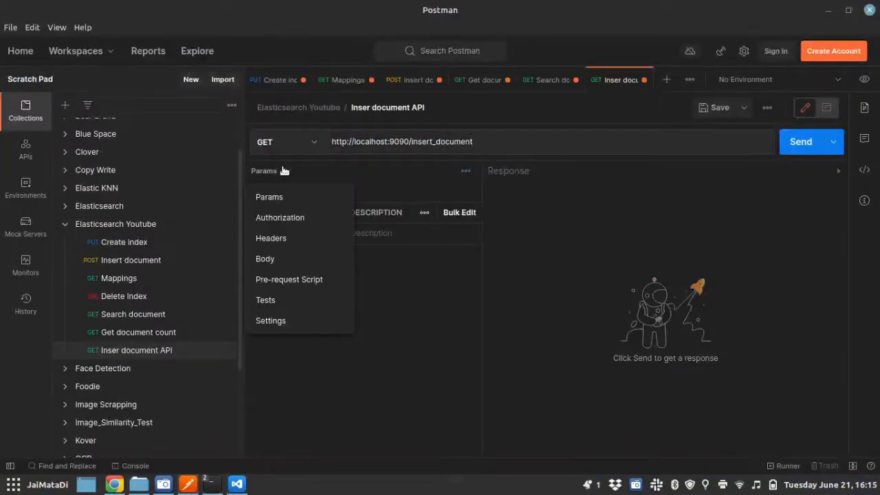
# Step: Set the request body type to raw JSON
pyautogui.click(265, 258)
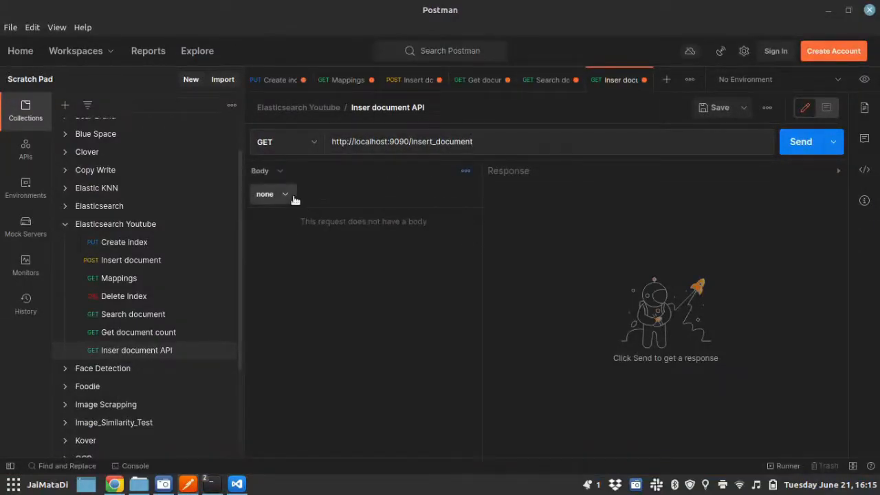
pyautogui.click(264, 194)
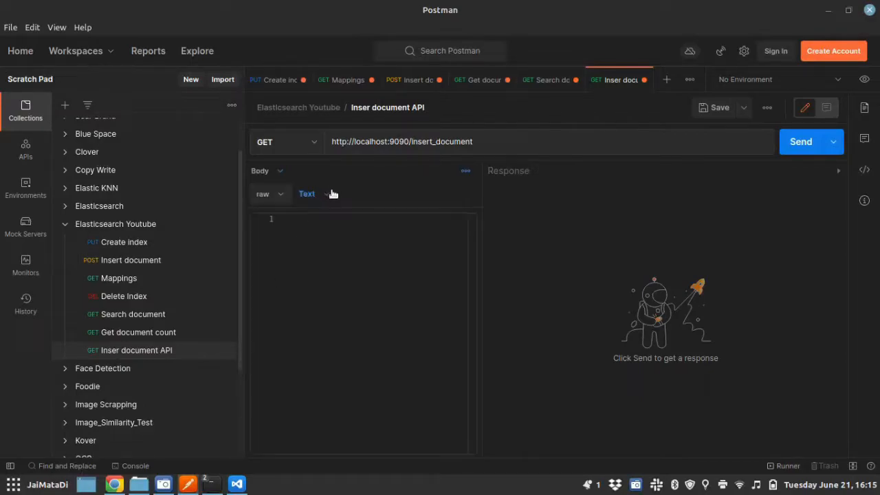
pyautogui.click(307, 193)
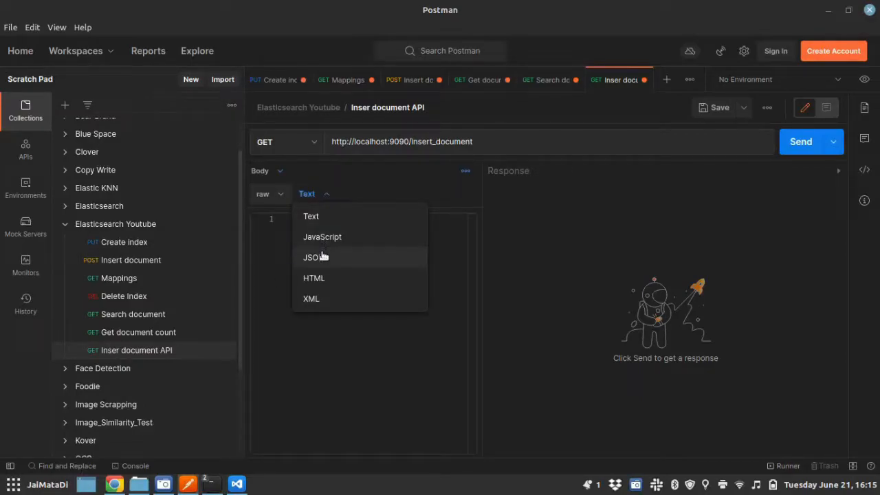
pyautogui.click(311, 257)
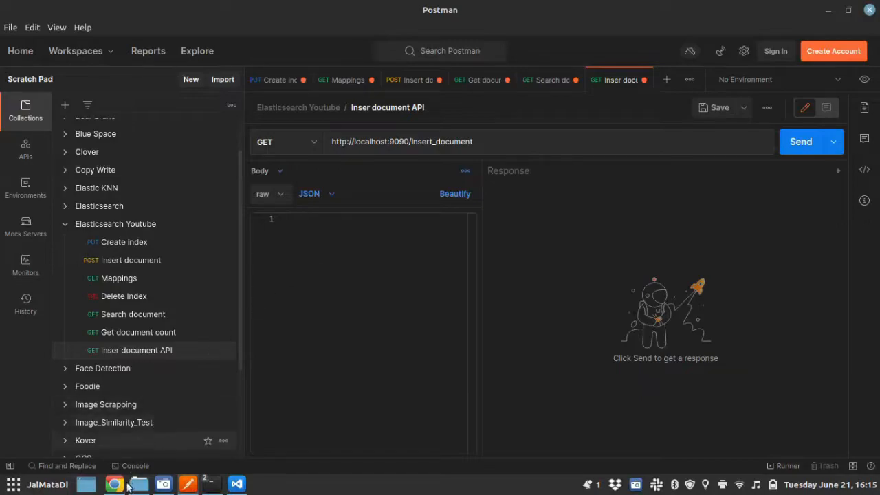
pyautogui.click(114, 482)
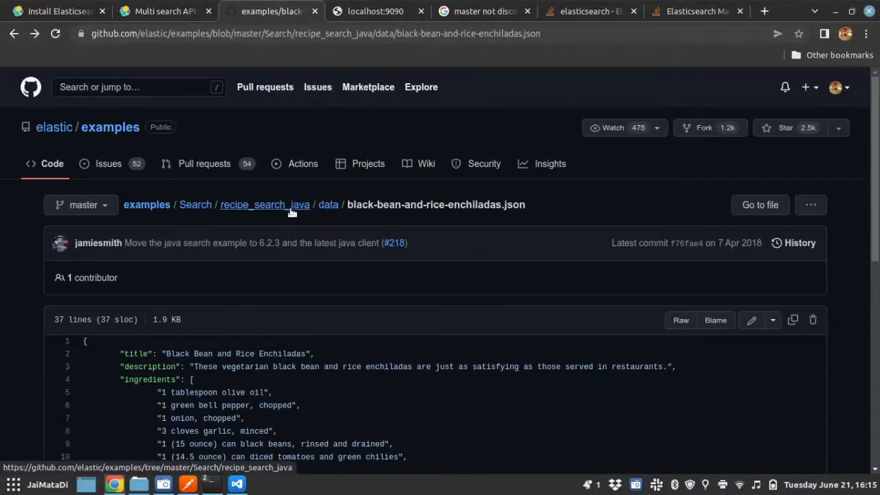
# Step: Open recipe_search_java/data/divine-hard-boiled-eggs.json in raw view and copy its contents
pyautogui.click(264, 204)
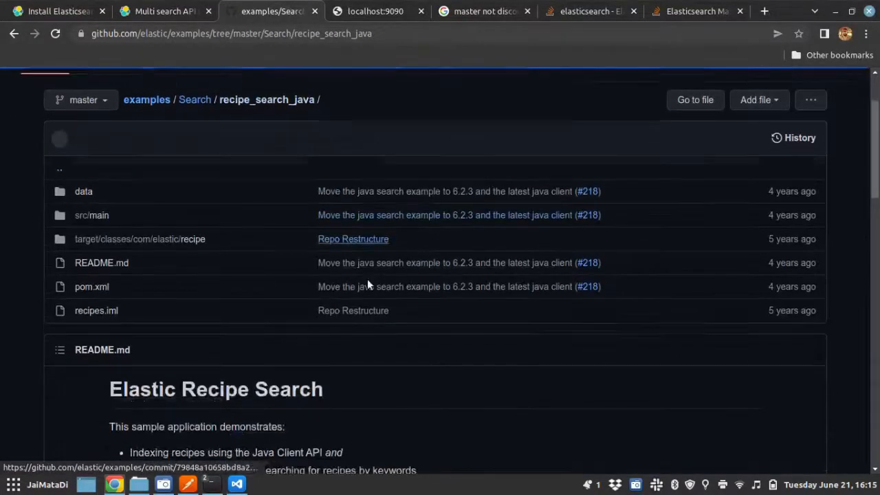
pyautogui.click(83, 191)
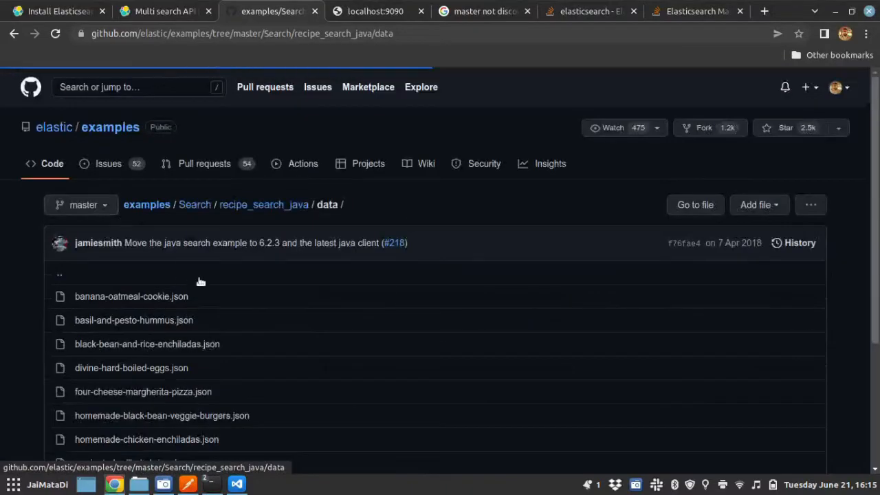
pyautogui.click(132, 367)
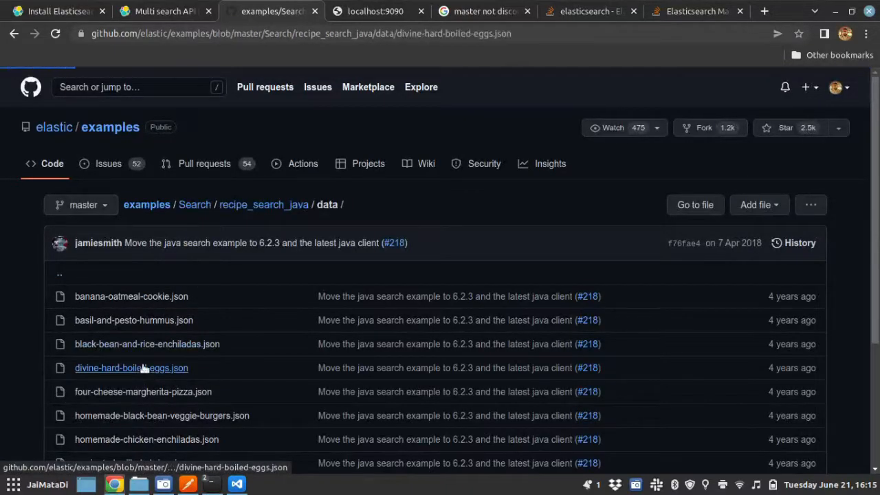
pyautogui.click(132, 368)
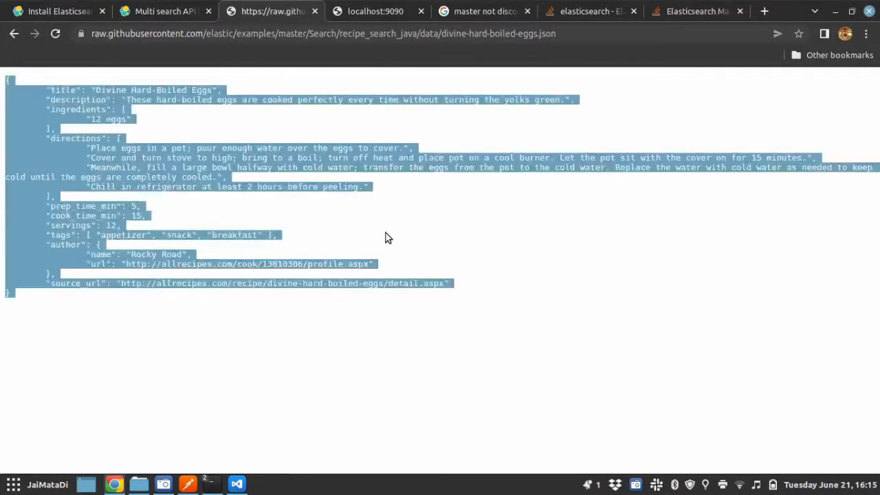
pyautogui.click(186, 482)
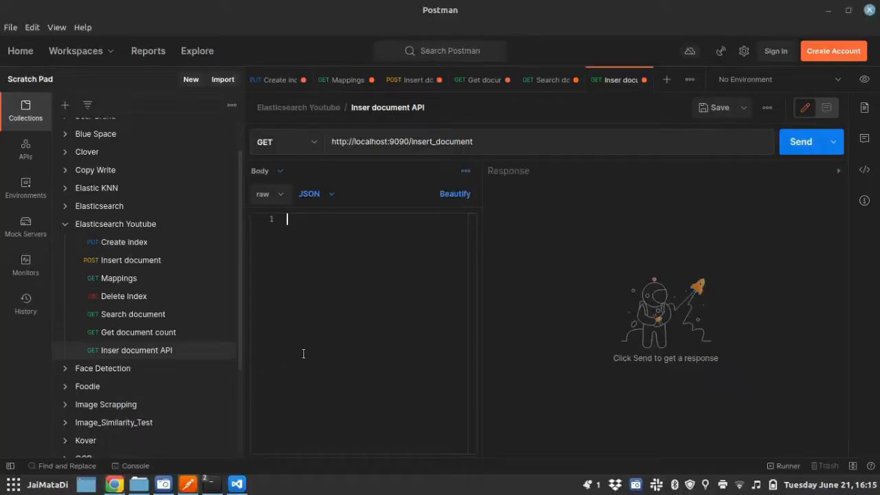
# Step: Paste the recipe JSON into the request body and send it, getting a 404
pyautogui.write('{}')
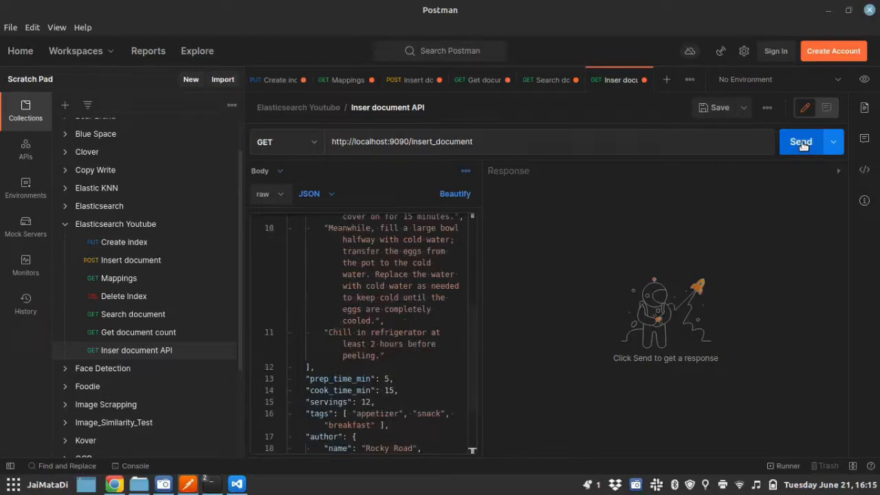
pyautogui.click(800, 142)
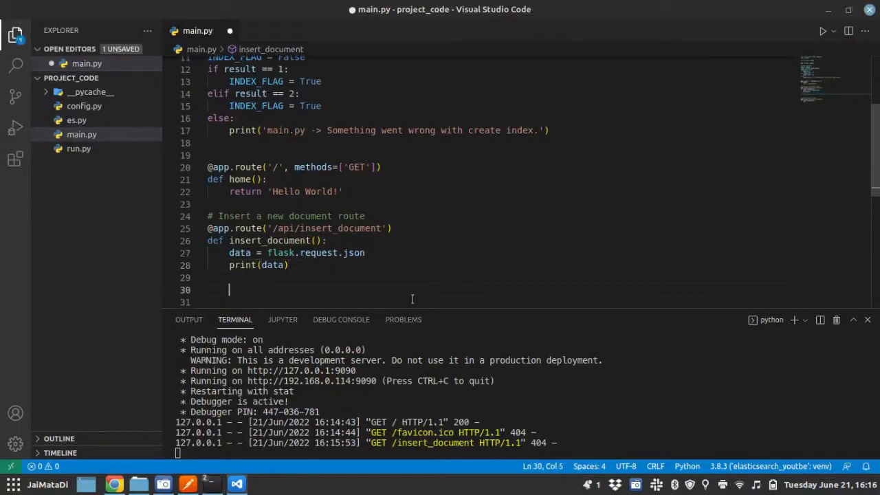
# Step: Add return jsonify({"status": 200}) to the end of insert_document
pyautogui.write('r')
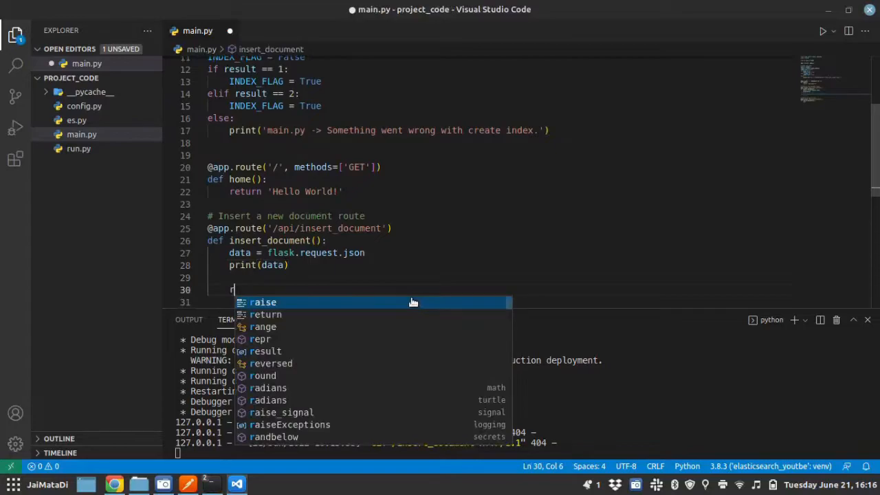
pyautogui.write('return')
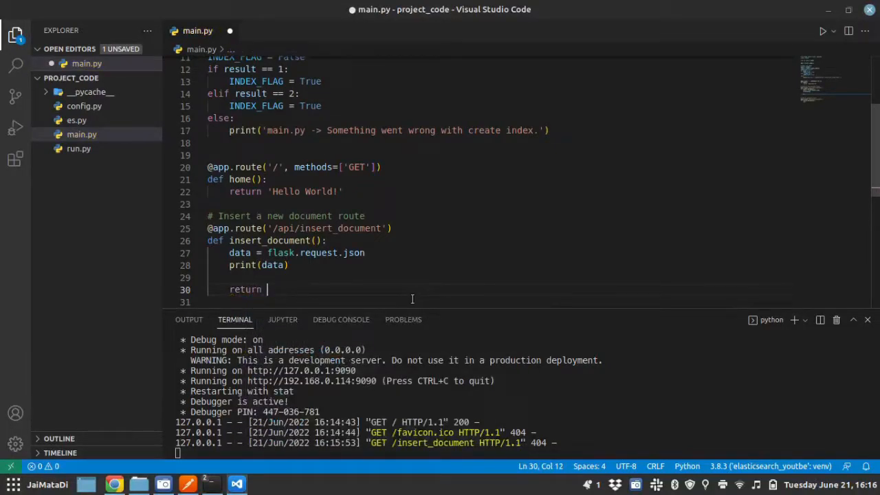
pyautogui.write('jsonify')
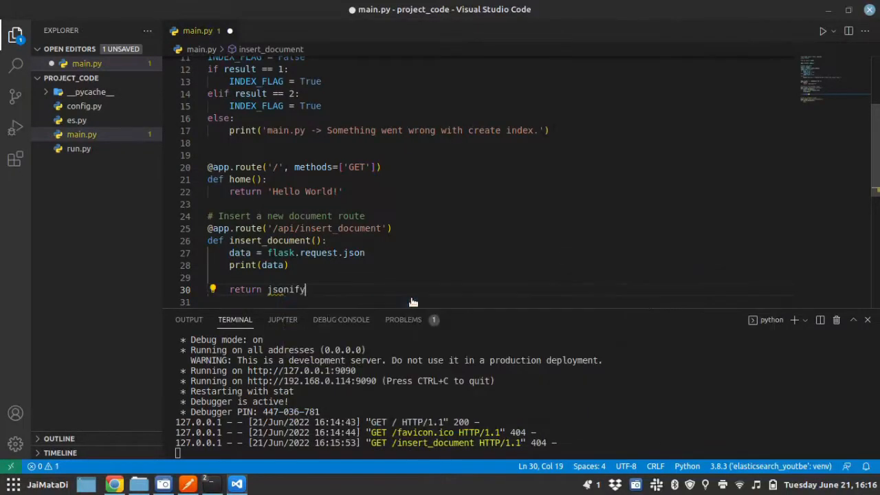
pyautogui.write('{')
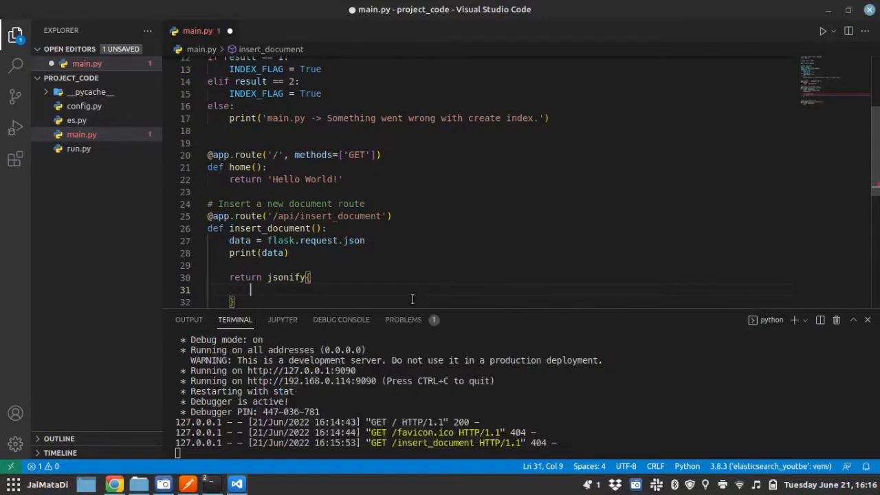
pyautogui.write('"status"')
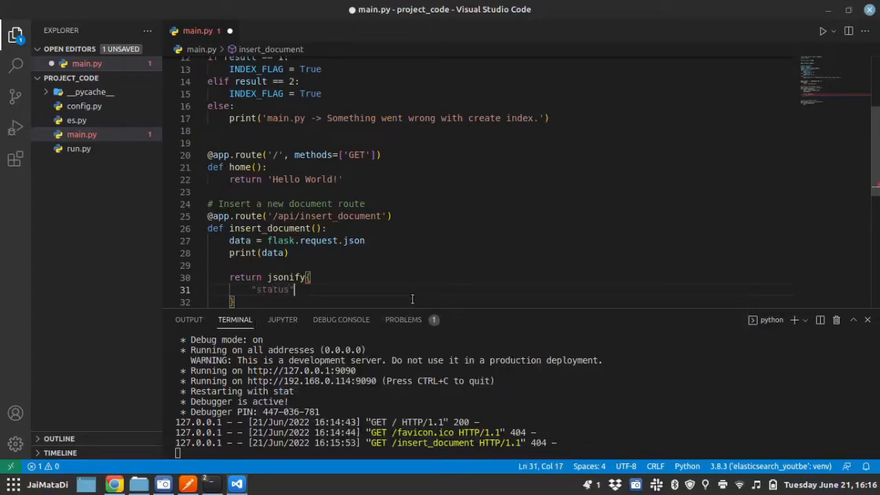
pyautogui.write(': 200')
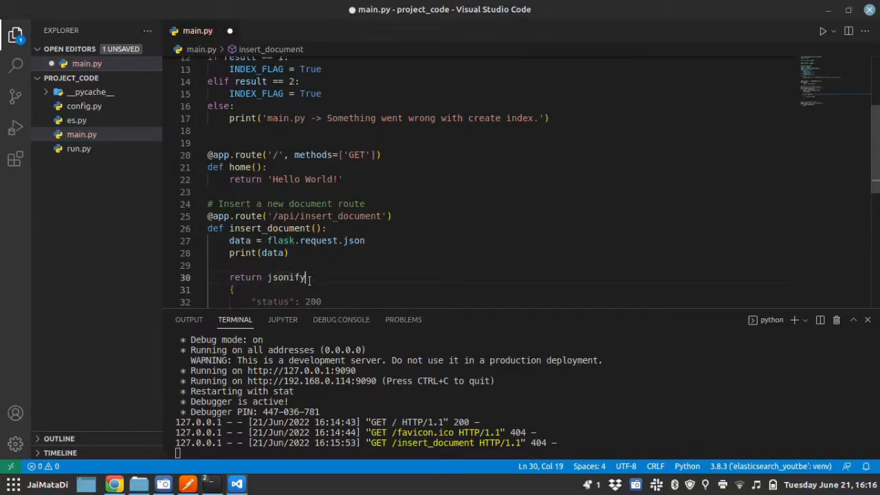
pyautogui.write('(')
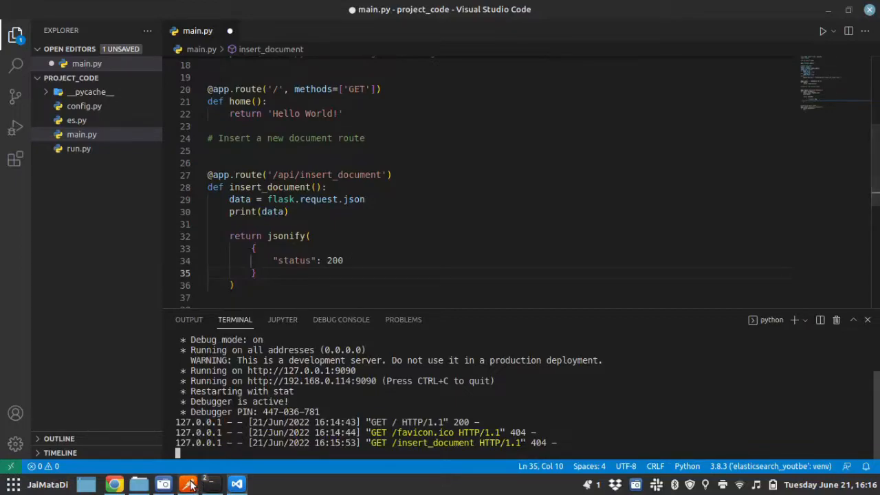
# Step: Resend the Inser document API request in Postman, which still returns 404 Not Found
pyautogui.click(190, 483)
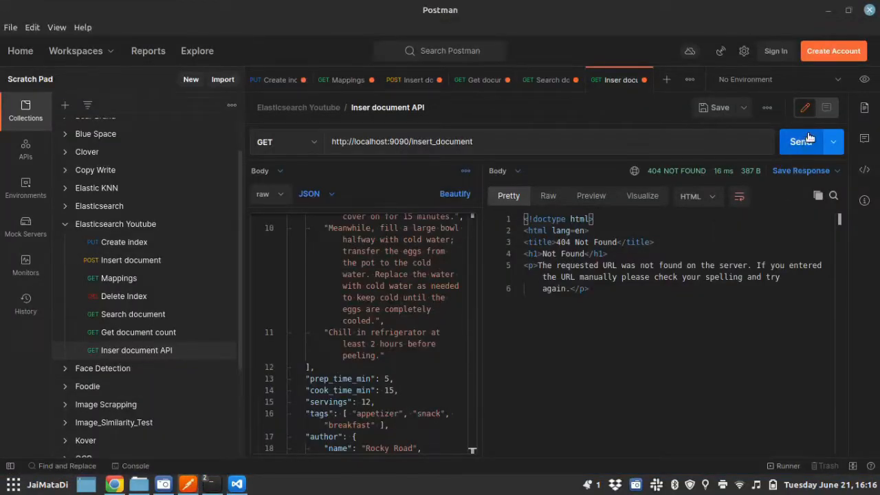
pyautogui.click(799, 141)
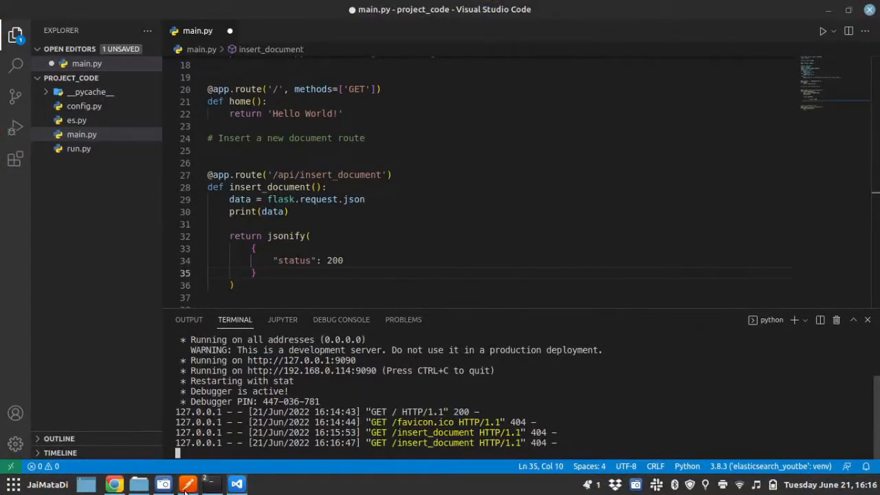
# Step: Find the Flask TypeError saying insert_document did not return a valid response
pyautogui.click(186, 481)
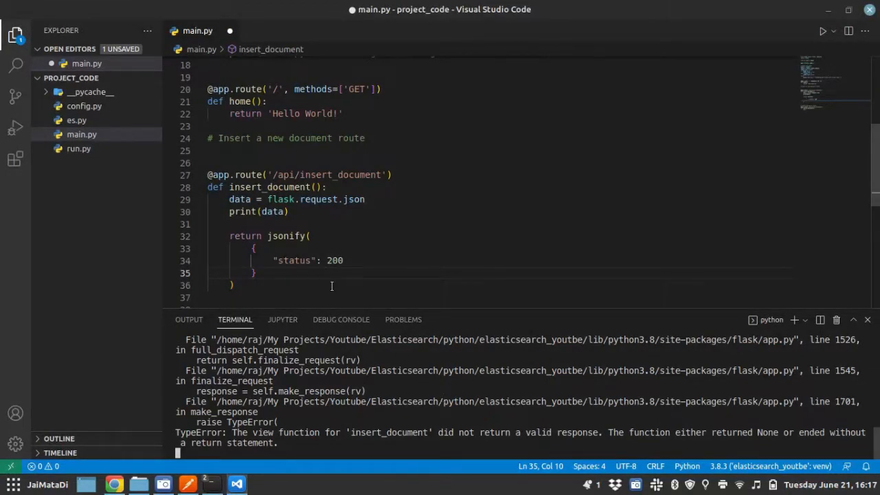
pyautogui.moveTo(380, 244)
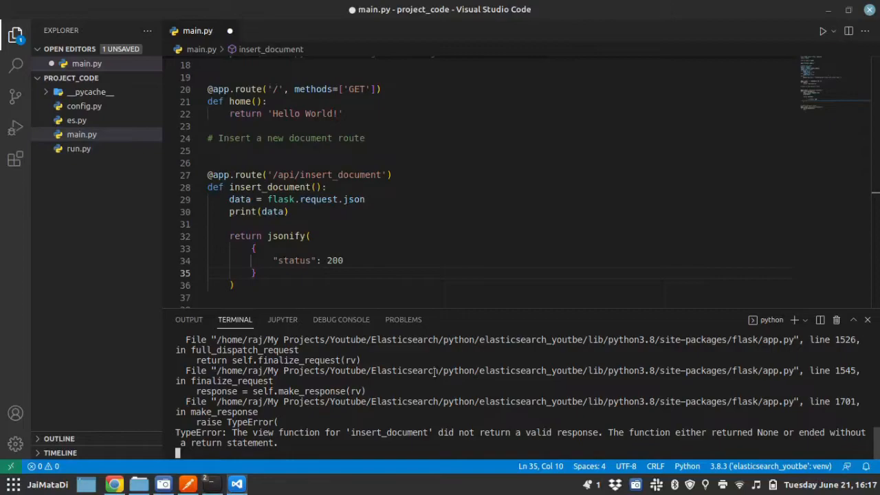
pyautogui.moveTo(369, 263)
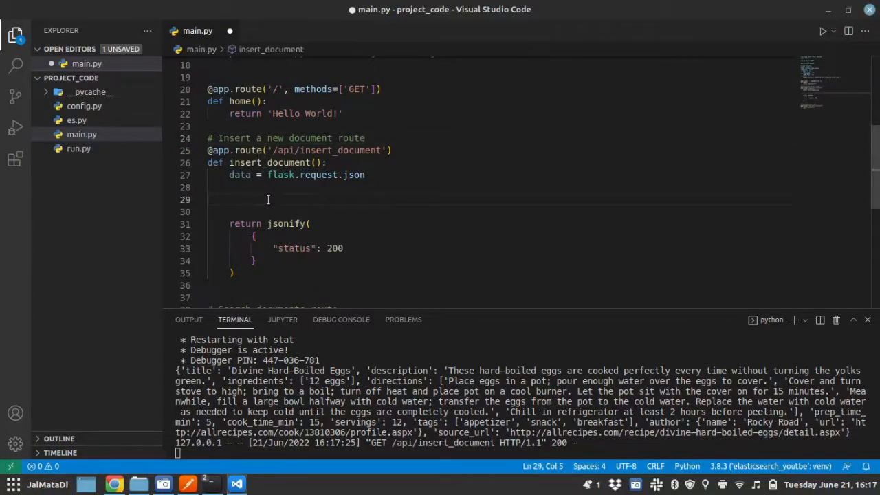
# Step: Replace print(data) with esknn.insert_document(data) in the insert_document route
pyautogui.write('esknn')
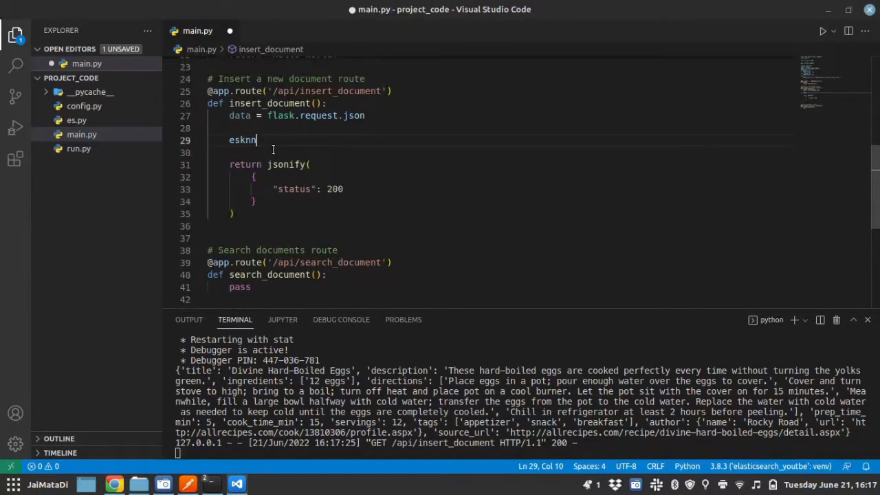
pyautogui.write('.')
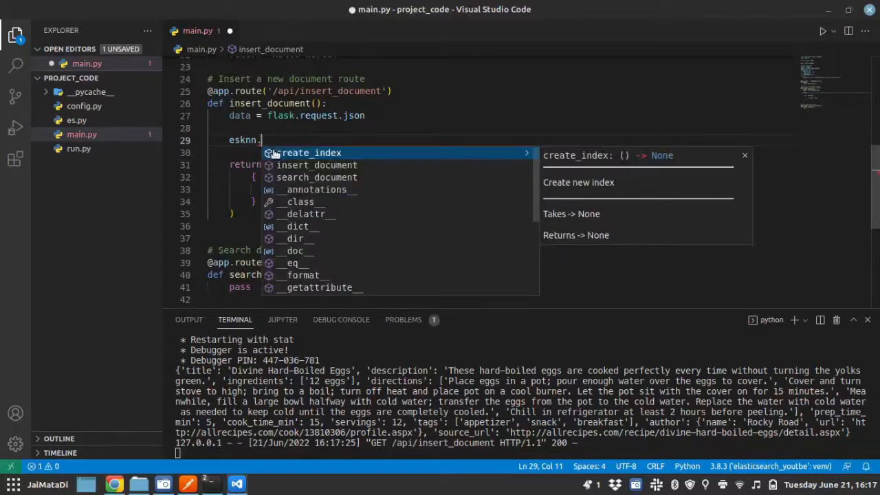
pyautogui.write('insert_document')
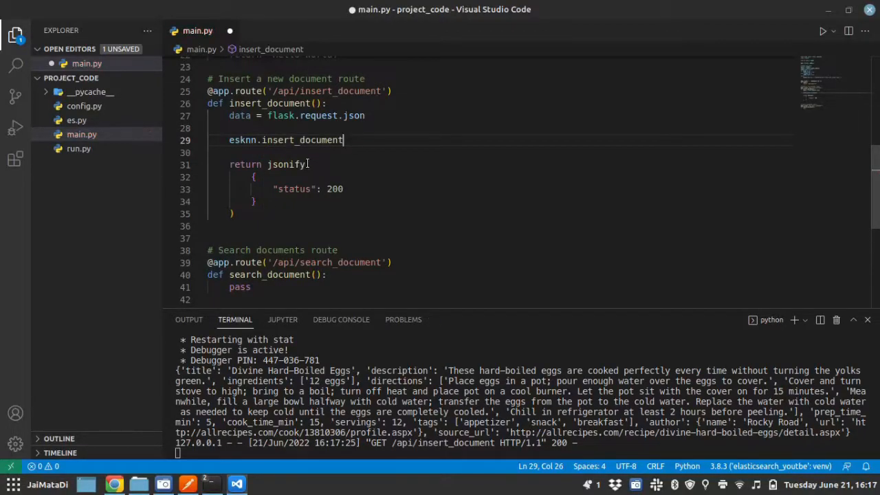
pyautogui.write('()')
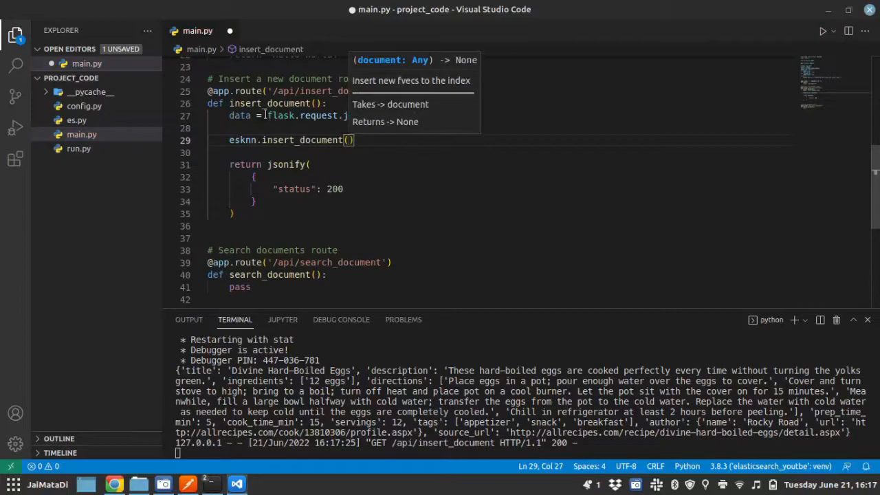
pyautogui.moveTo(241, 115)
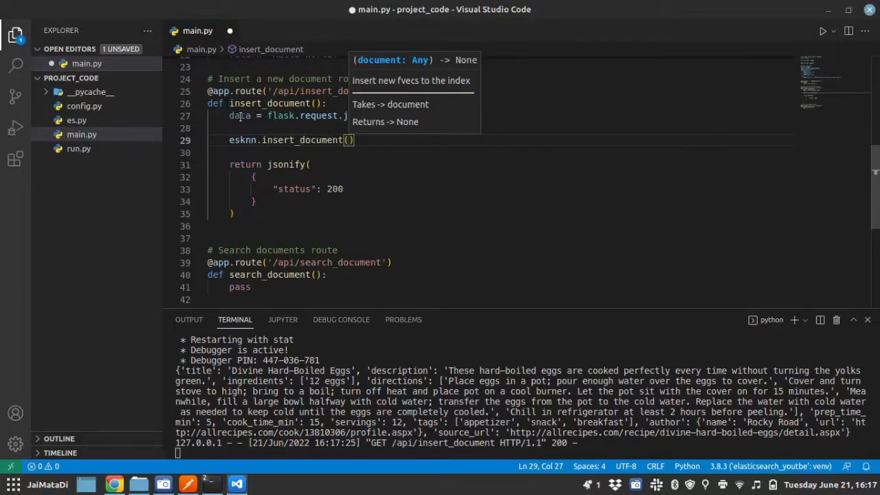
pyautogui.write('data')
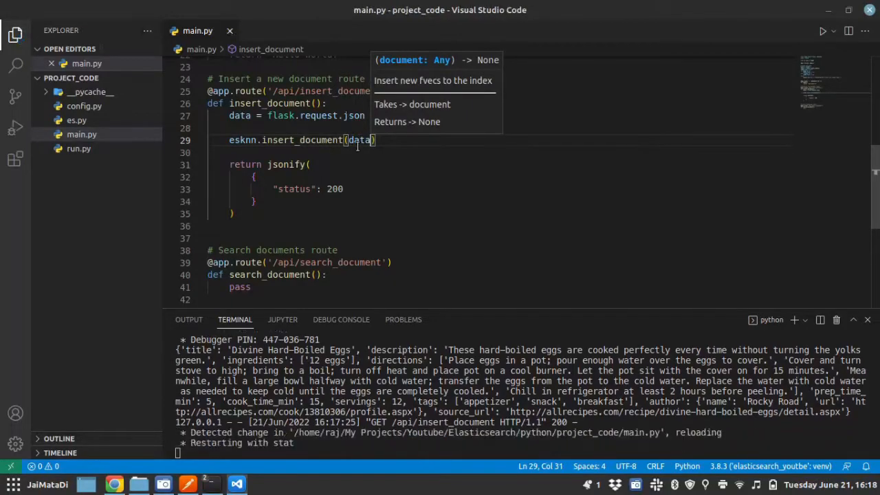
pyautogui.click(191, 482)
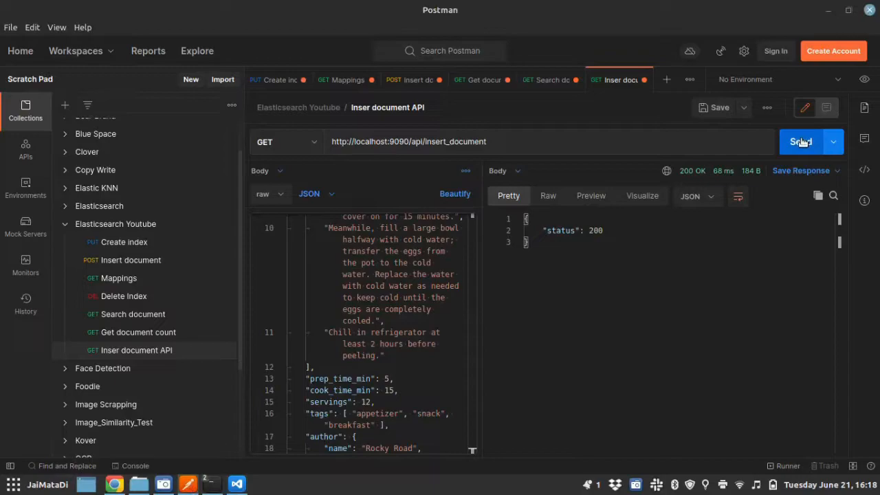
# Step: Resend the insert request and rerun Get document count, now reporting 4 documents
pyautogui.click(800, 141)
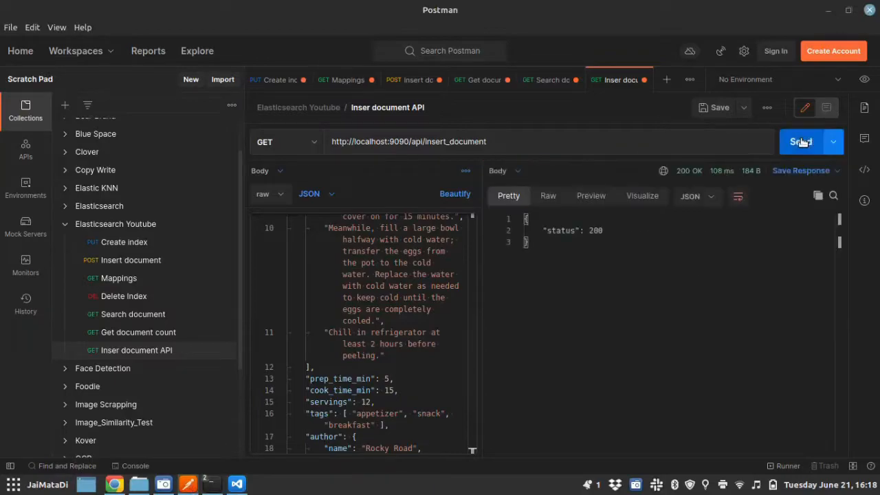
pyautogui.moveTo(180, 448)
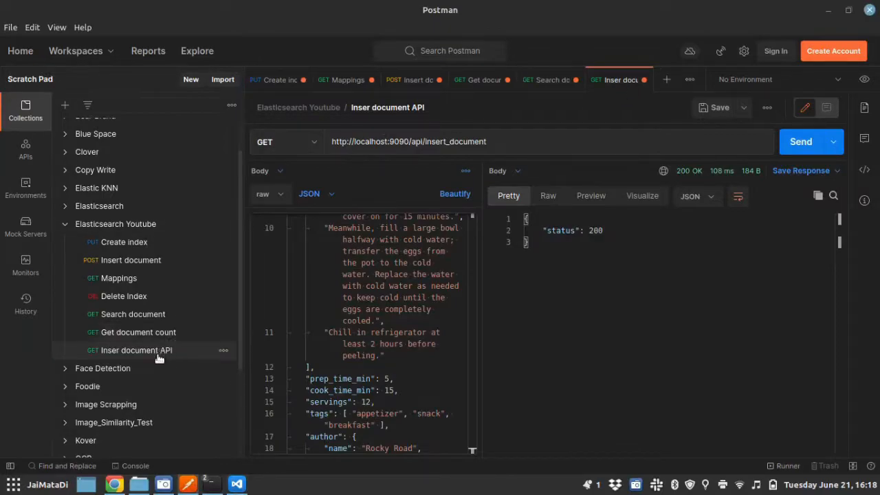
pyautogui.click(138, 332)
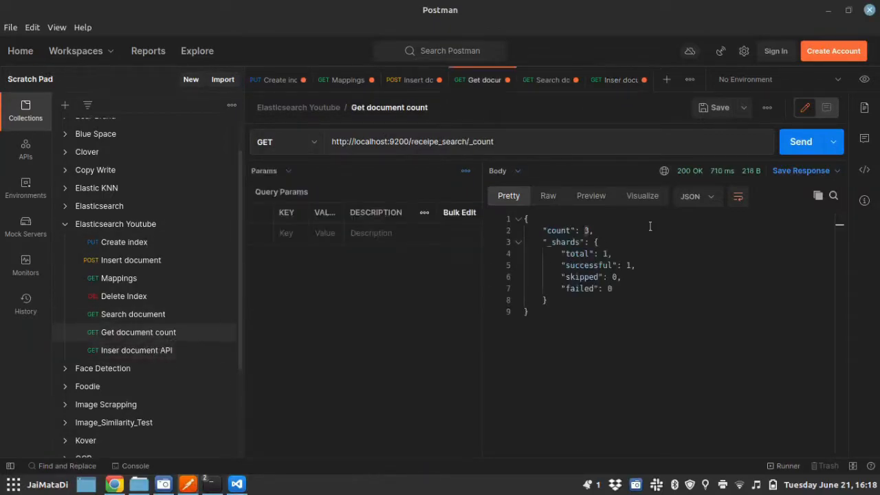
pyautogui.click(799, 141)
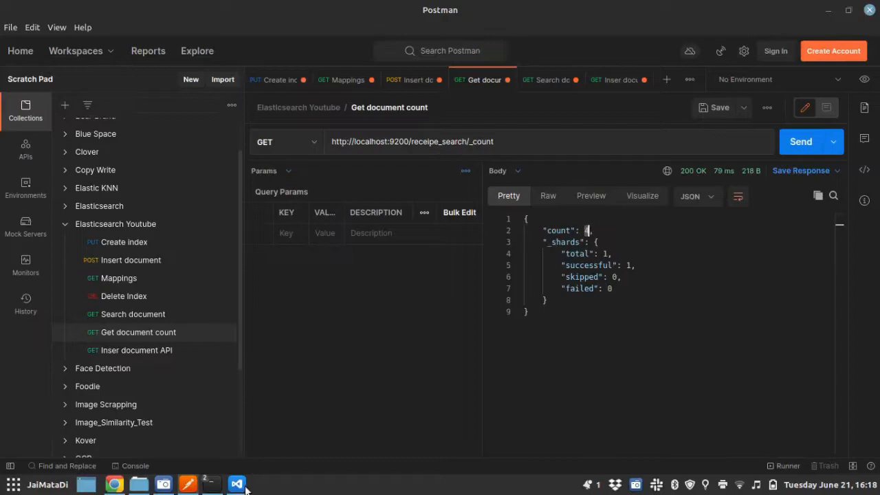
# Step: Glance at the code in VS Code, then close Postman's Create index request
pyautogui.click(235, 484)
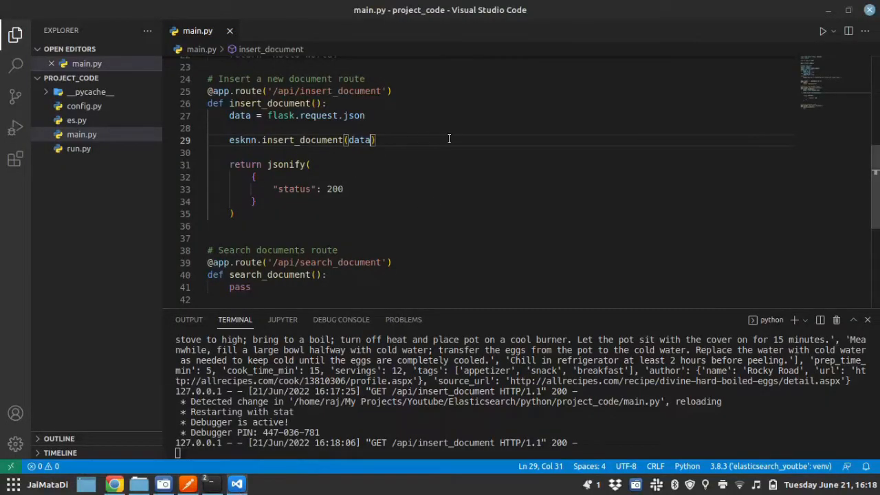
pyautogui.scroll(-3)
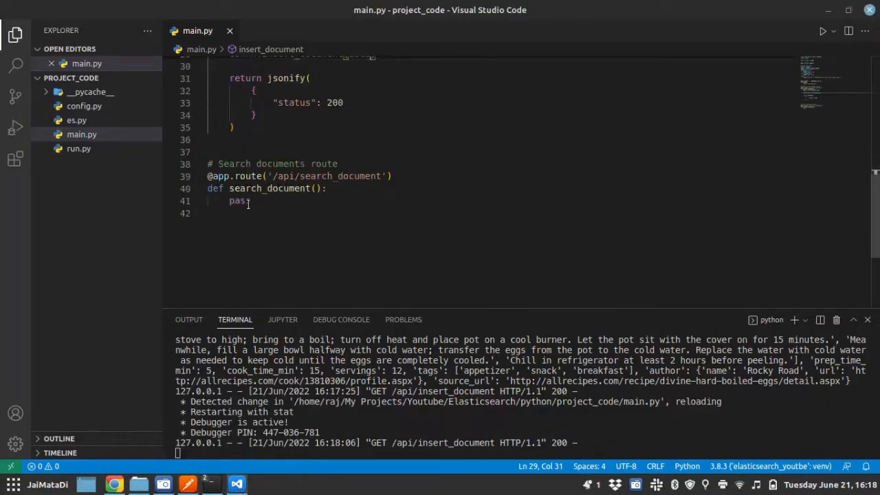
pyautogui.press('Backspace')
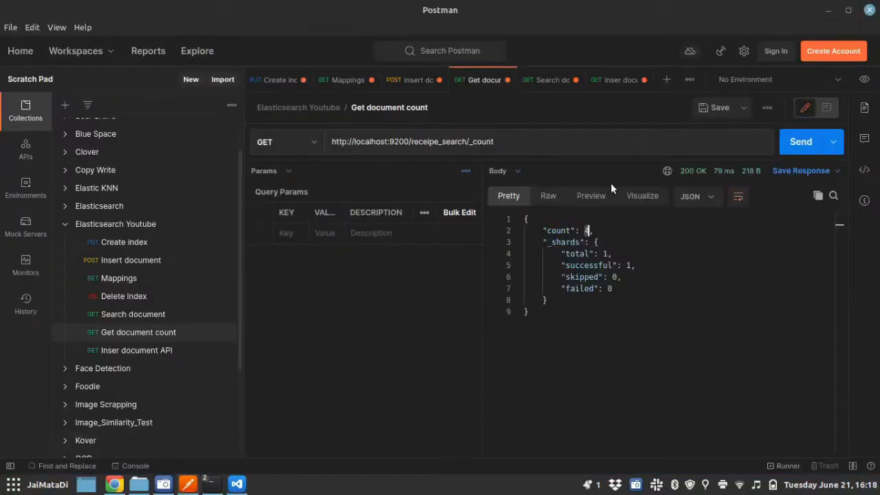
pyautogui.moveTo(290, 83)
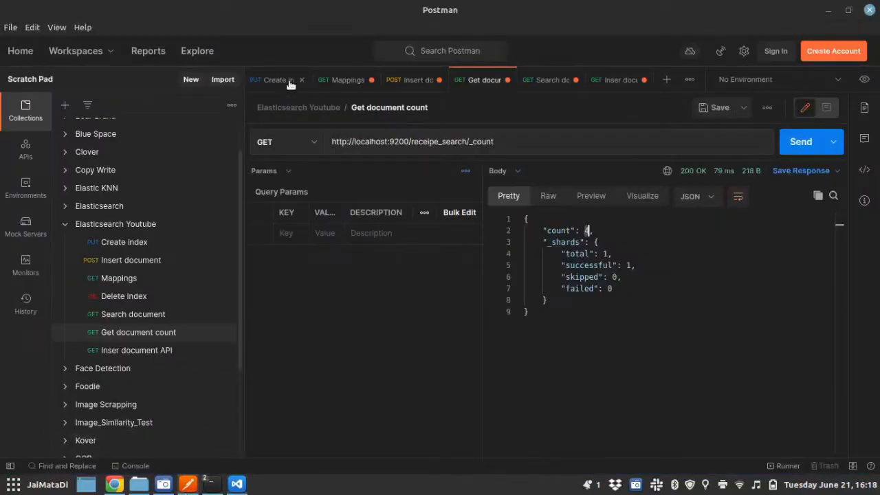
pyautogui.click(301, 79)
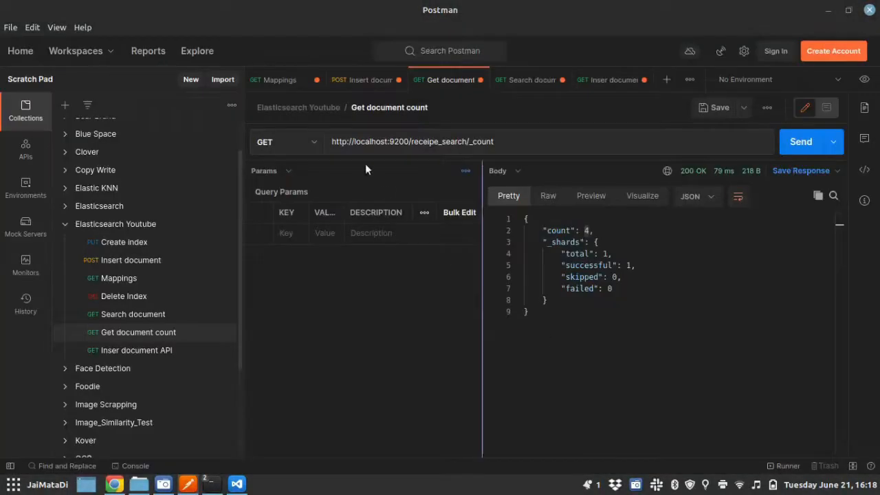
# Step: Discard the unsaved Insert document tab and add a Search document API request to Elasticsearch Youtube
pyautogui.click(332, 80)
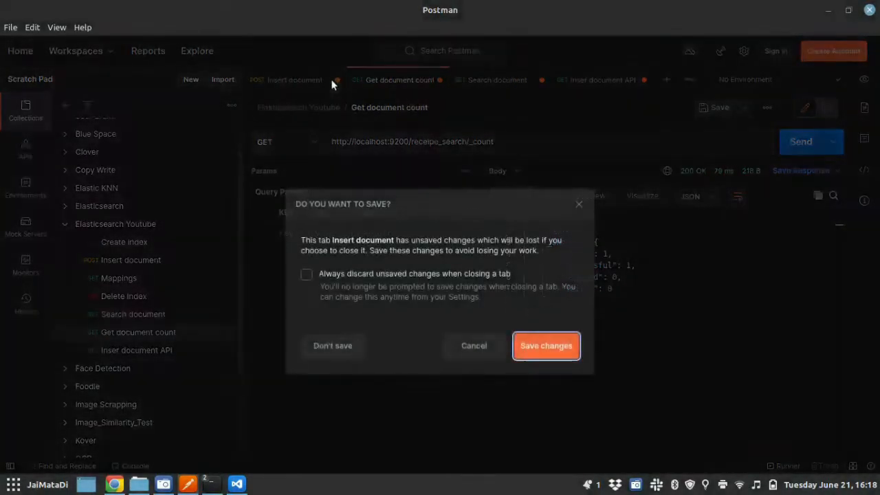
pyautogui.click(332, 345)
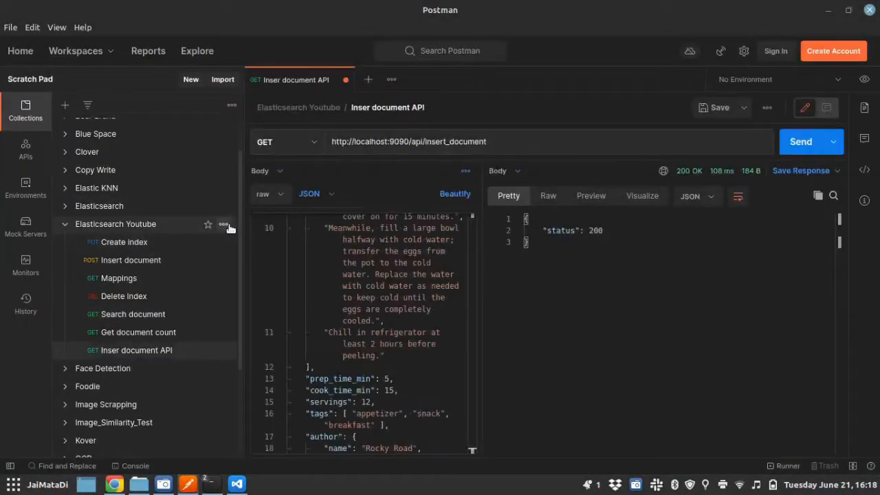
pyautogui.click(222, 224)
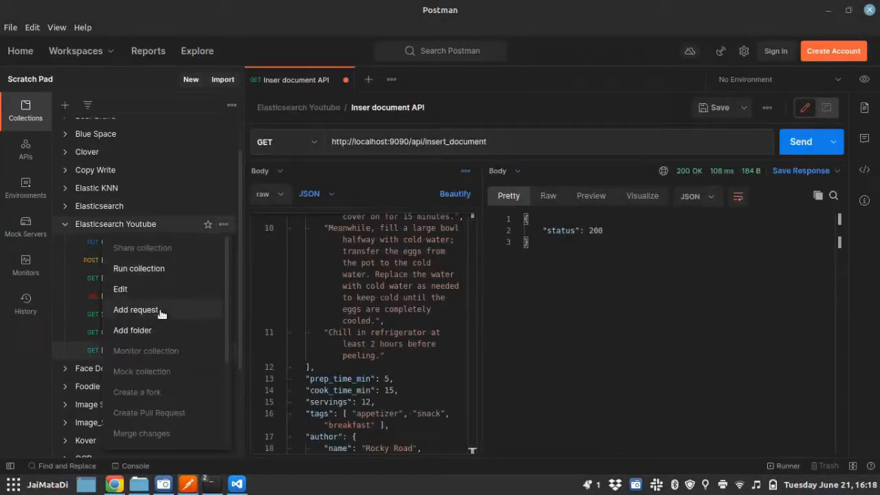
pyautogui.click(135, 310)
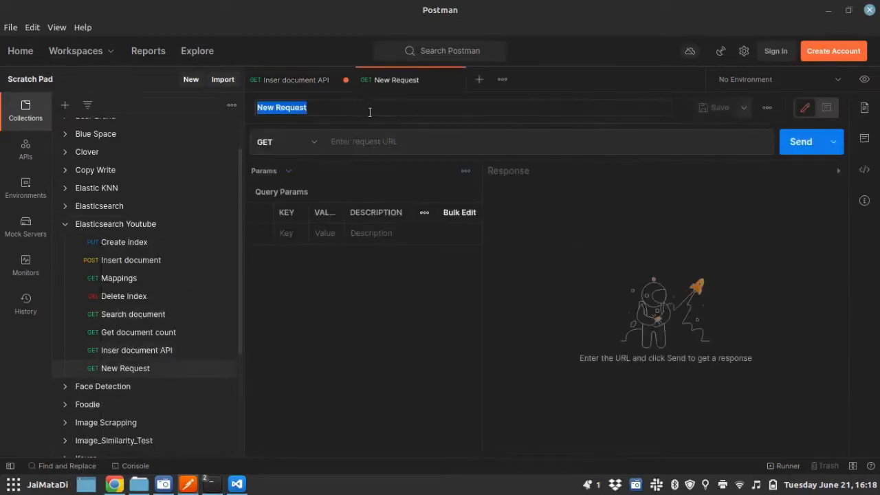
pyautogui.write('Search do')
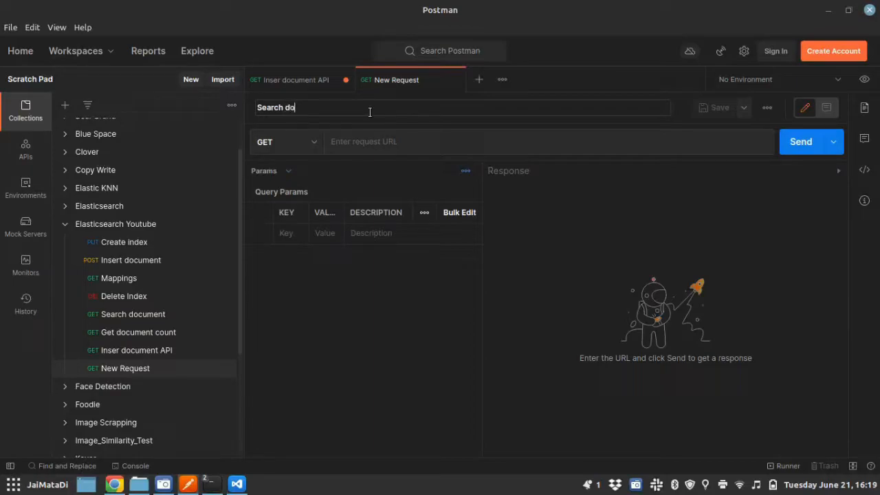
pyautogui.write('cument')
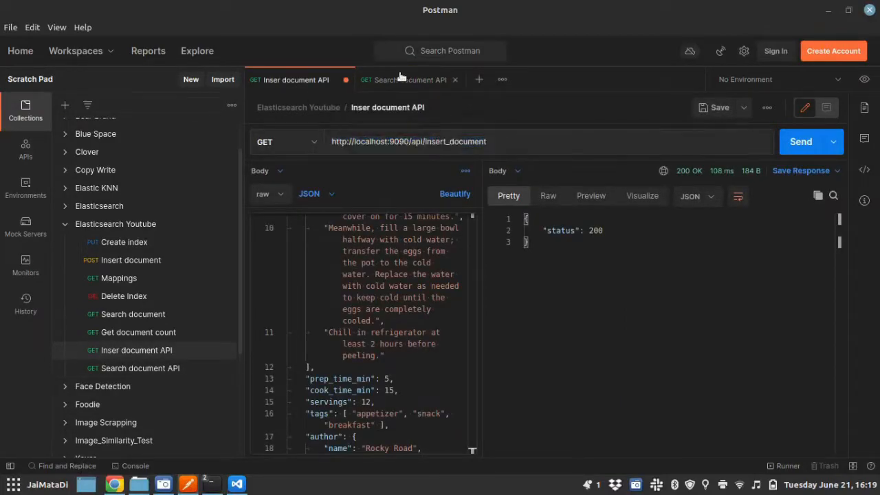
pyautogui.click(410, 80)
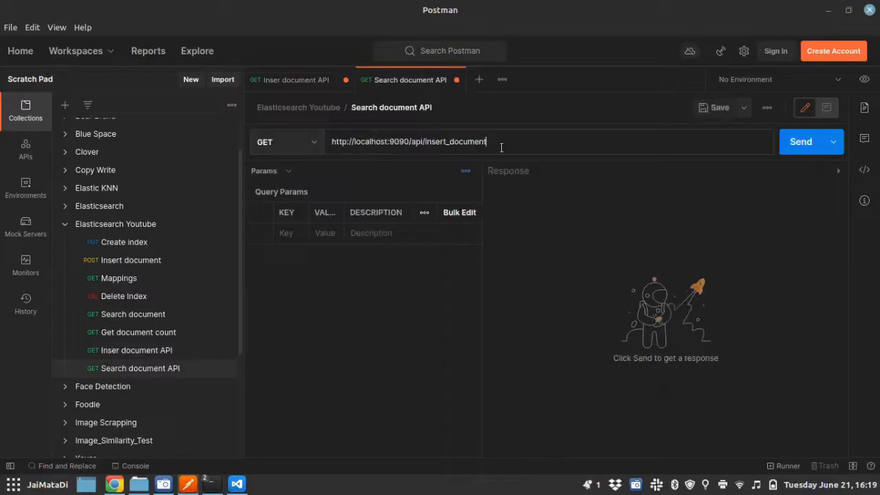
# Step: Point the request URL at search_document and give it a raw JSON body
pyautogui.click(240, 483)
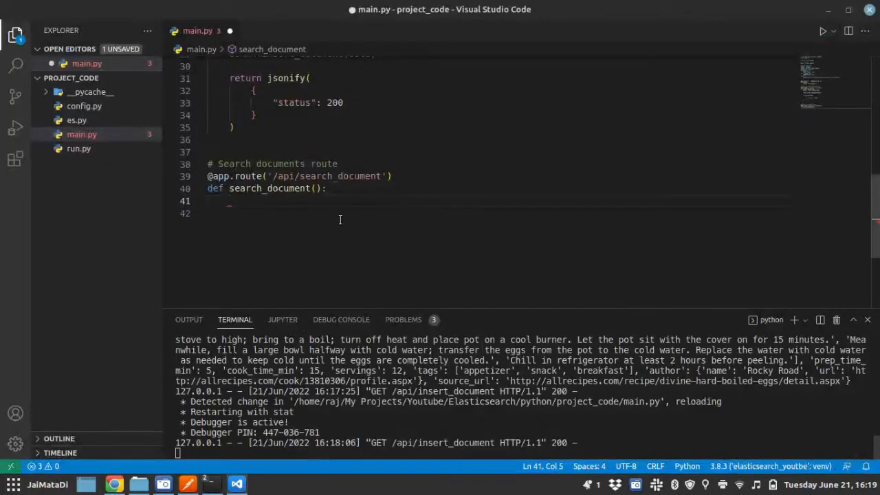
pyautogui.doubleClick(357, 176)
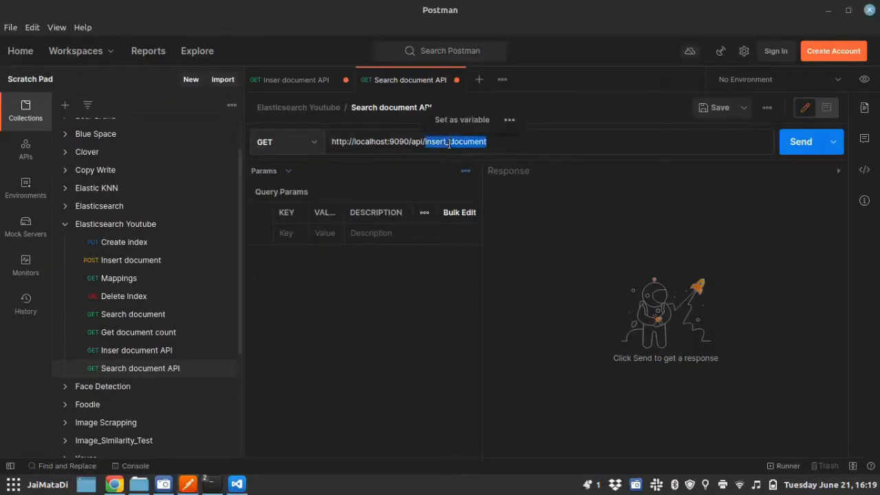
pyautogui.write('search_document')
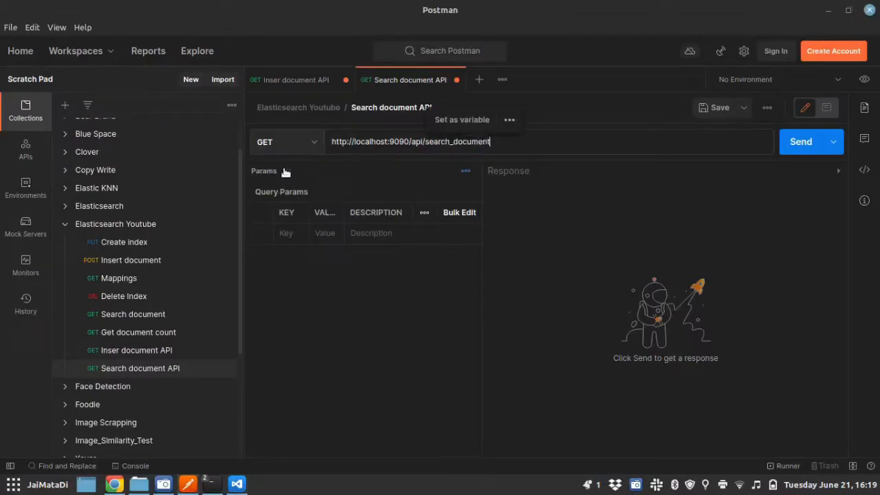
pyautogui.click(278, 170)
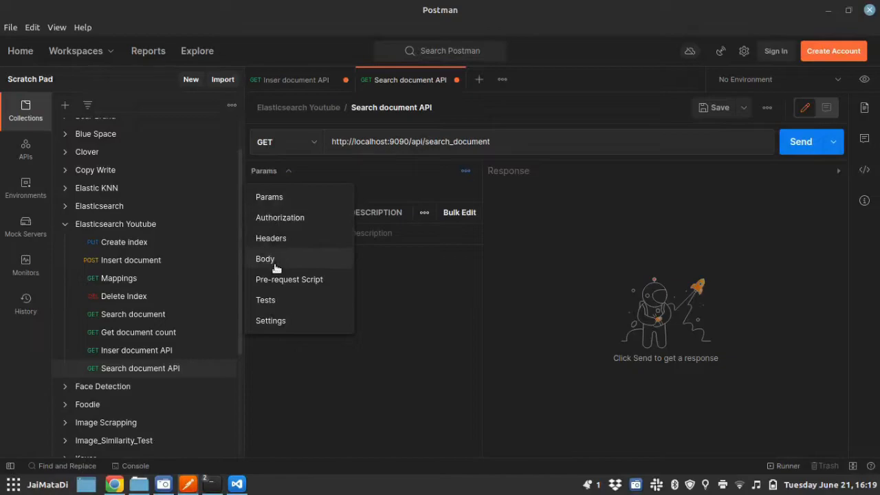
pyautogui.click(264, 258)
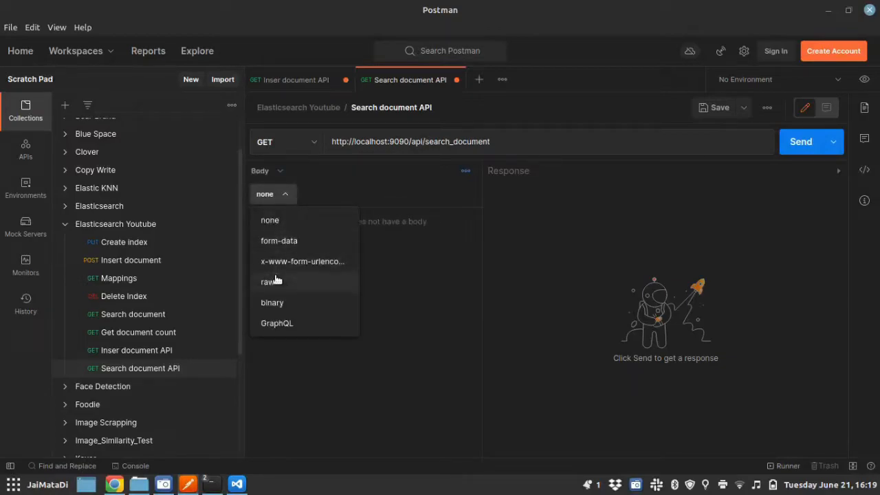
pyautogui.click(264, 282)
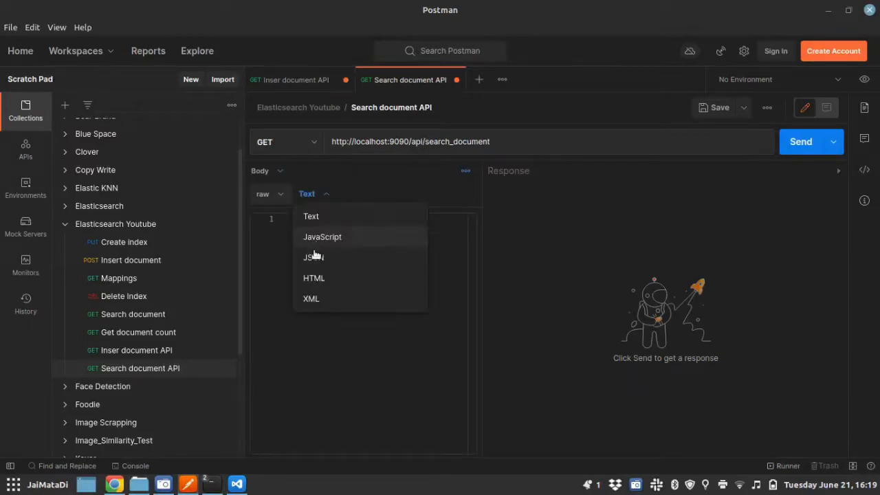
pyautogui.click(311, 257)
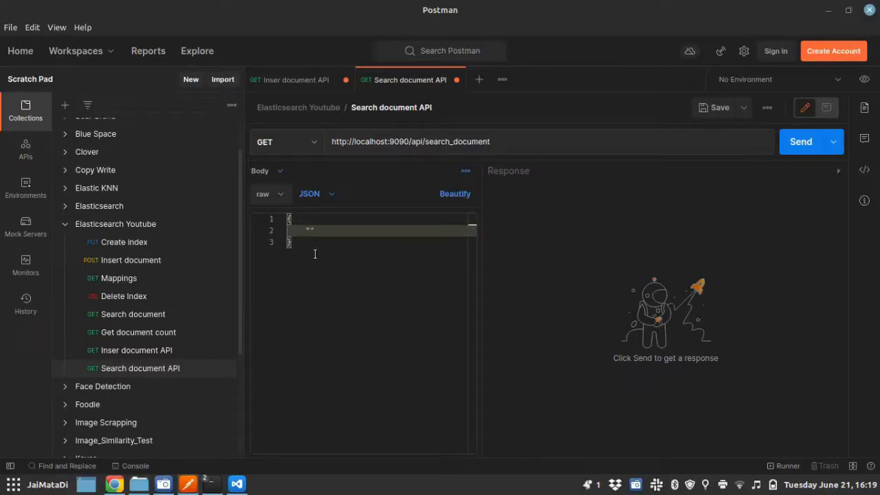
# Step: Write the body {"field_name": "title", "query": "cookie"} and send the request
pyautogui.write('field')
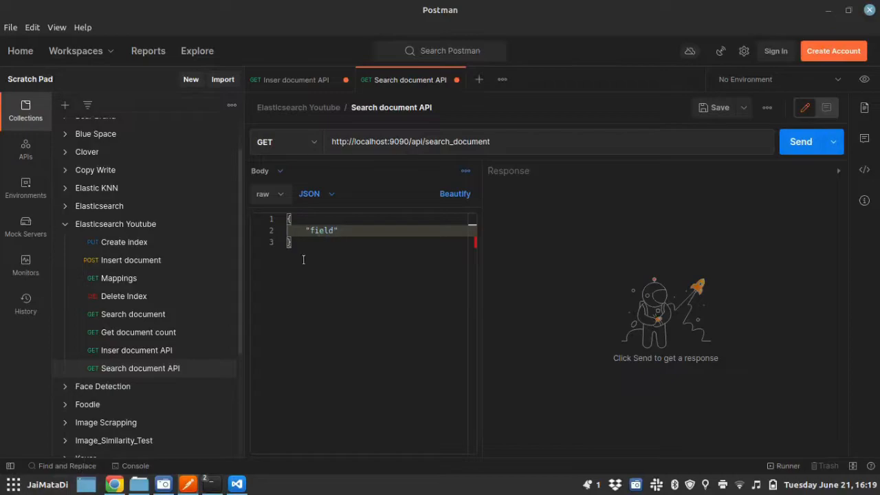
pyautogui.click(132, 314)
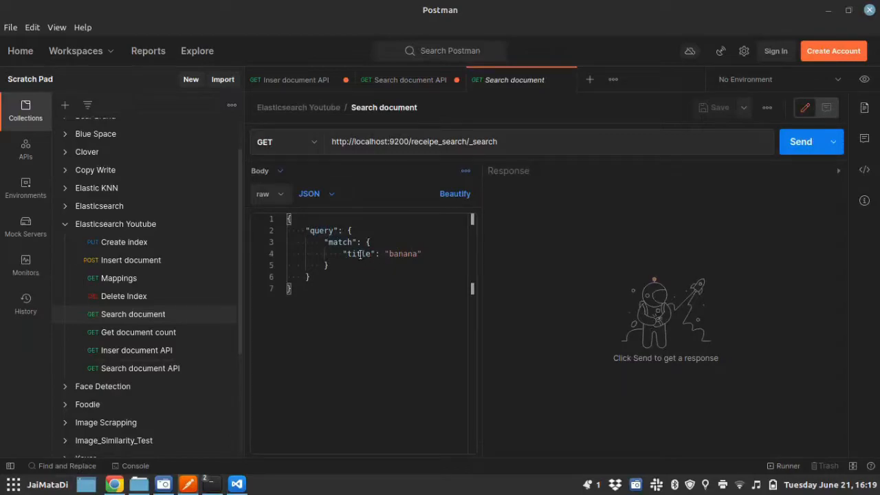
pyautogui.doubleClick(357, 254)
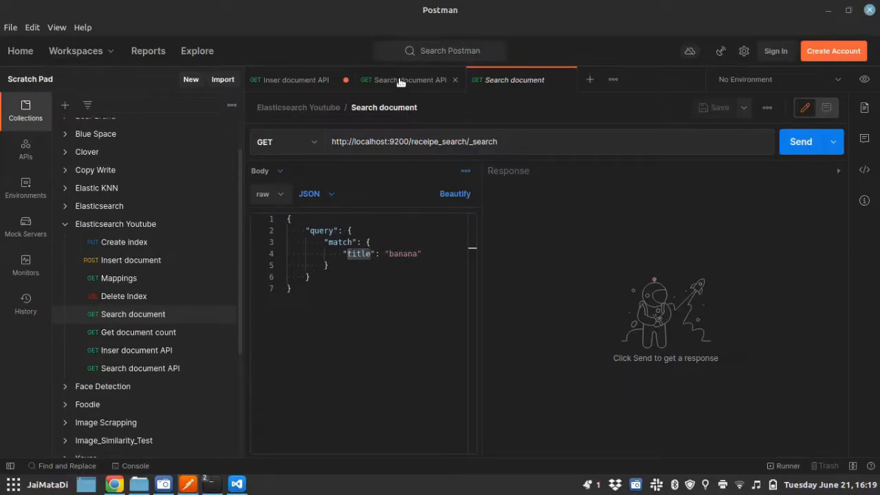
pyautogui.click(403, 79)
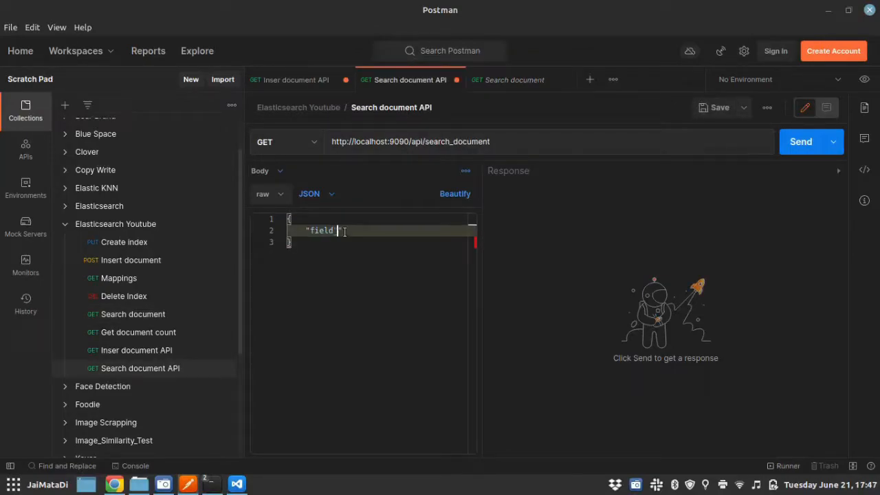
pyautogui.write('_name')
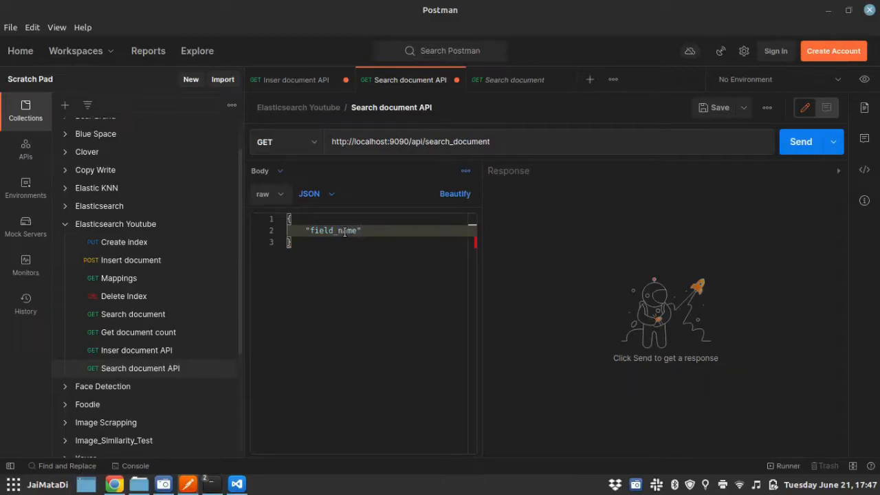
pyautogui.write(': "title",')
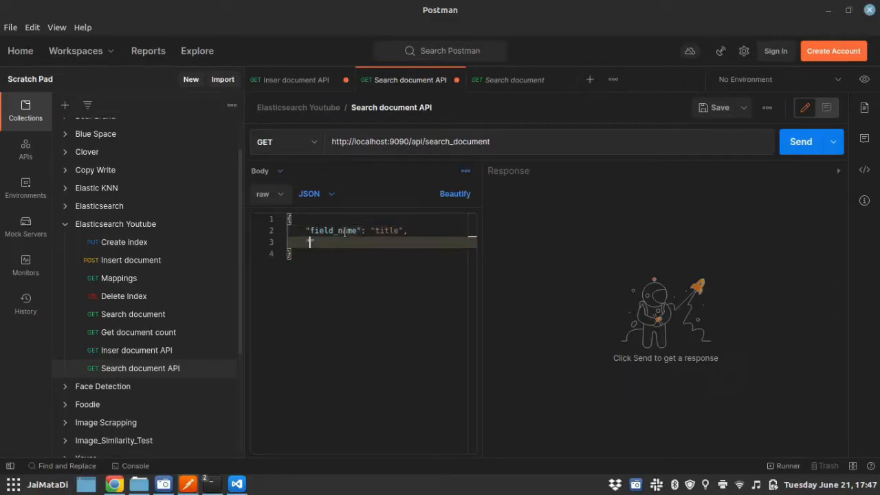
pyautogui.write('"query"')
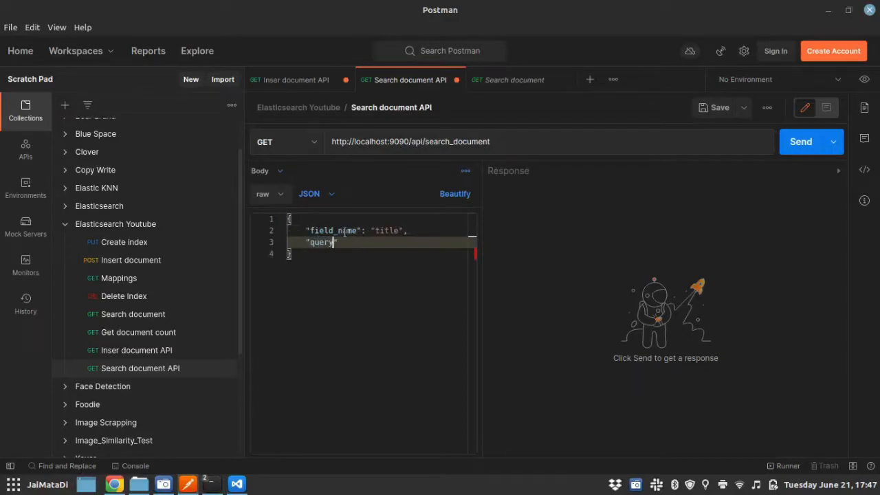
pyautogui.write('": "')
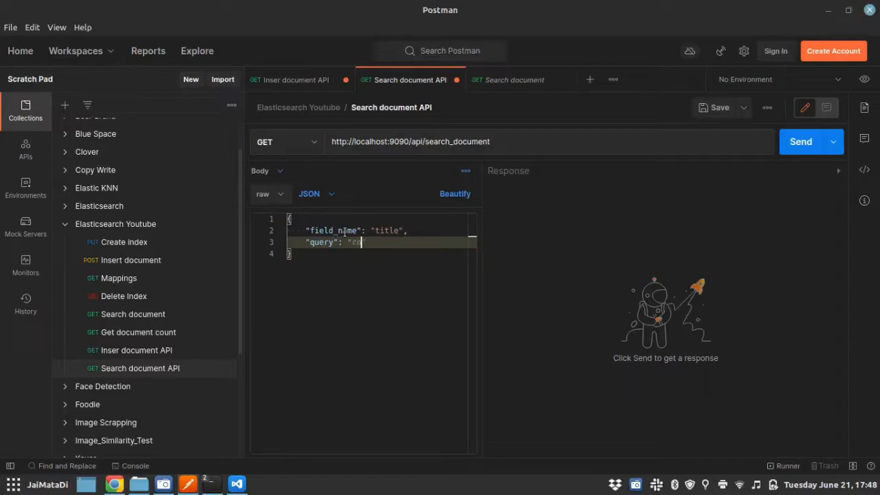
pyautogui.write('cookie')
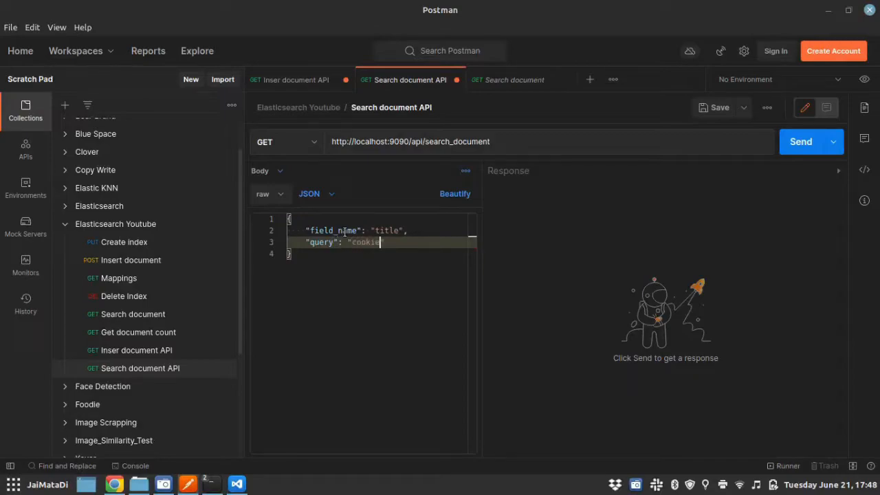
pyautogui.moveTo(675, 177)
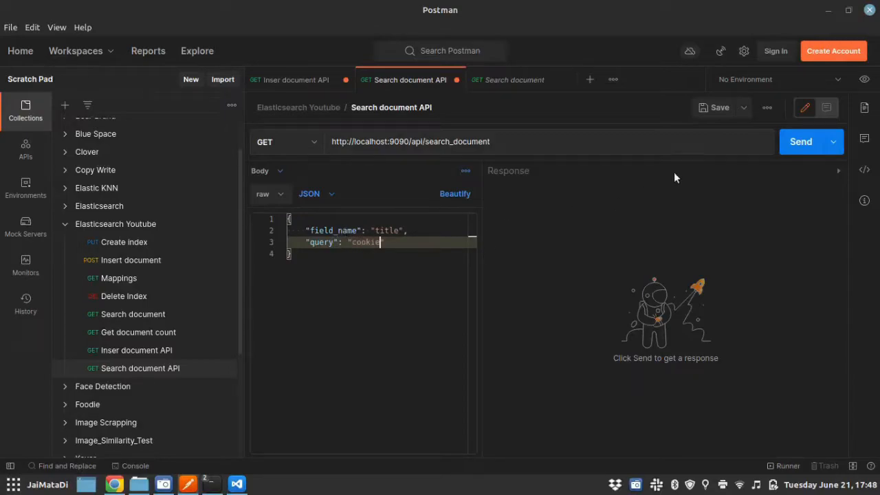
pyautogui.click(800, 142)
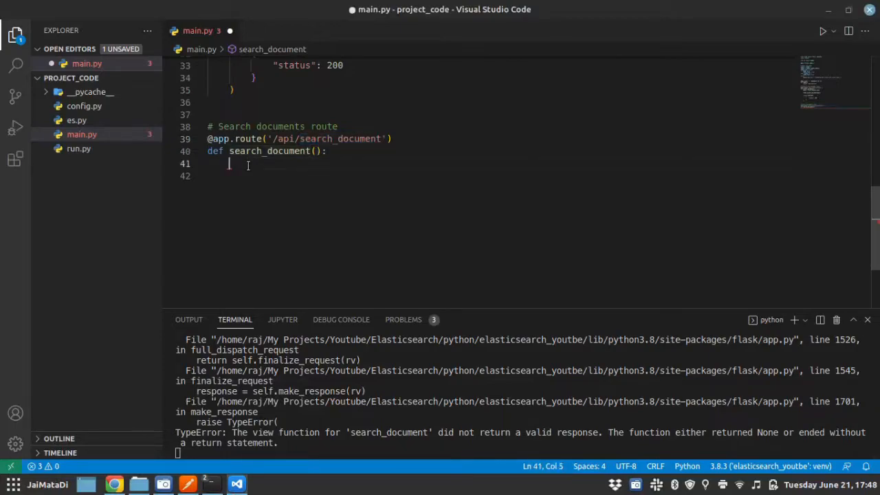
# Step: Give search_document data = flask.request.json, print(data), and return {"status": 200}
pyautogui.write('data')
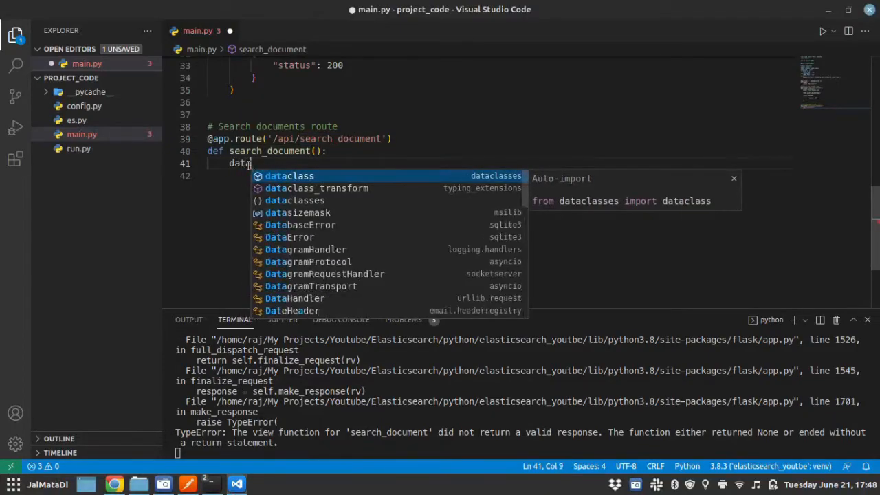
pyautogui.write('= flas')
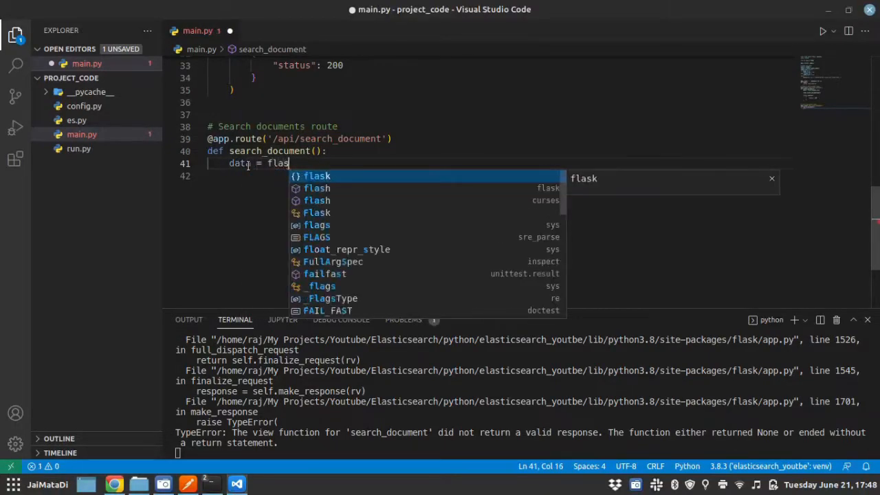
pyautogui.write('k.request.json')
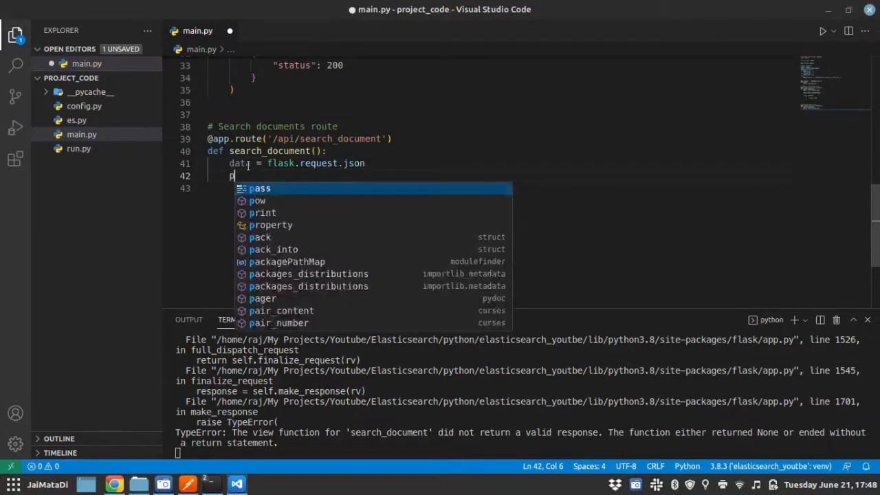
pyautogui.write('print(')
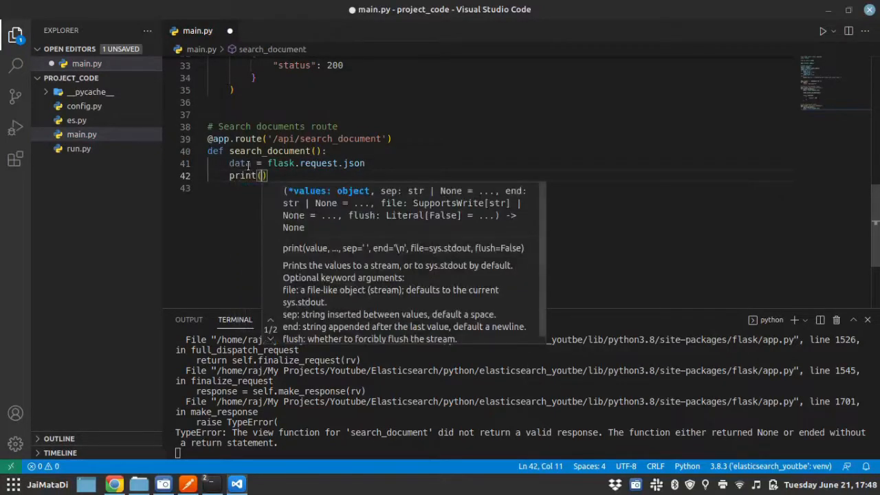
pyautogui.write('data)')
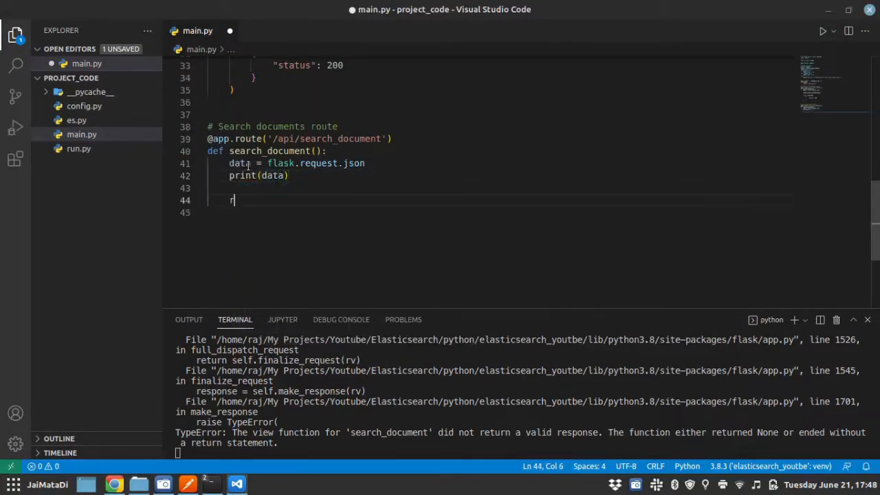
pyautogui.write('eturn {')
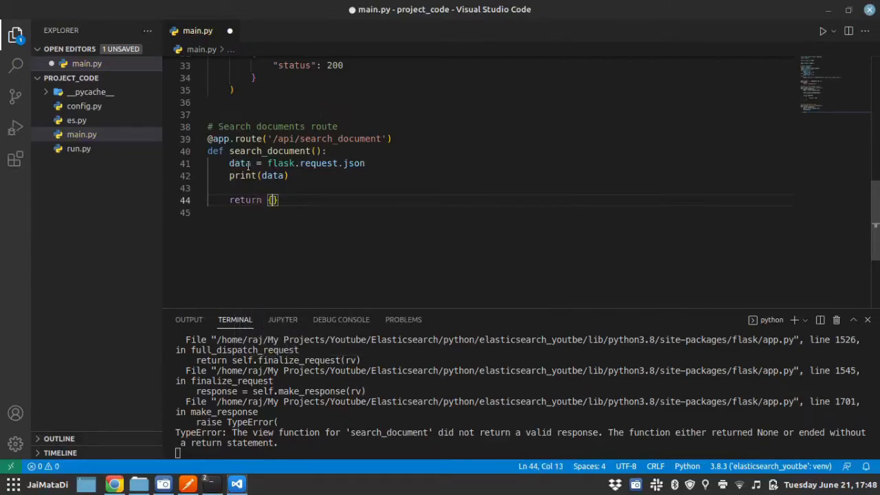
pyautogui.press('Enter')
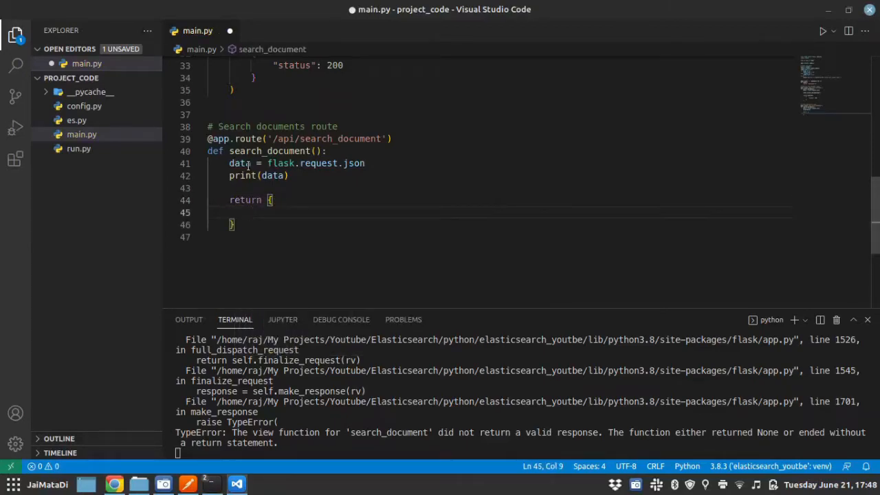
pyautogui.write('"status"')
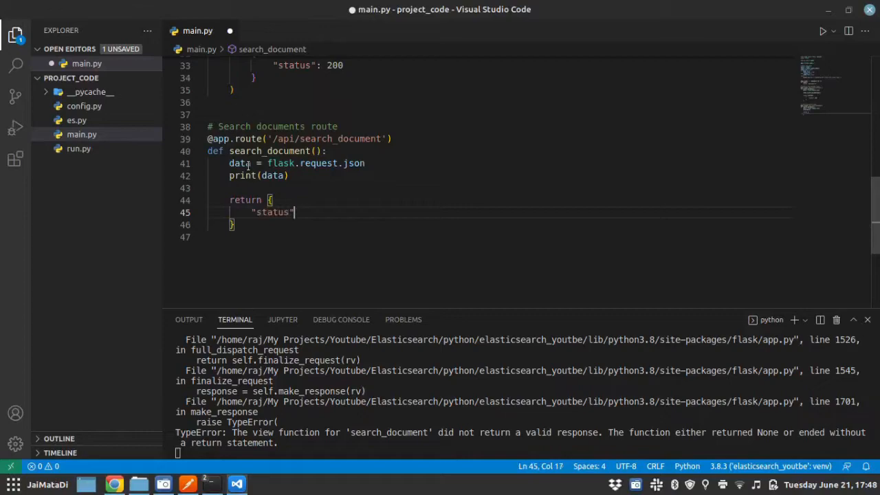
pyautogui.write(':200')
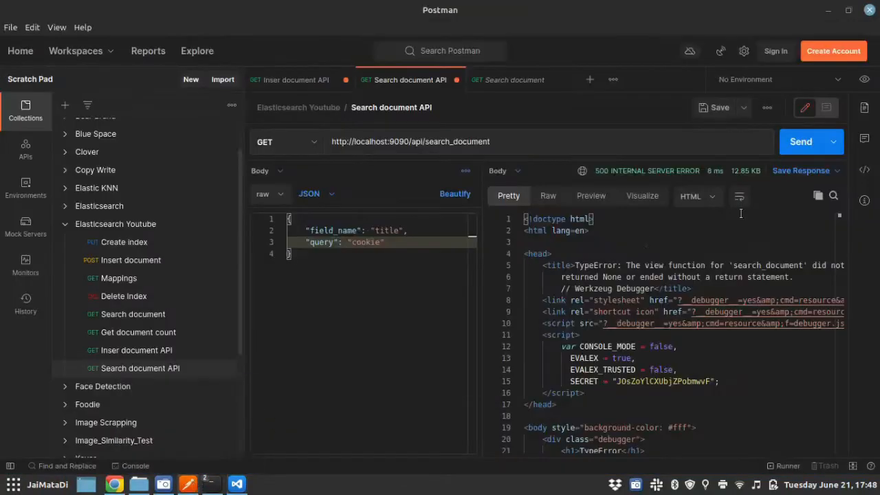
# Step: Resend the cookie search request to the updated route
pyautogui.click(800, 142)
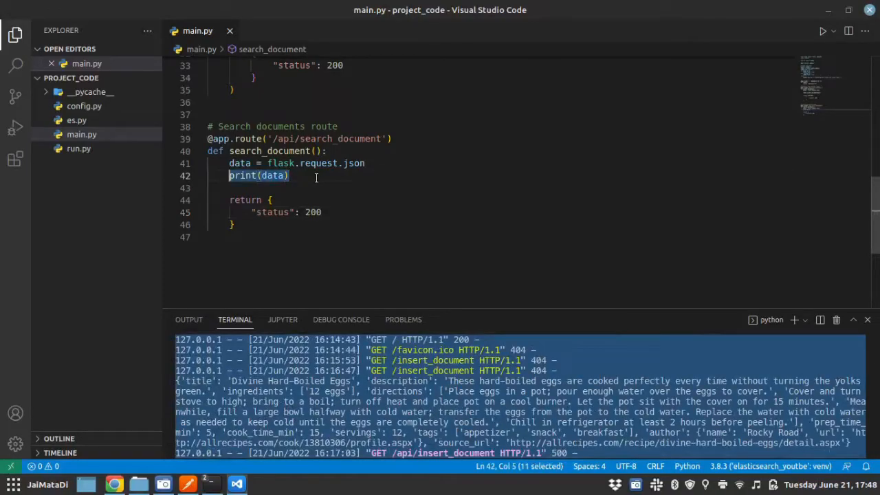
# Step: Assign field_name = data['field_name'] and query = data['query'], and begin a result line
pyautogui.write('field')
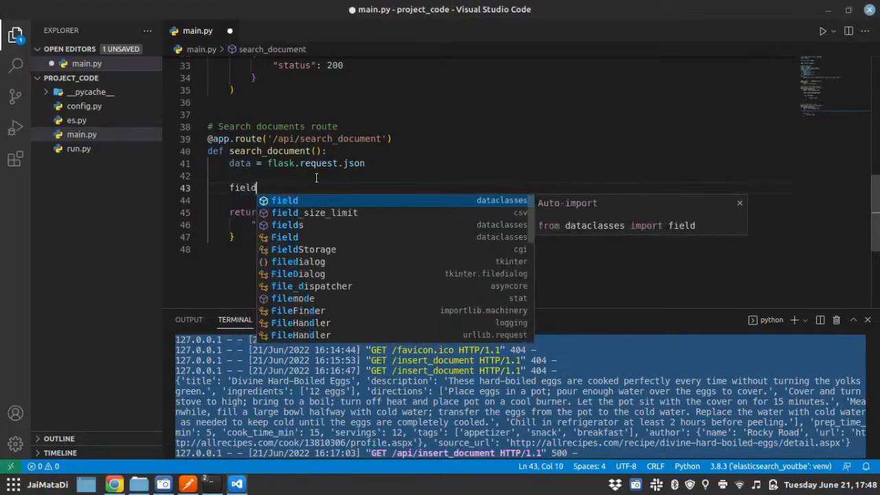
pyautogui.write('_name')
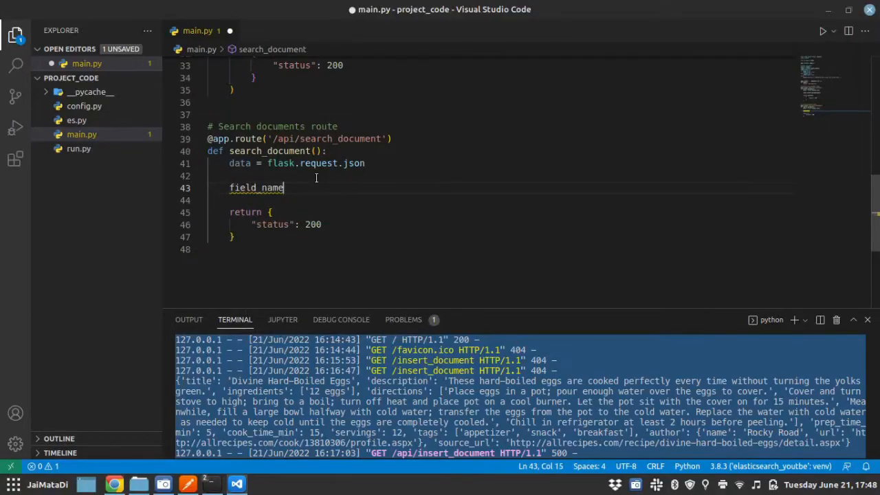
pyautogui.write('=')
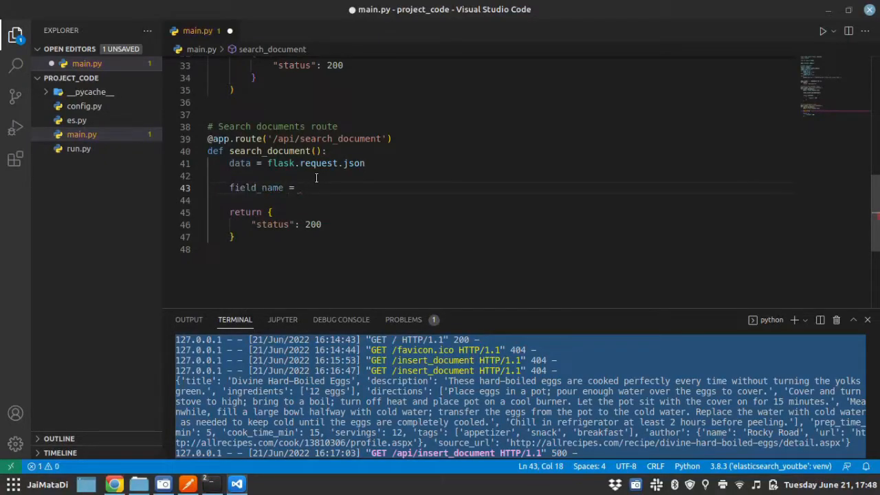
pyautogui.write("data['f']")
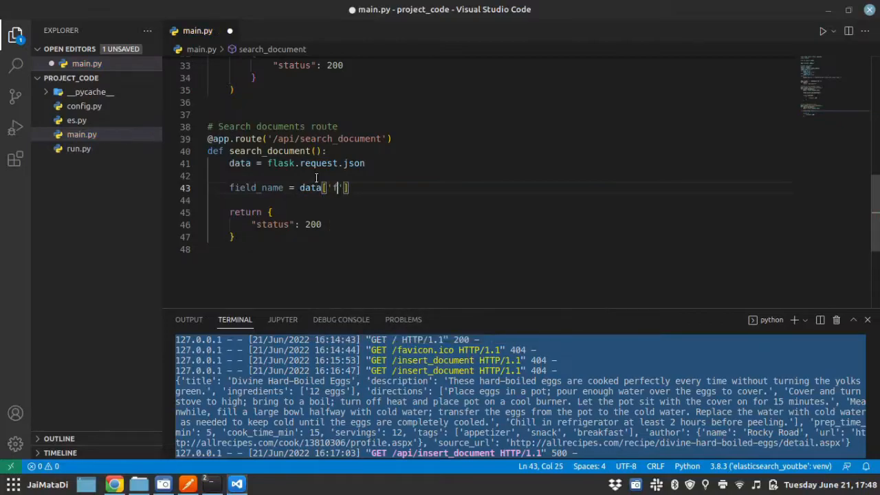
pyautogui.write('field_name')
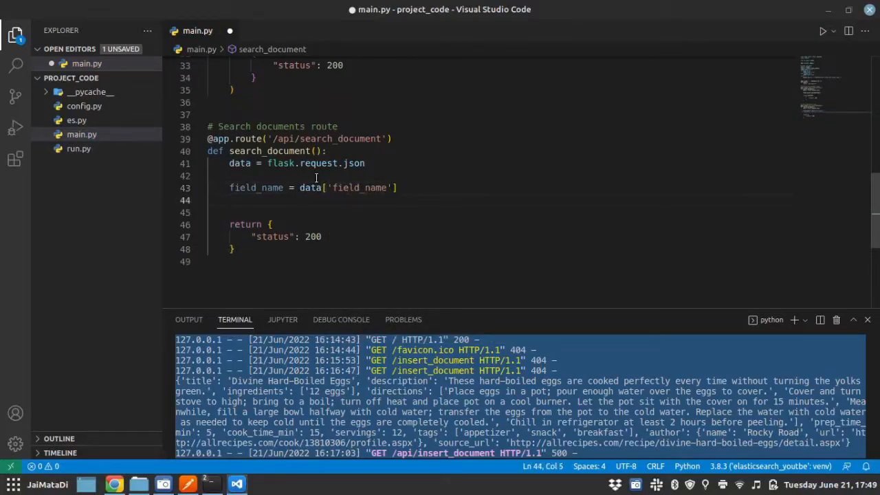
pyautogui.write('query =')
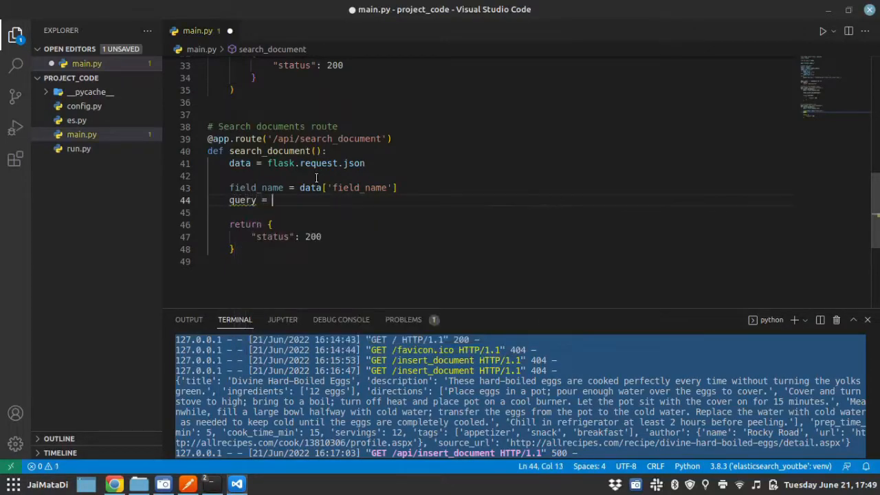
pyautogui.write("data['']")
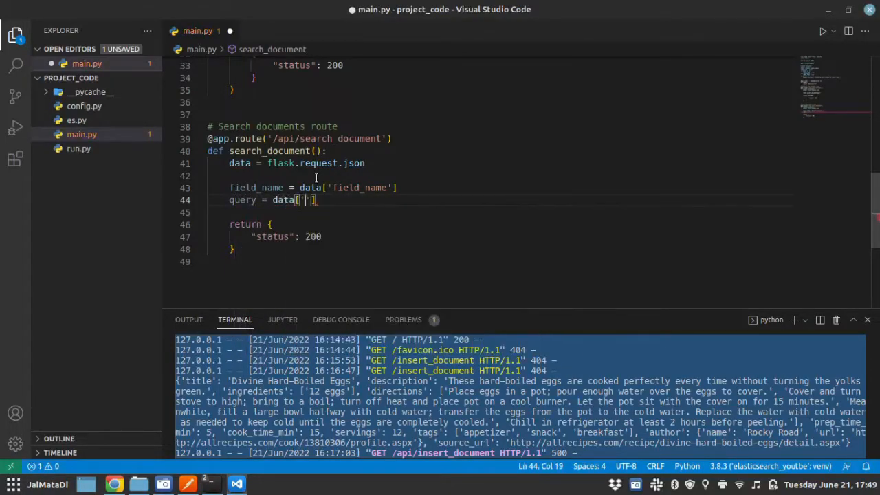
pyautogui.write('query')
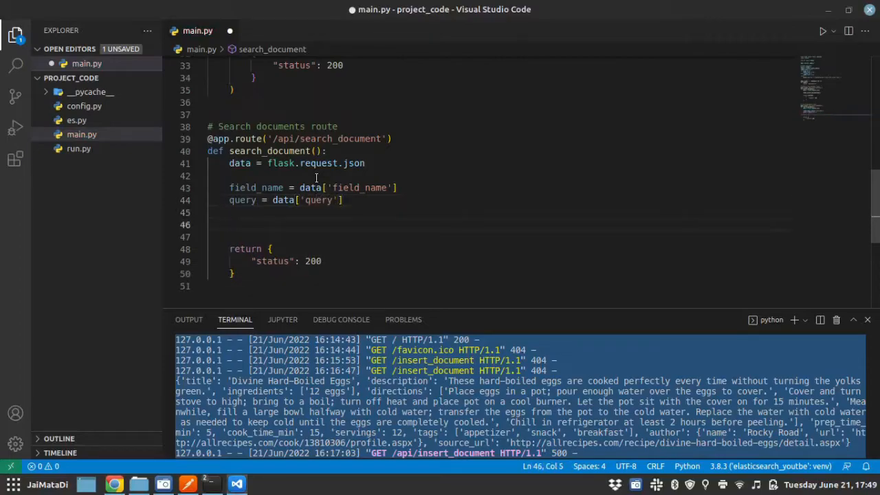
pyautogui.write('result =')
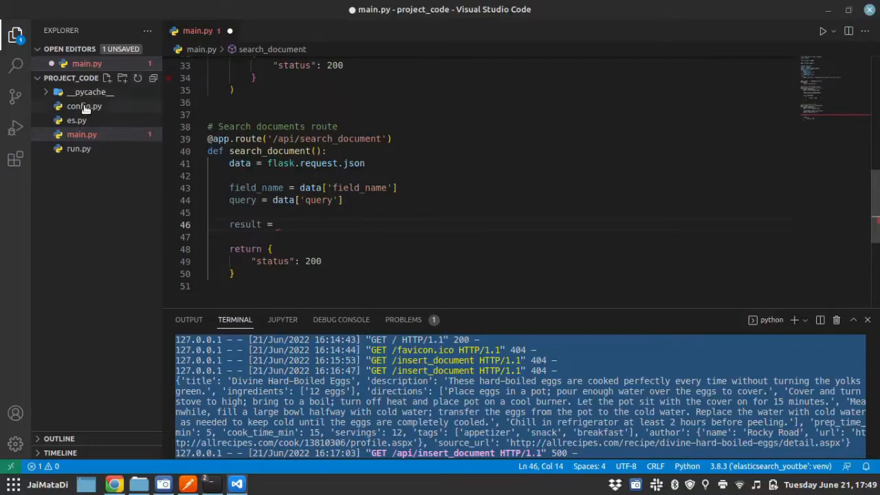
pyautogui.click(76, 119)
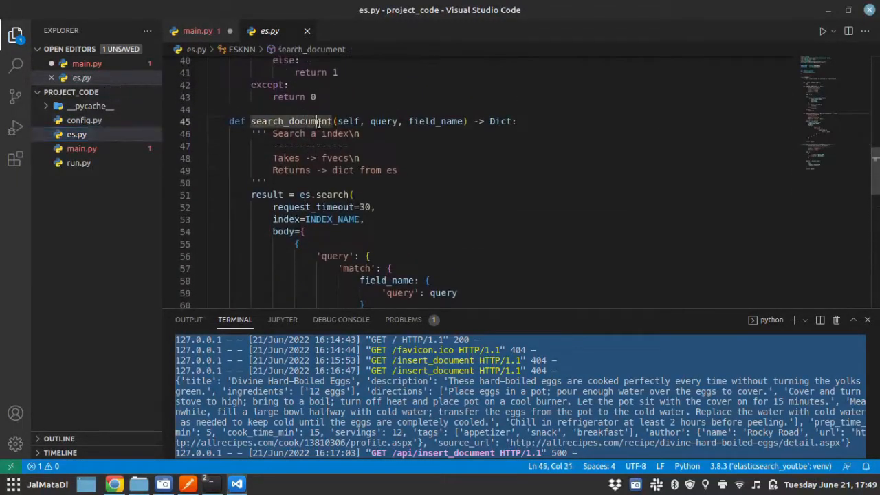
# Step: Set result to esknn.search_document(query, field_name), print(result), and save main.py
pyautogui.click(198, 31)
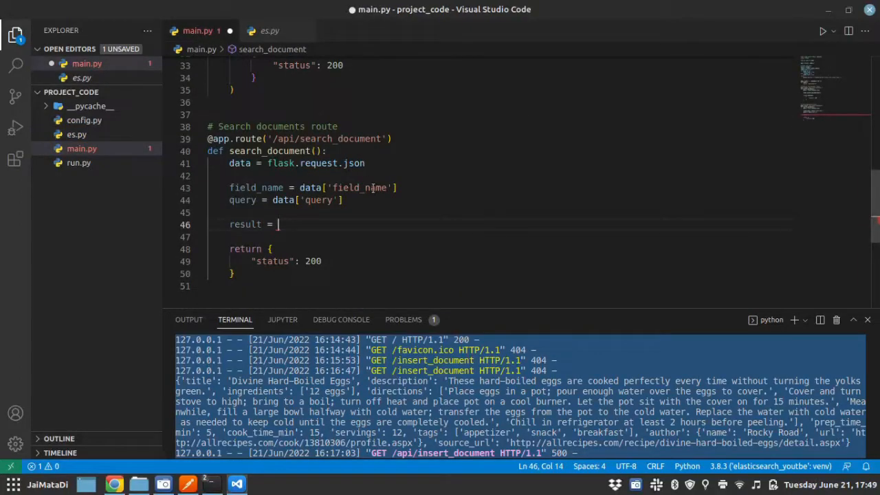
pyautogui.write('es')
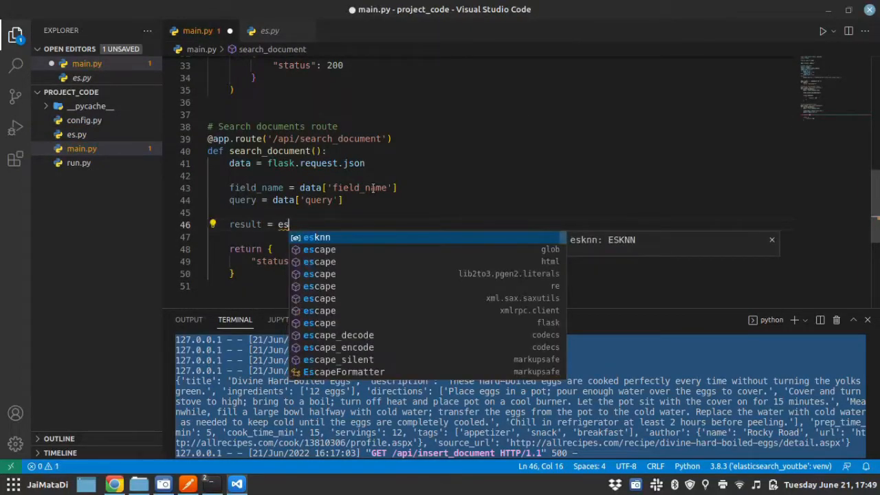
pyautogui.write('knn.search_document(')
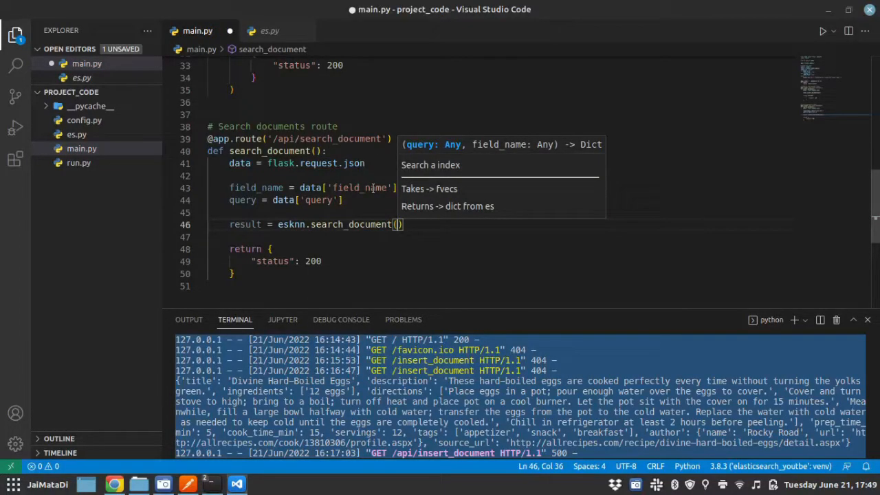
pyautogui.write('query,')
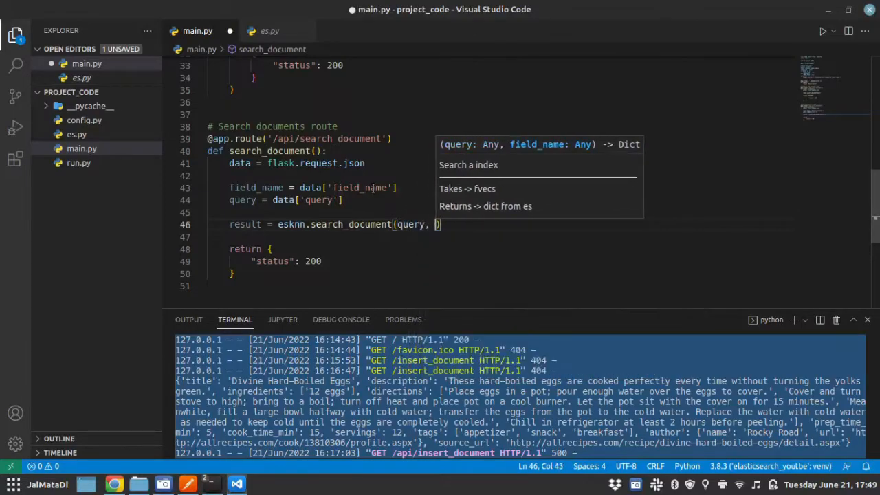
pyautogui.write('field_name=')
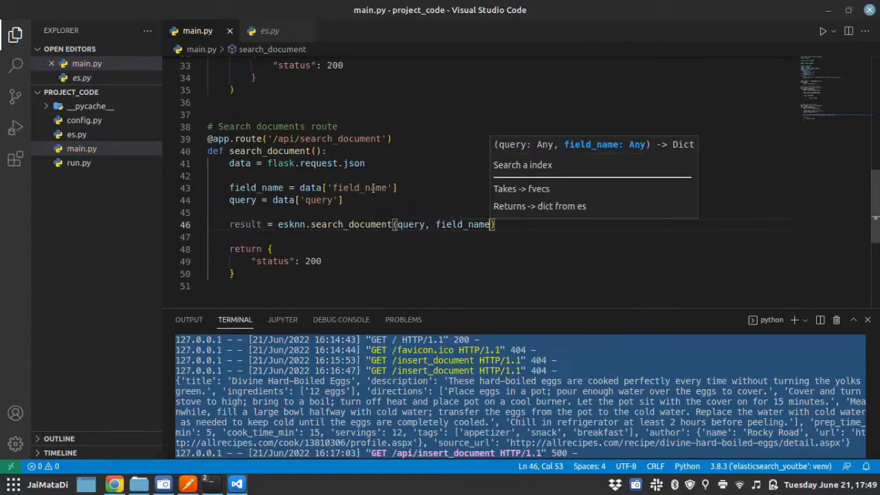
pyautogui.moveTo(508, 228)
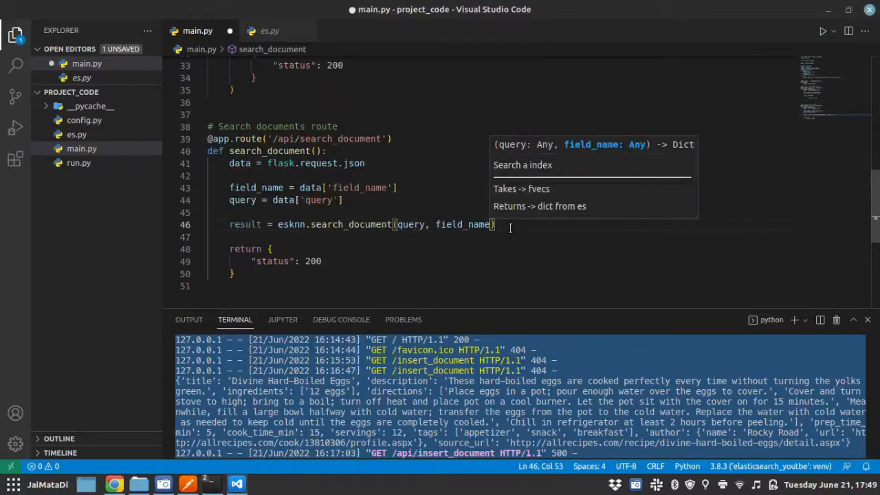
pyautogui.write('prin')
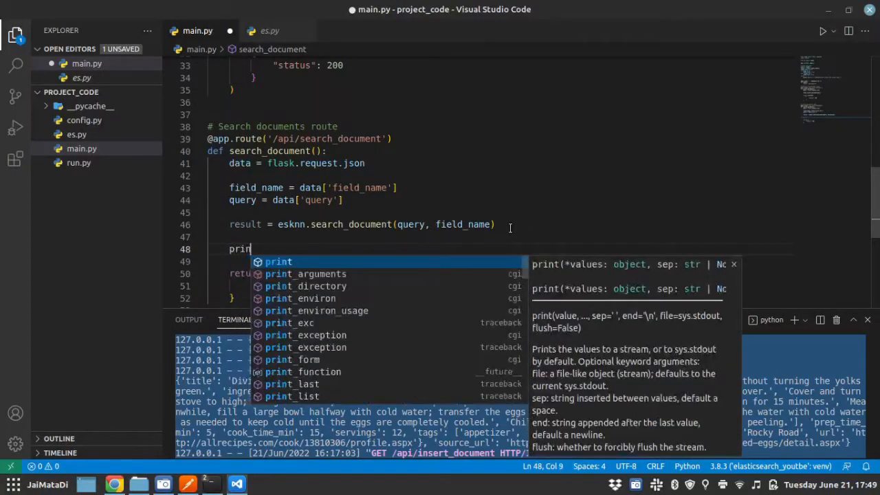
pyautogui.write('t(')
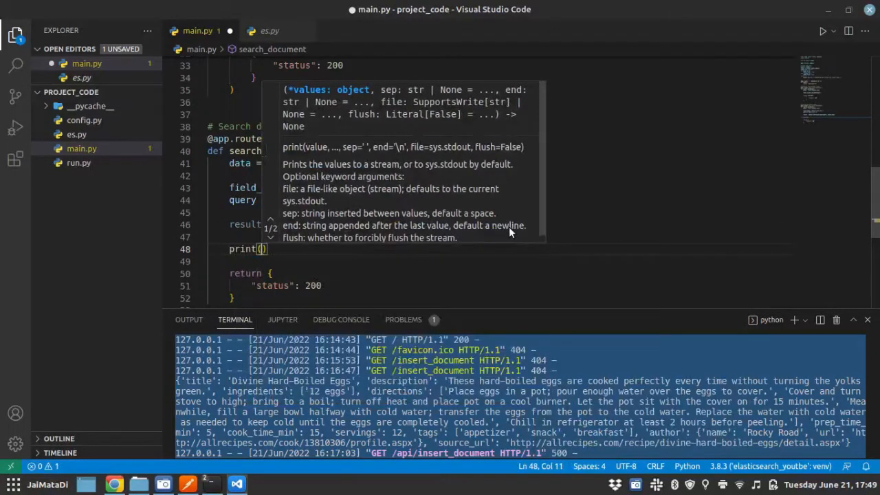
pyautogui.write('result')
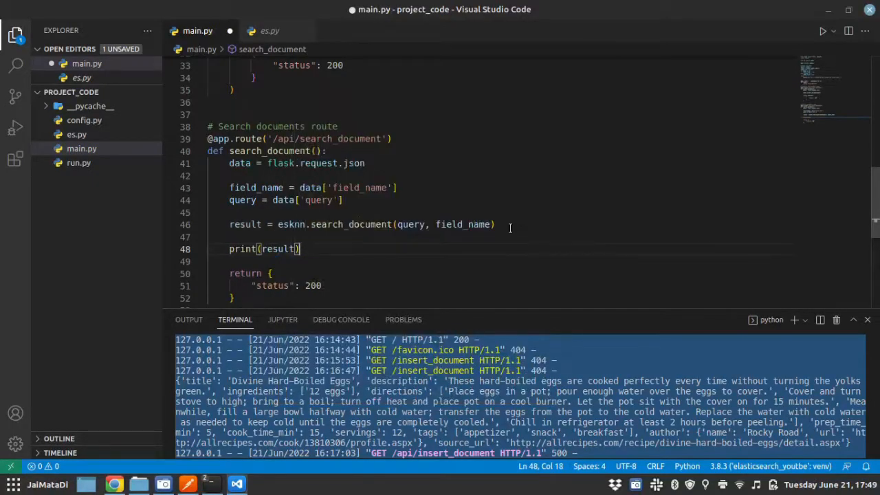
pyautogui.press('ctrl+s')
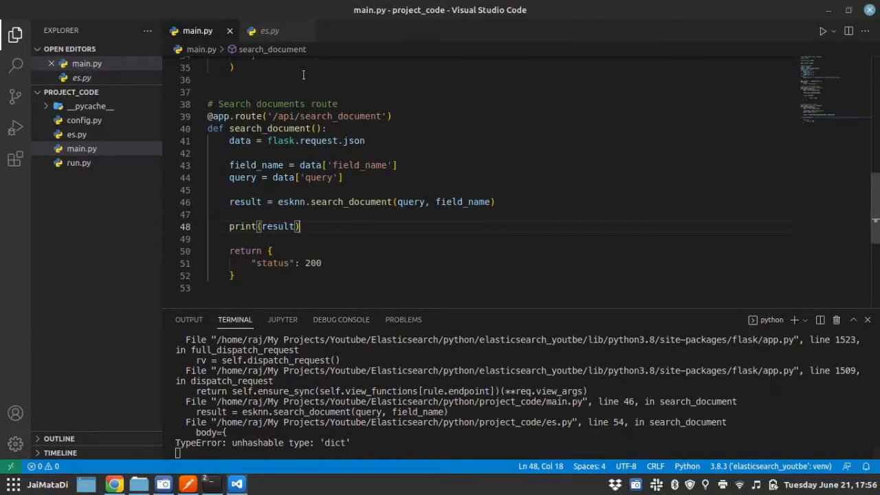
# Step: Resend the cookie title search to the Flask search route from Postman
pyautogui.click(268, 30)
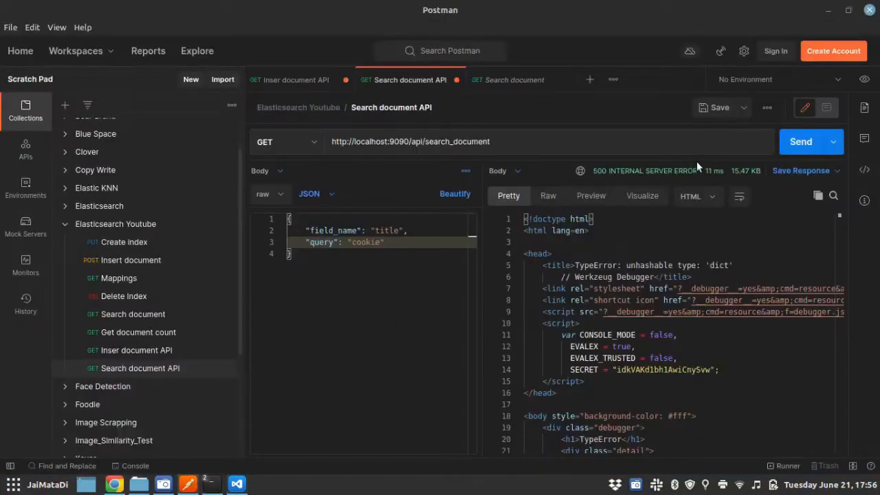
pyautogui.click(800, 141)
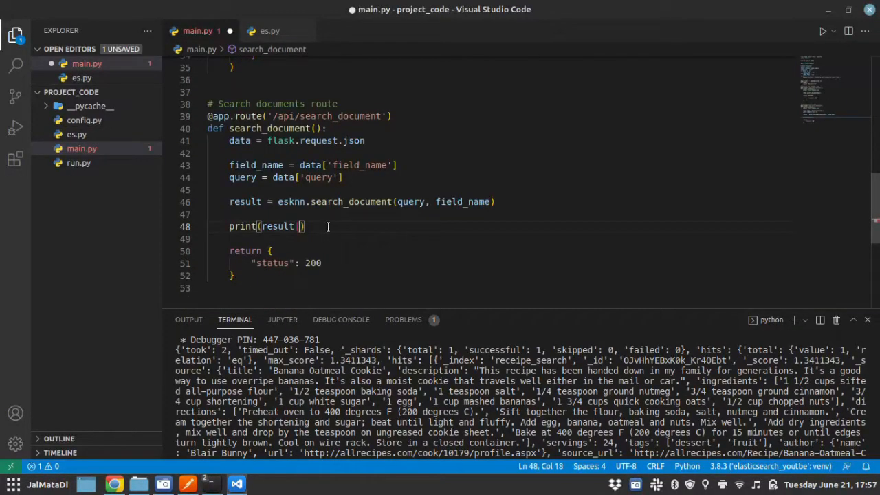
# Step: Fix print(result ) to print(result) and select 'hits' in the terminal output
pyautogui.press('Backspace')
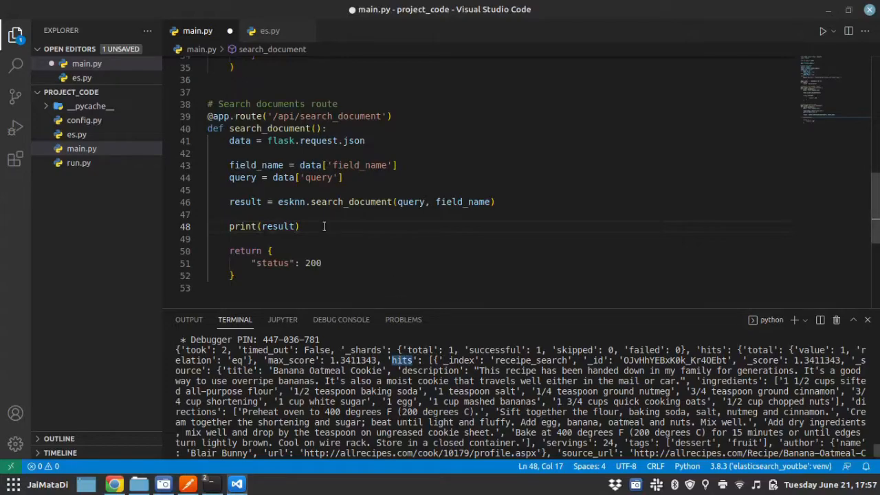
pyautogui.doubleClick(277, 227)
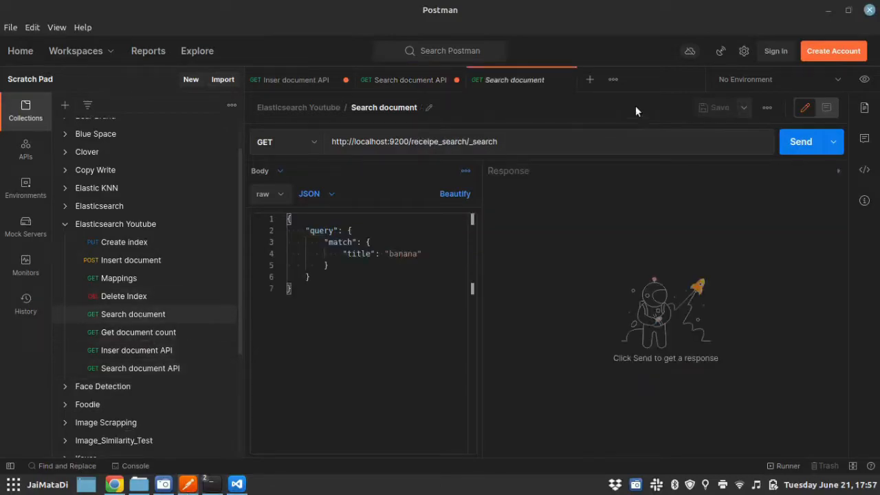
# Step: Run the direct Elasticsearch 'banana' search on receipe_search and inspect the nested hits array
pyautogui.click(800, 141)
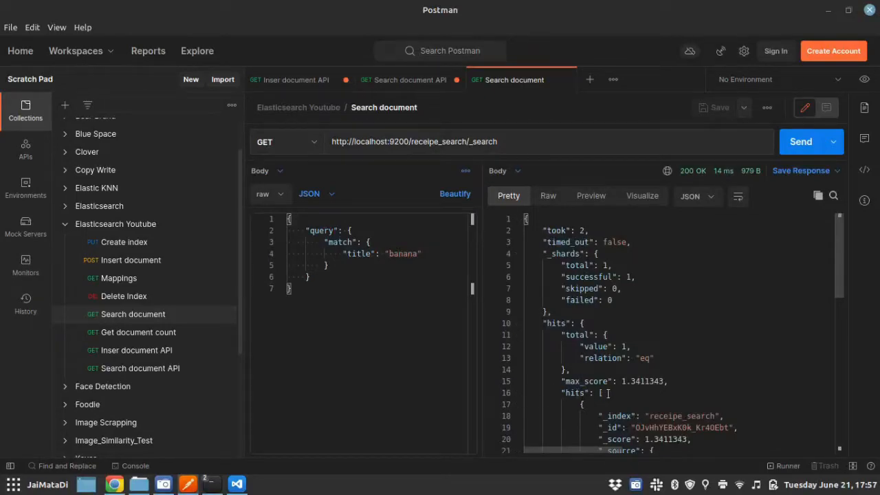
pyautogui.scroll(-3)
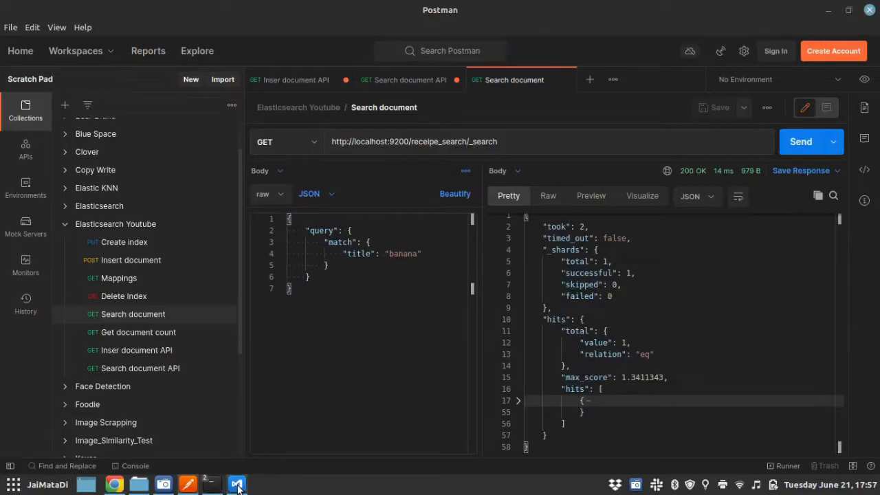
pyautogui.click(236, 484)
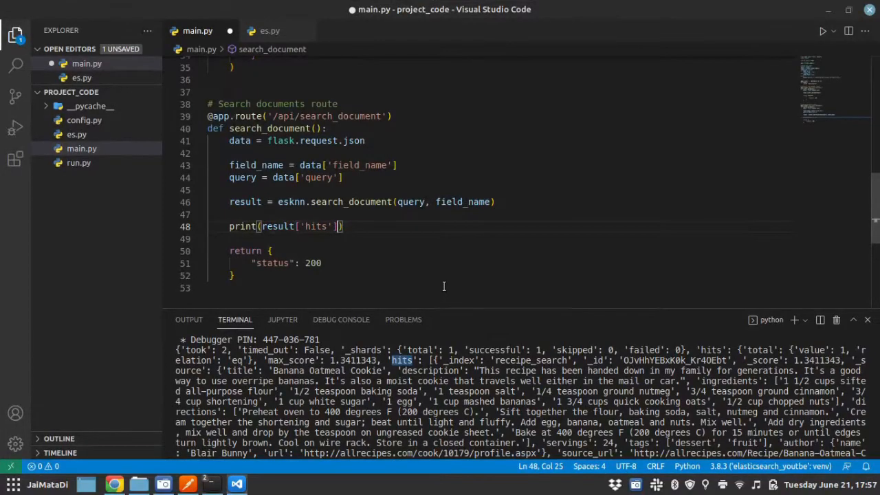
# Step: Make the print line print result['hits']['hits'][0]['_source'] and resend the cookie search
pyautogui.write("['hits']")
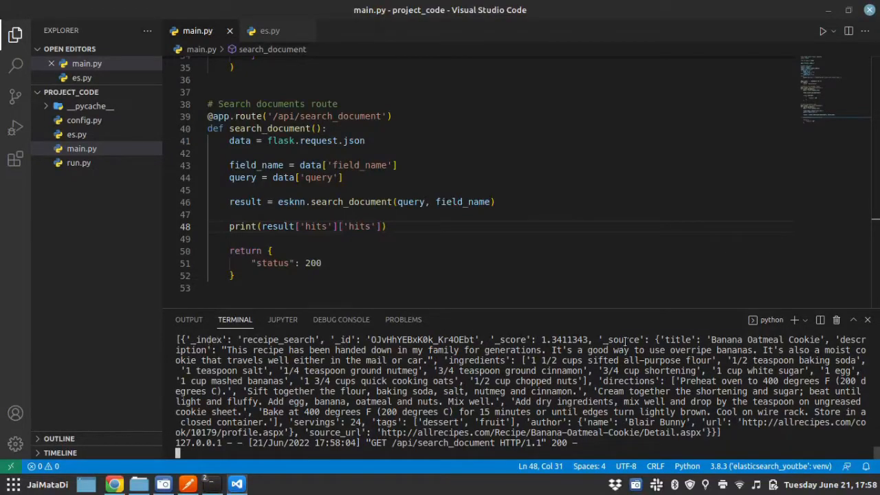
pyautogui.moveTo(456, 258)
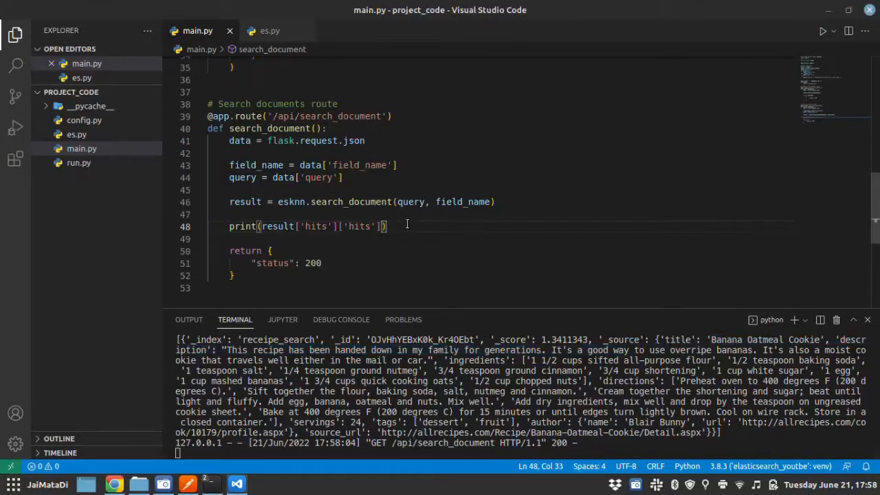
pyautogui.write('[0]')
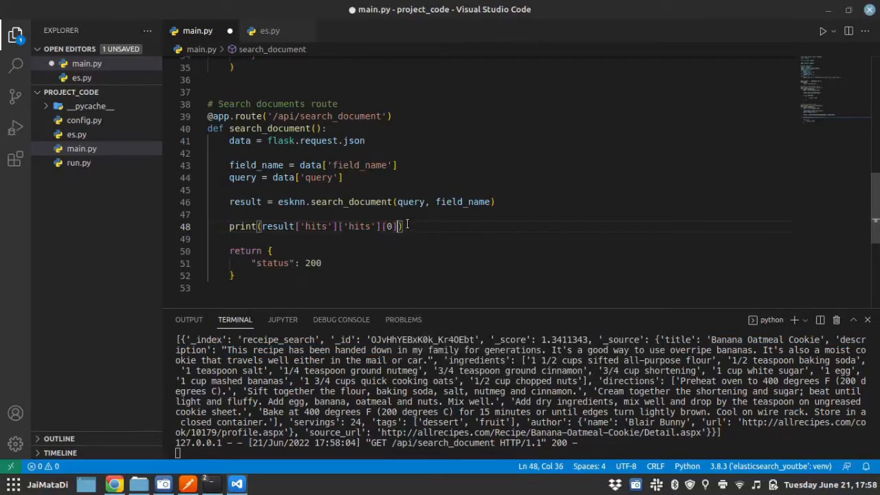
pyautogui.write("['_so']")
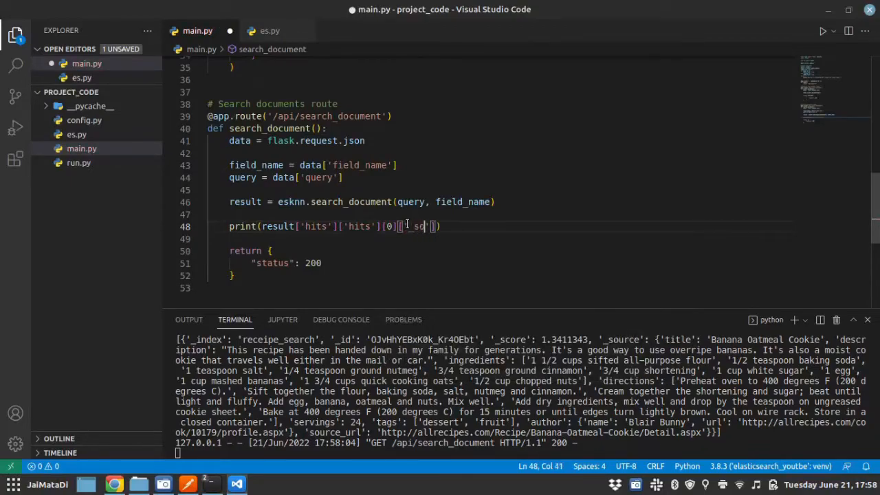
pyautogui.write('_source')
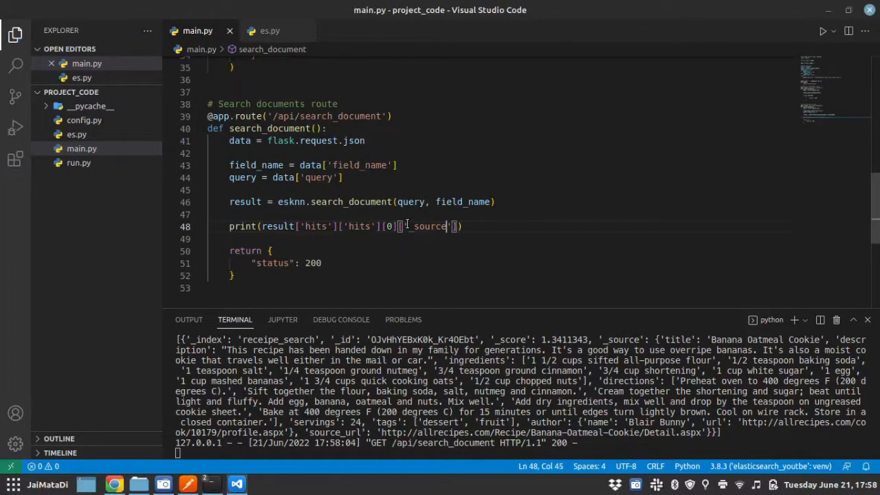
pyautogui.click(810, 141)
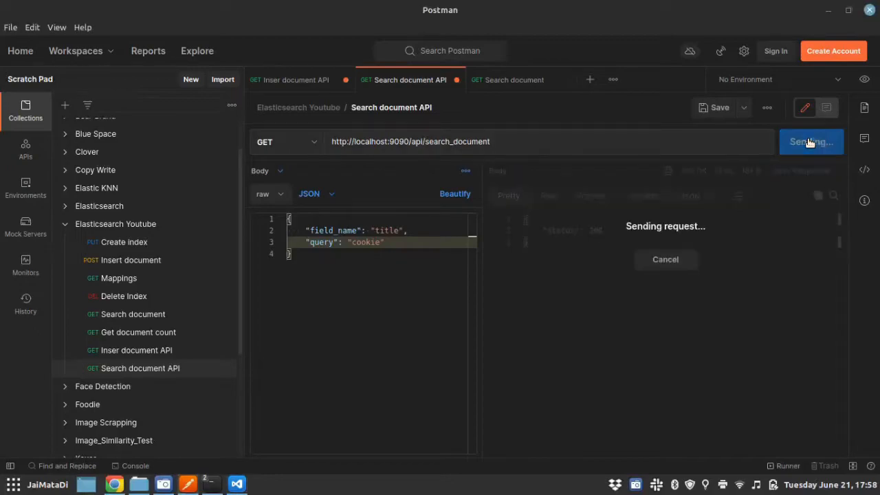
# Step: Check the terminal prints only the Banana Oatmeal Cookie _source fields
pyautogui.click(236, 482)
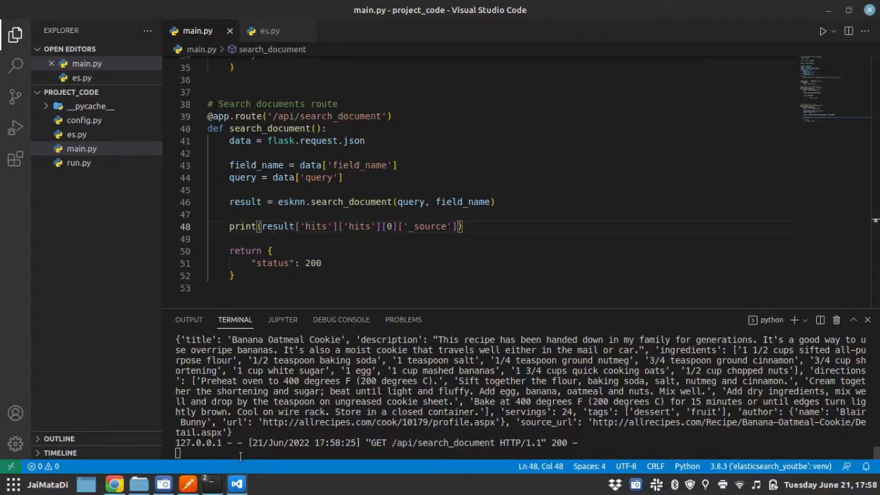
pyautogui.click(187, 484)
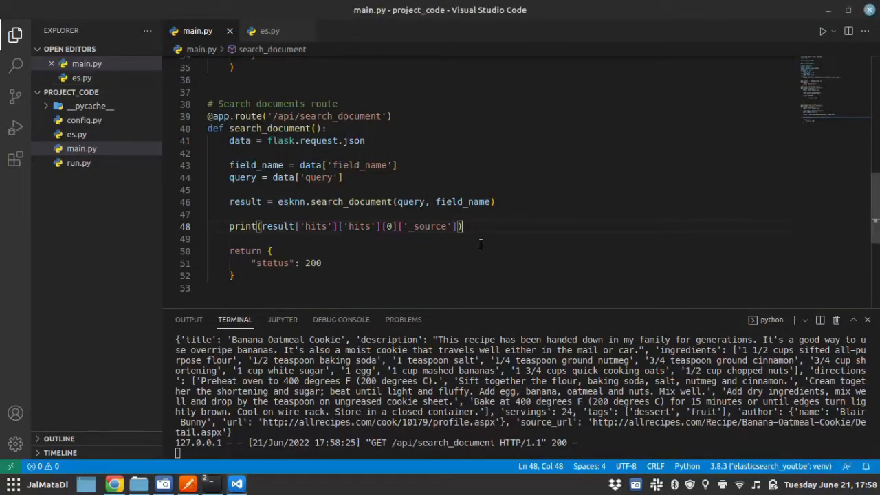
pyautogui.scroll(3)
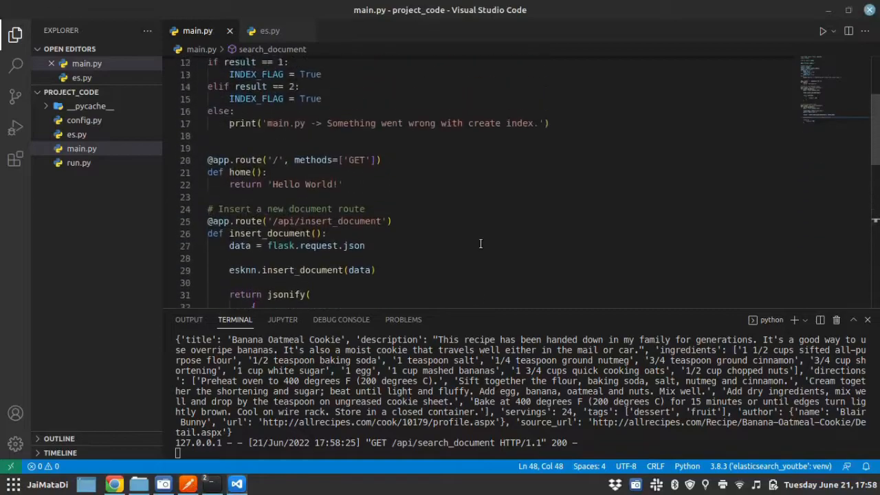
pyautogui.scroll(-3)
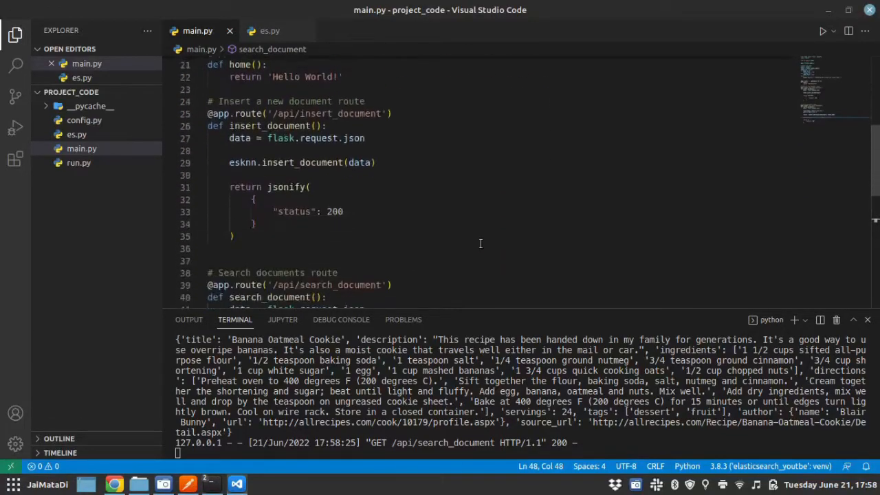
pyautogui.scroll(-3)
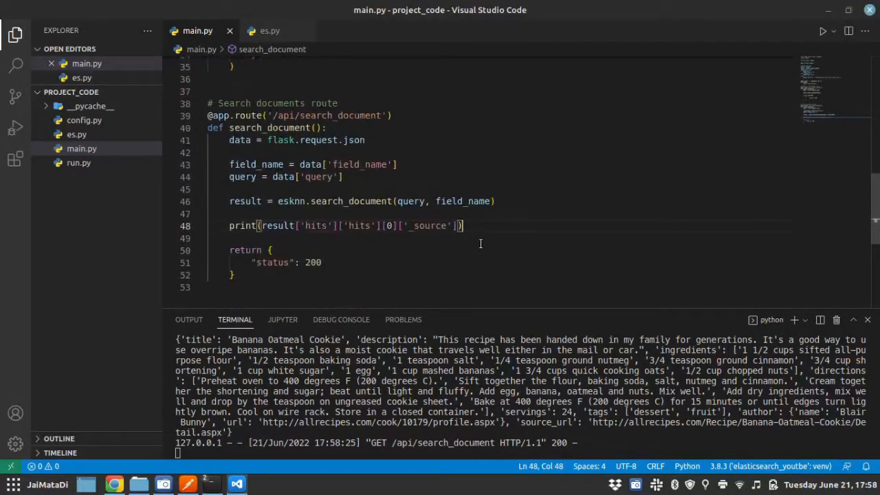